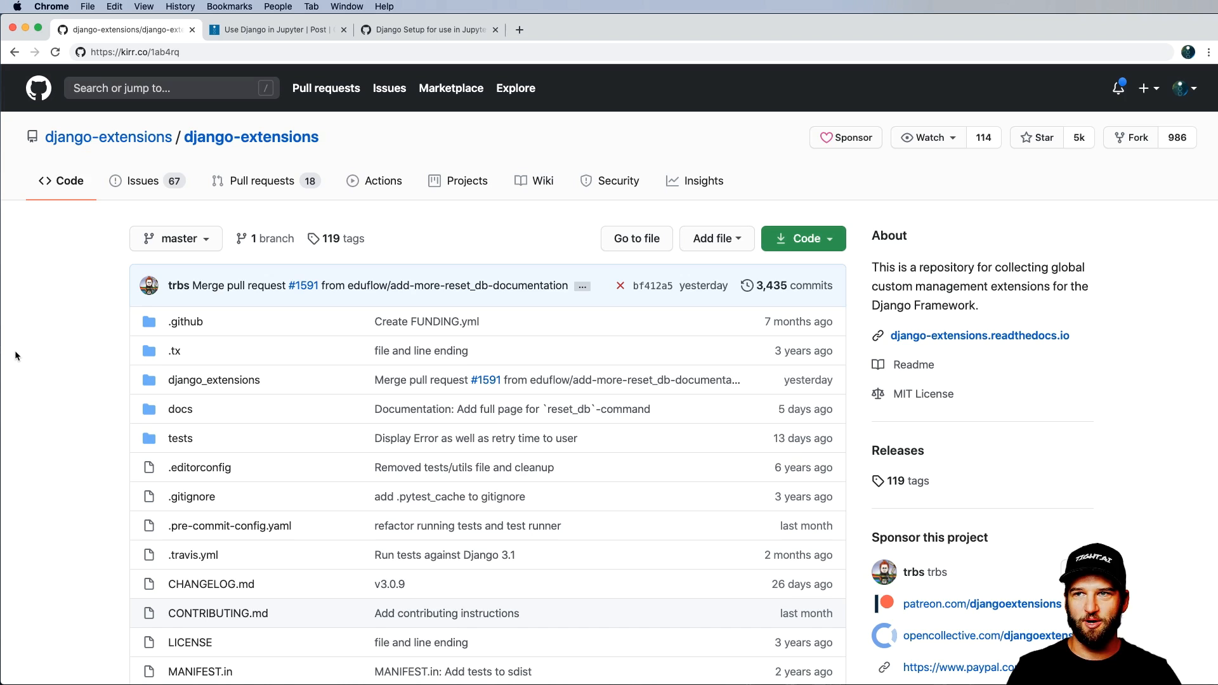
pyautogui.moveTo(28, 351)
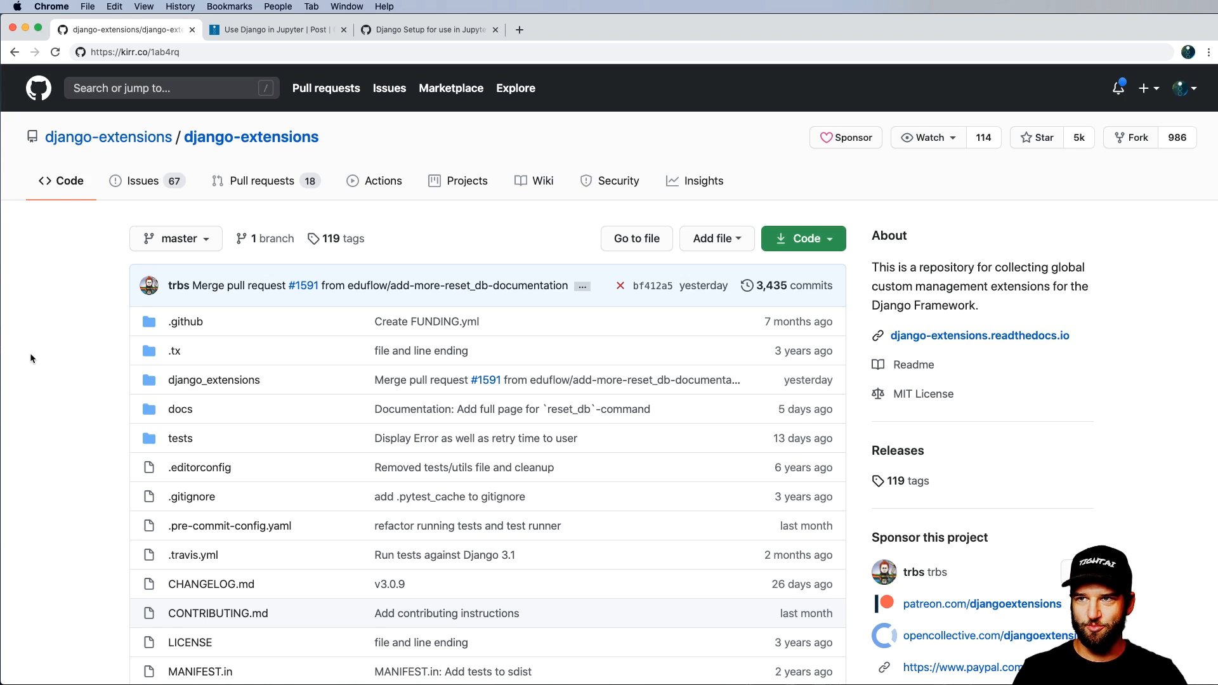
pyautogui.moveTo(101, 278)
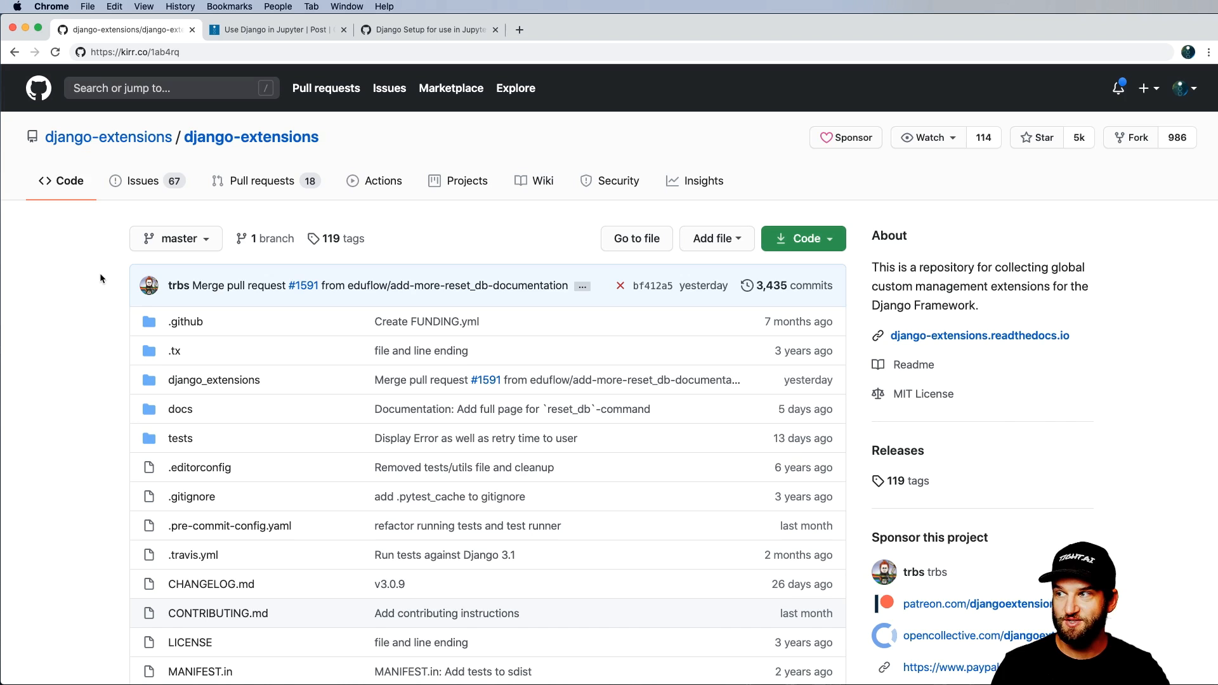
pyautogui.moveTo(108, 255)
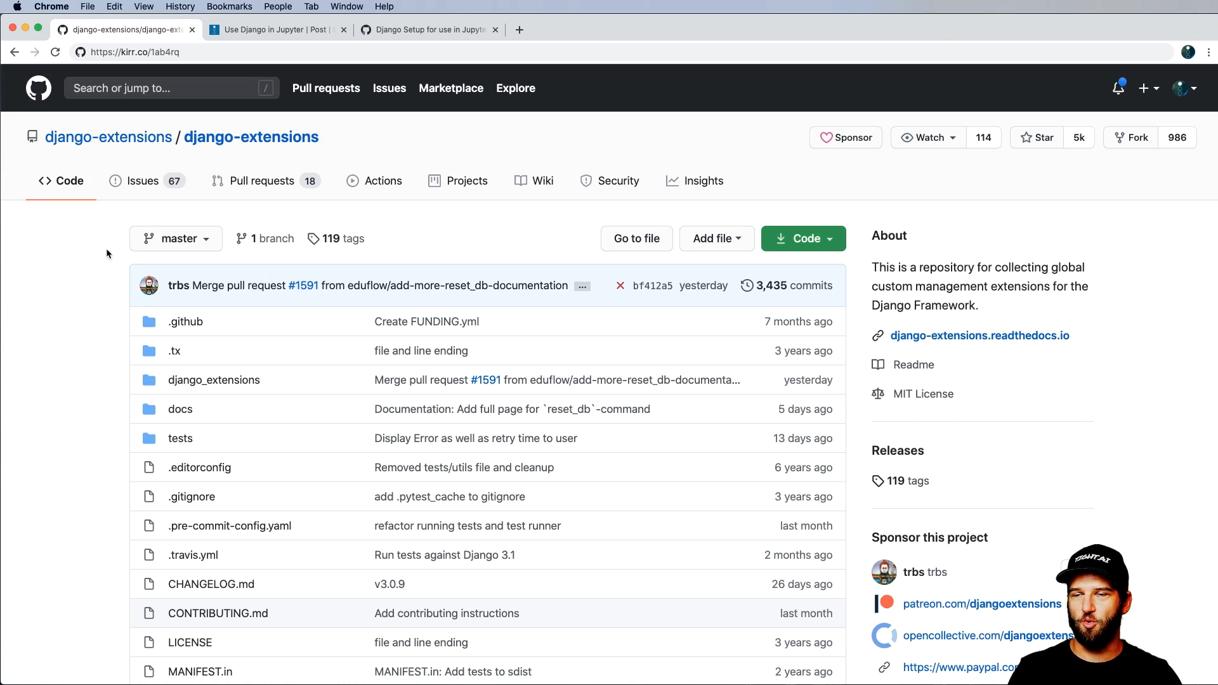
pyautogui.moveTo(443, 345)
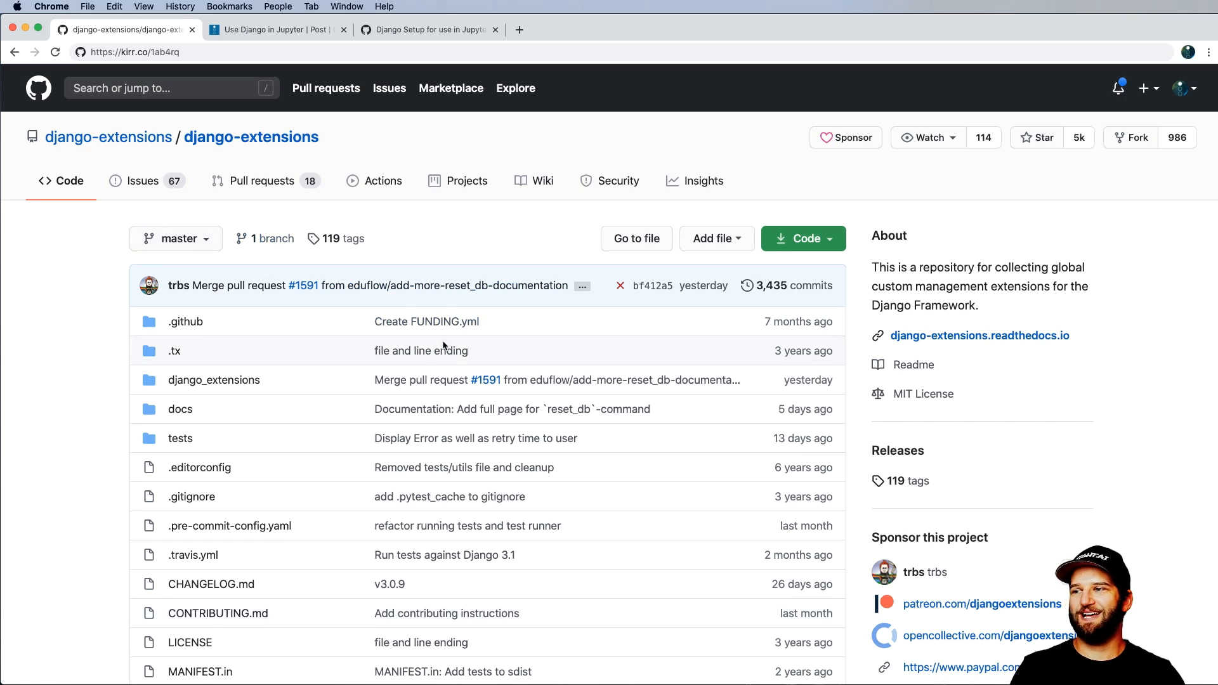
pyautogui.moveTo(305, 241)
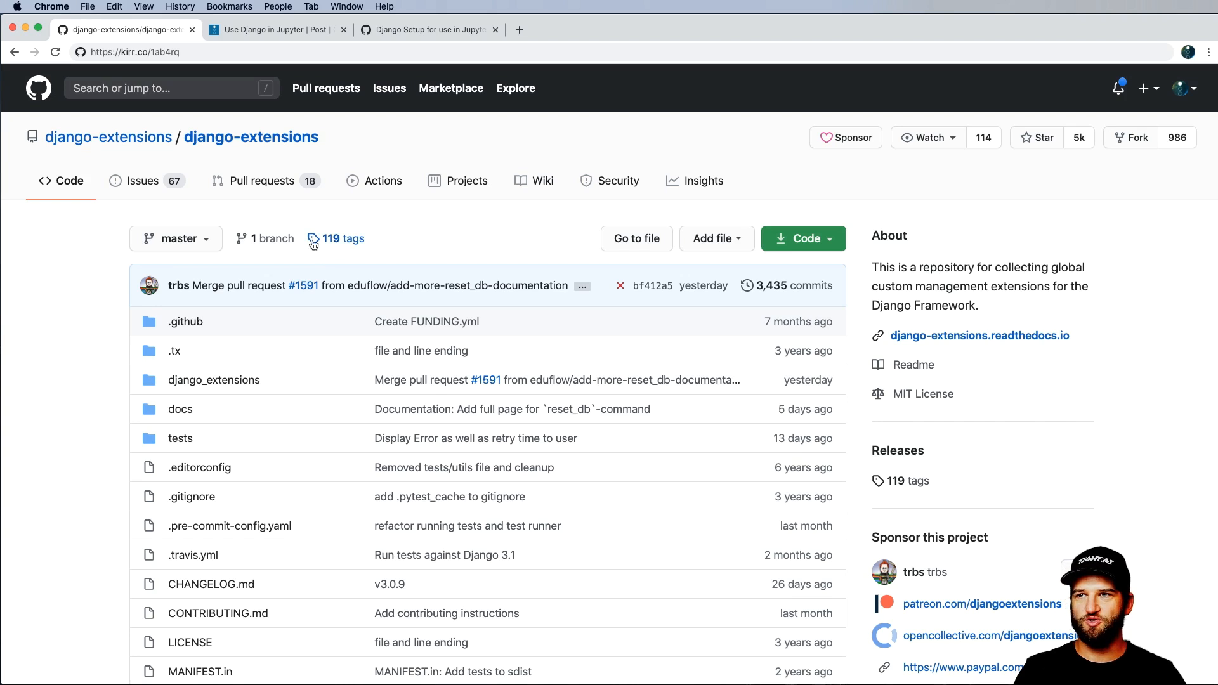
pyautogui.moveTo(274, 225)
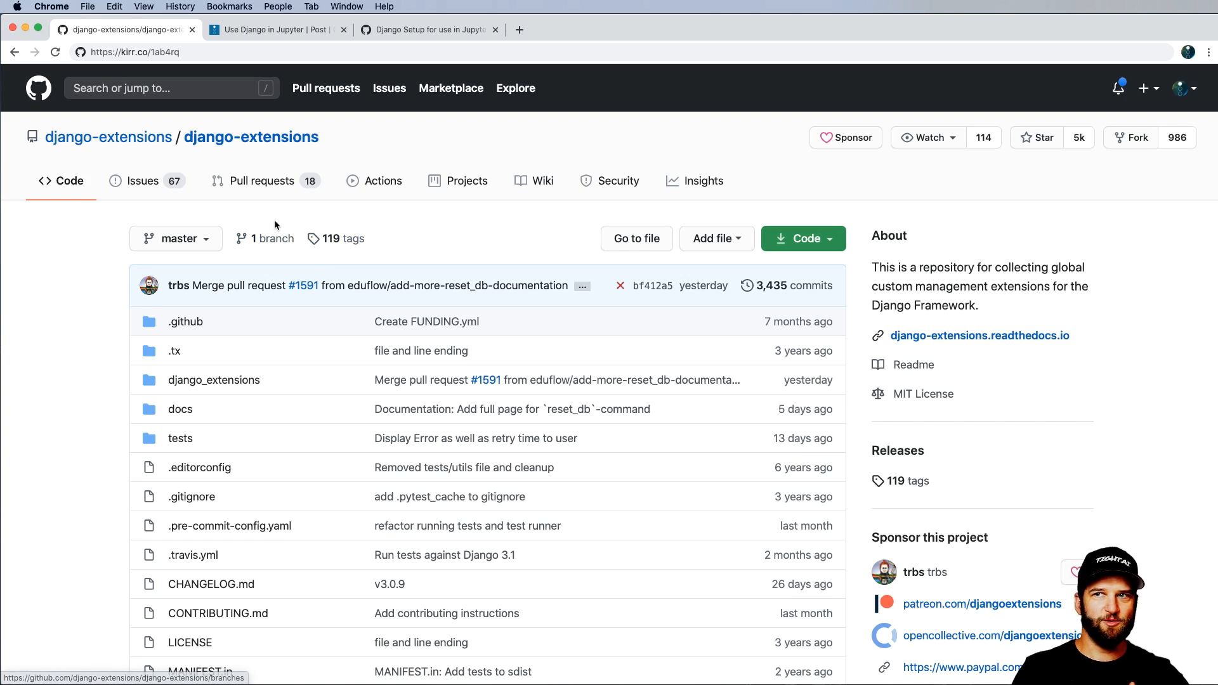
pyautogui.moveTo(166, 113)
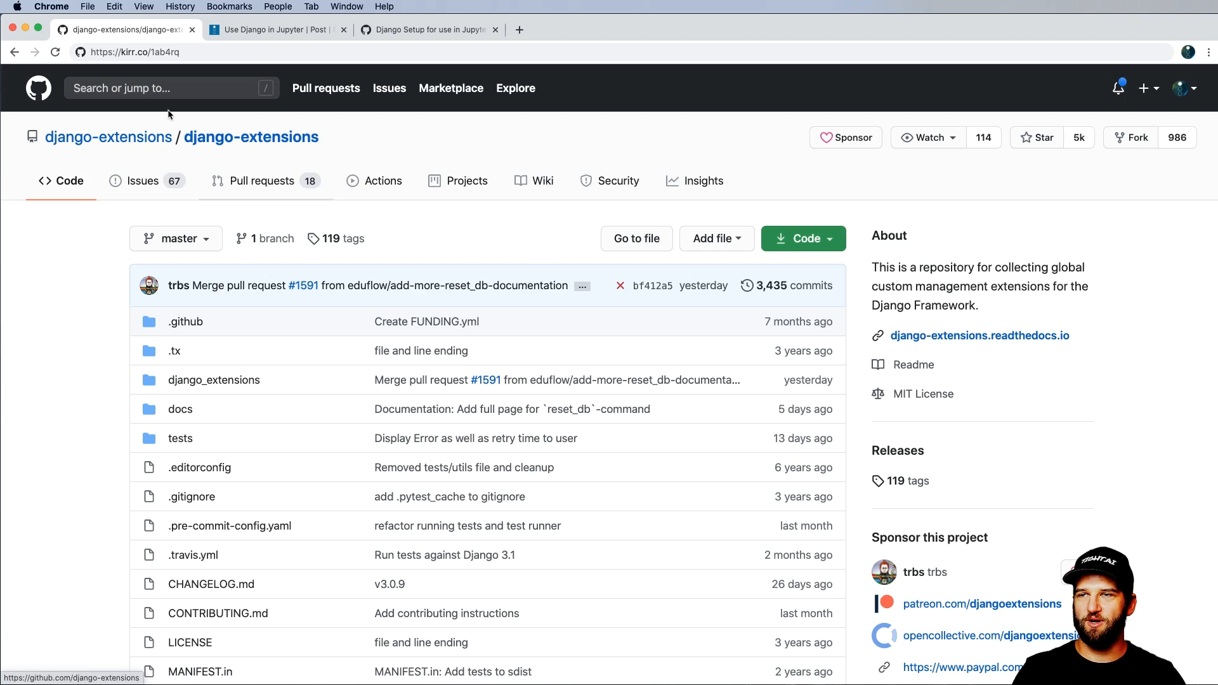
pyautogui.moveTo(218, 83)
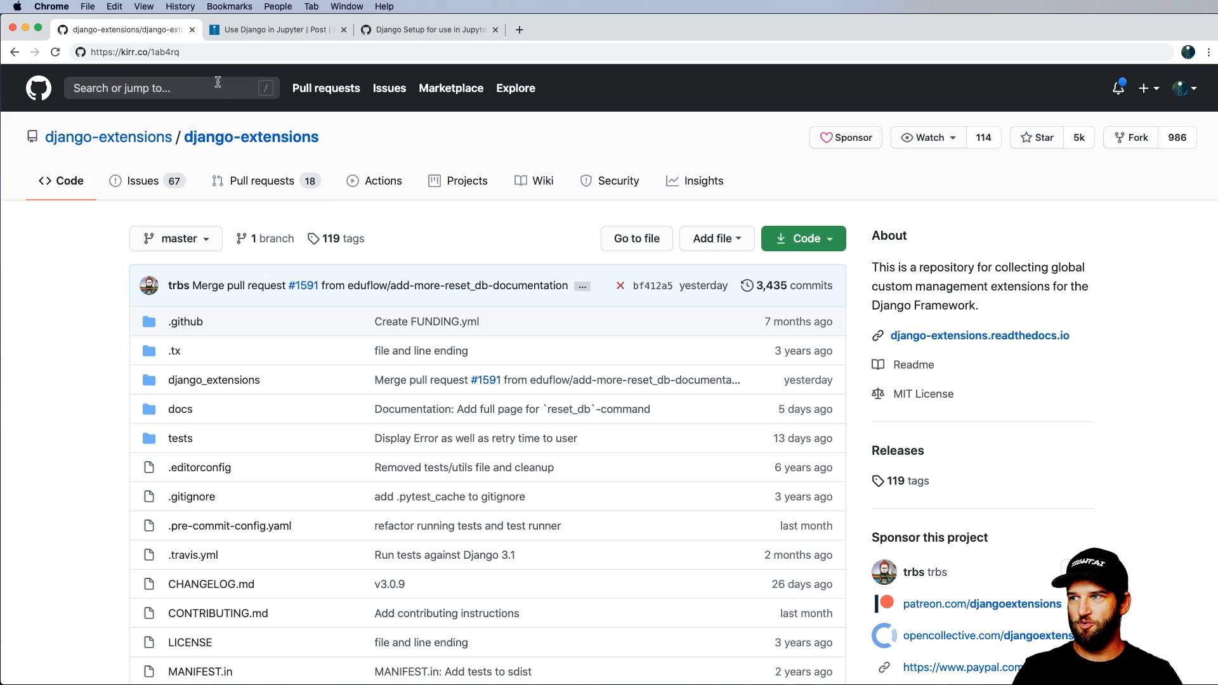
pyautogui.moveTo(219, 72)
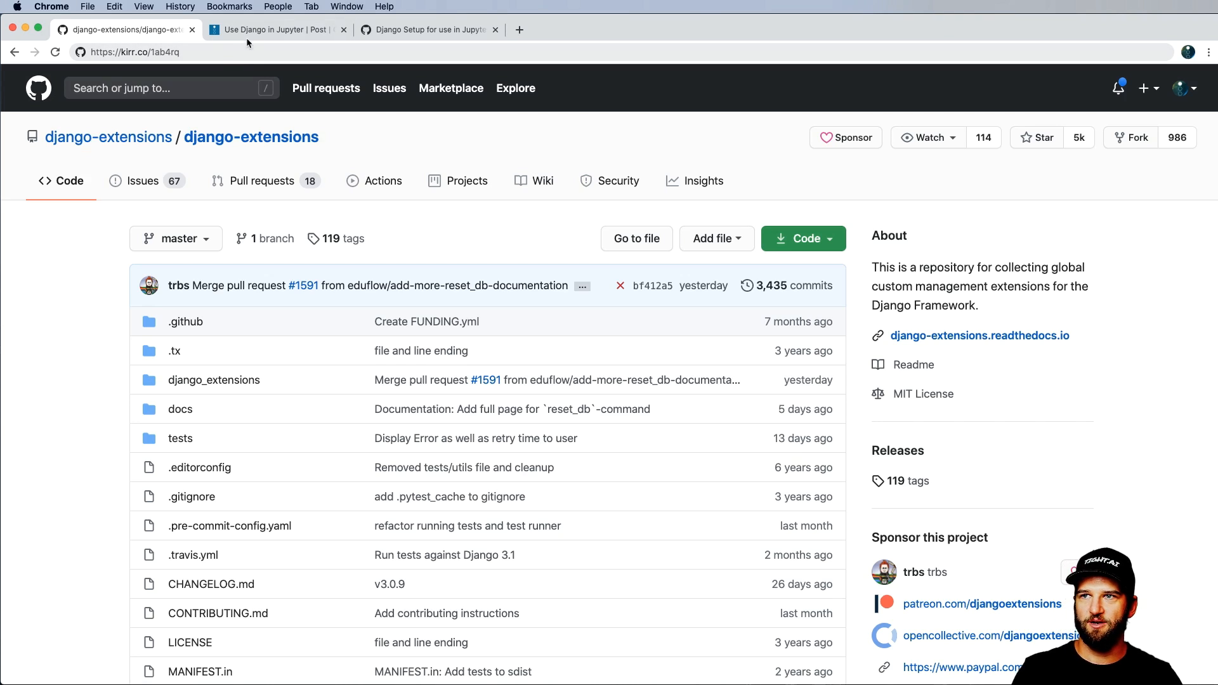
pyautogui.moveTo(272, 29)
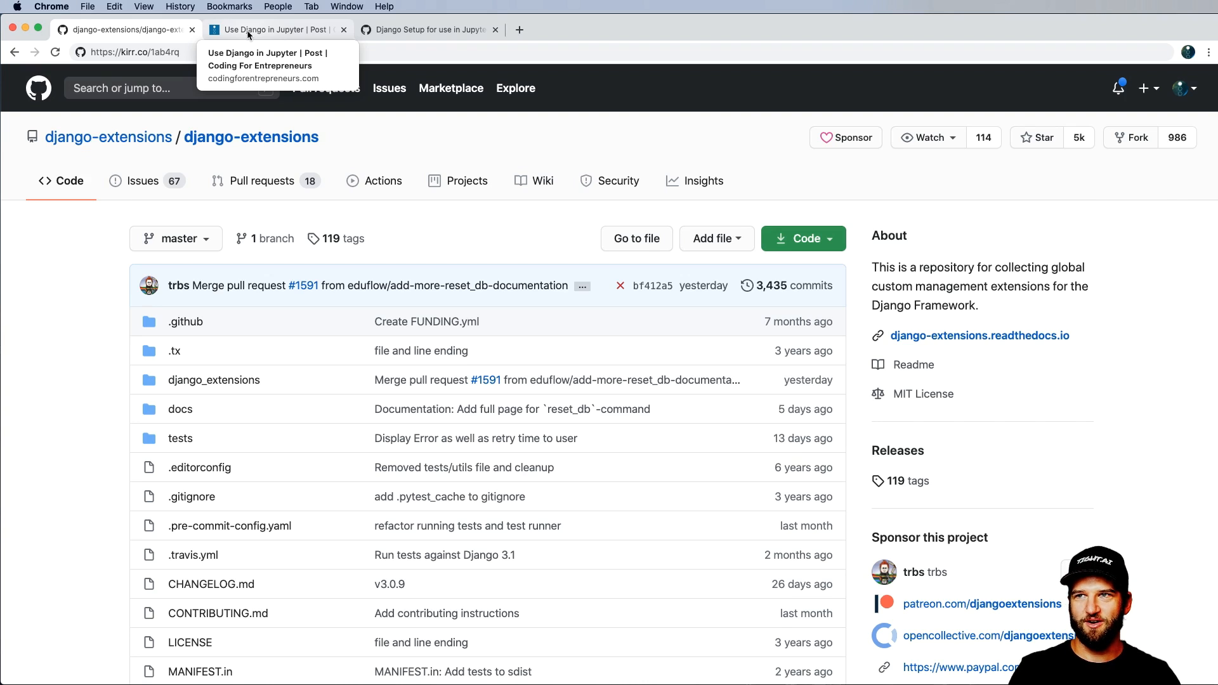
# Step: Glance at the 'Use Django in Jupyter' post, then move to the Django for Jupyter setup gist
pyautogui.click(275, 30)
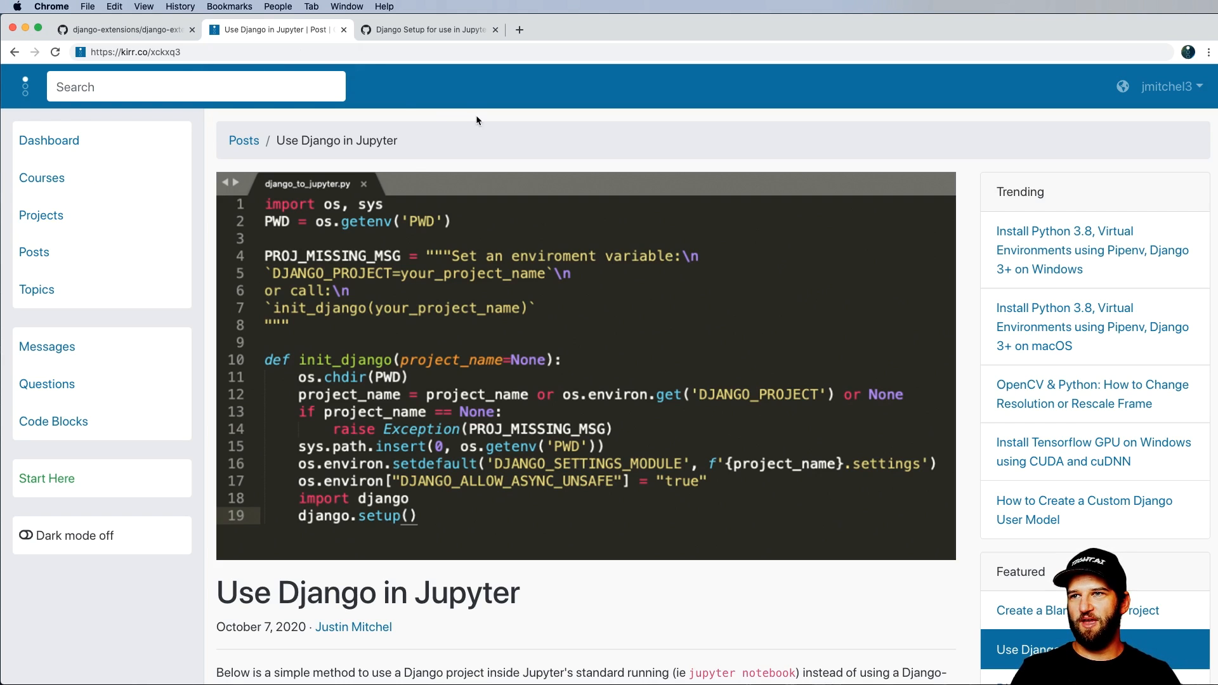
pyautogui.moveTo(478, 119)
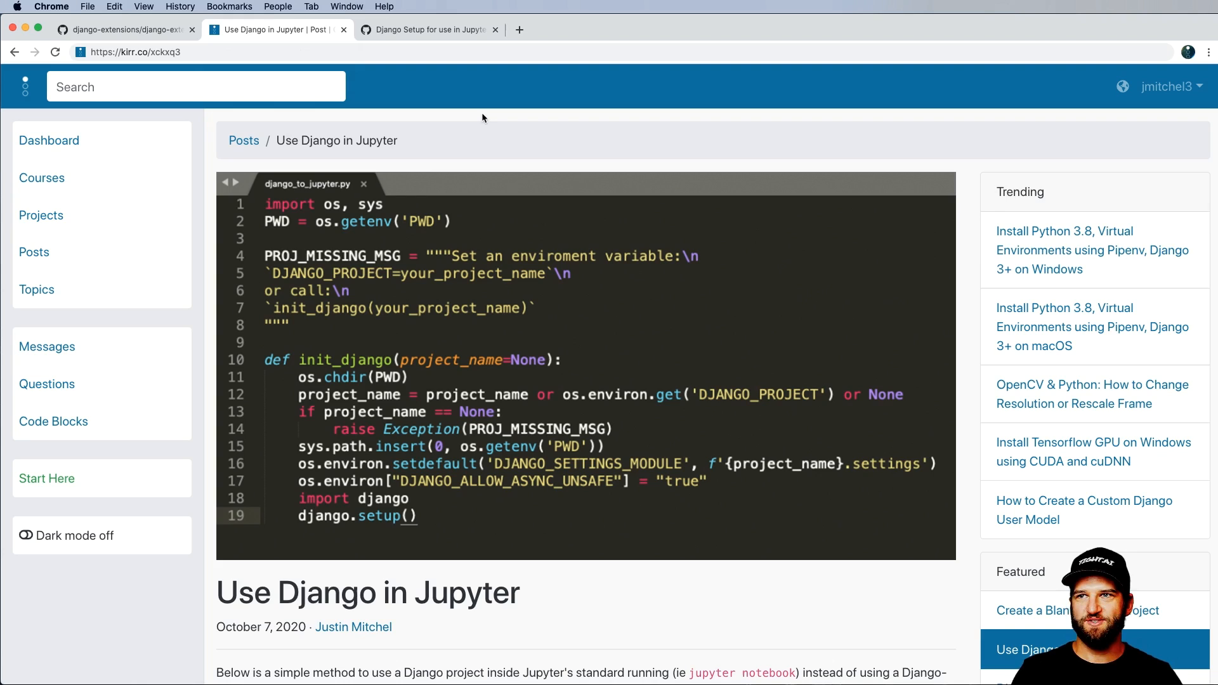
pyautogui.moveTo(488, 106)
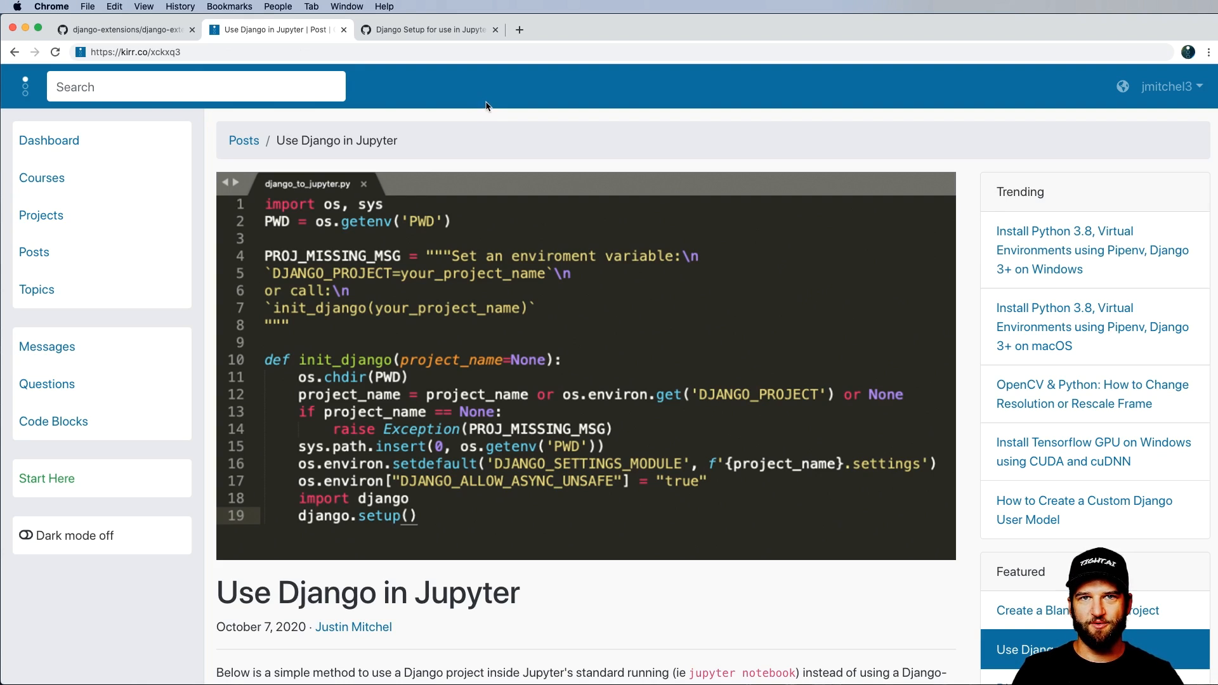
pyautogui.moveTo(481, 101)
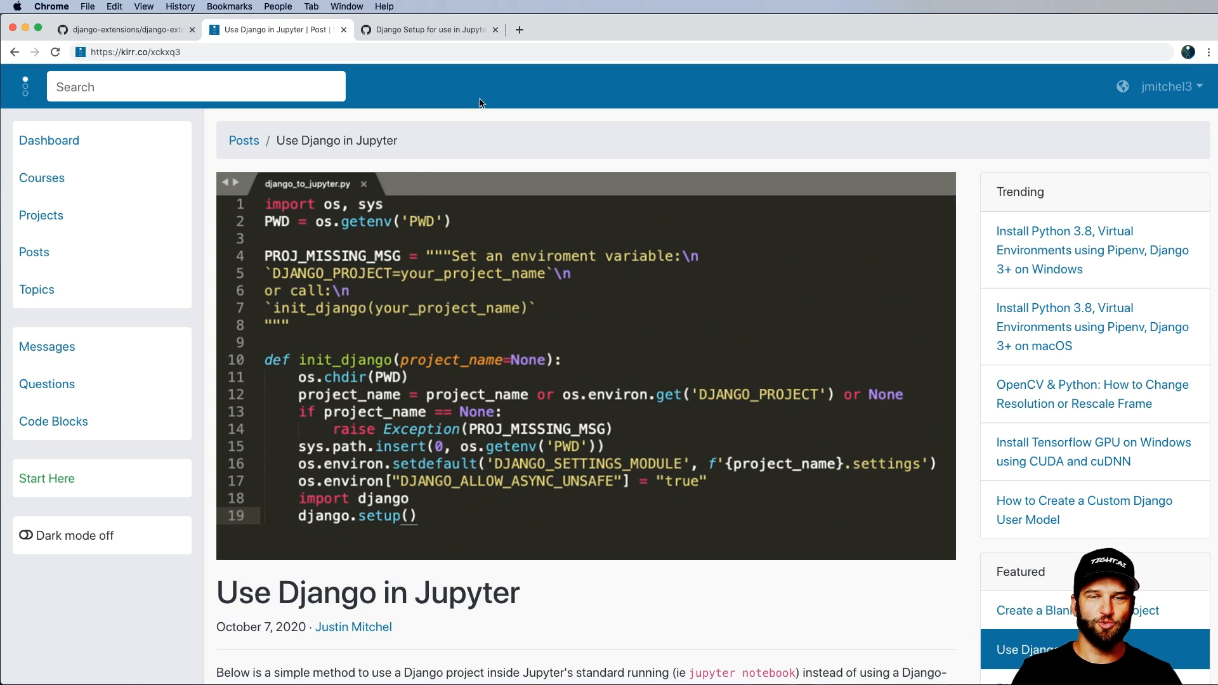
pyautogui.click(427, 30)
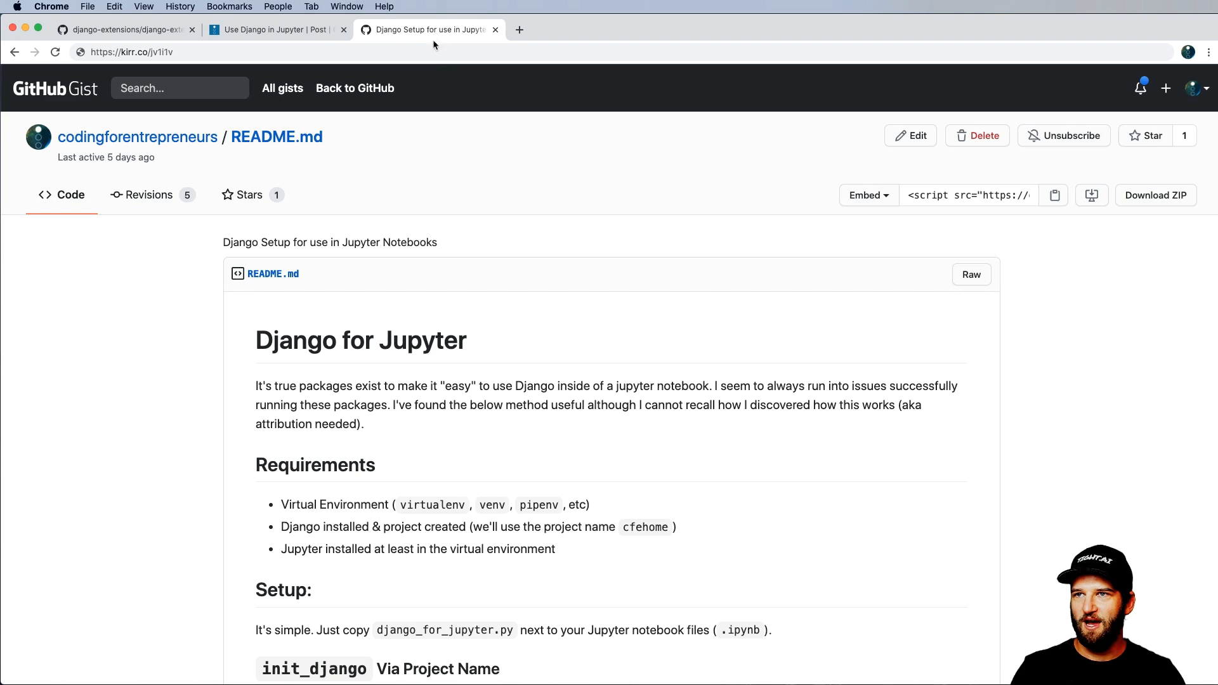
pyautogui.moveTo(433, 208)
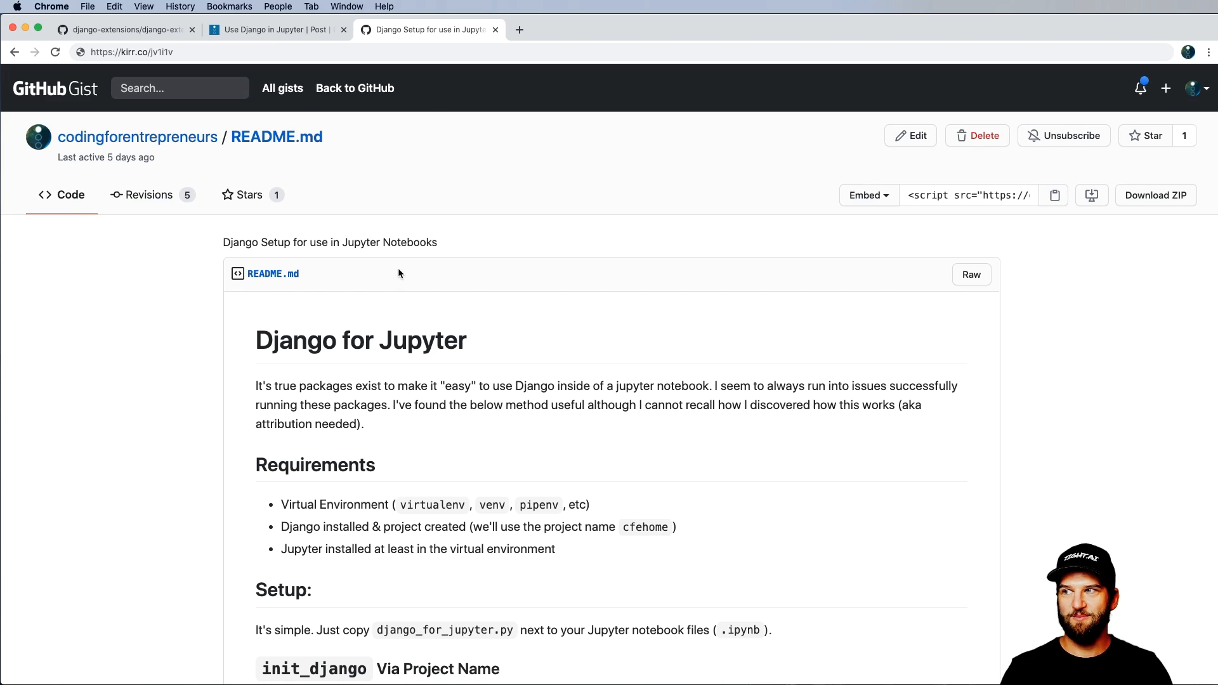
pyautogui.moveTo(403, 263)
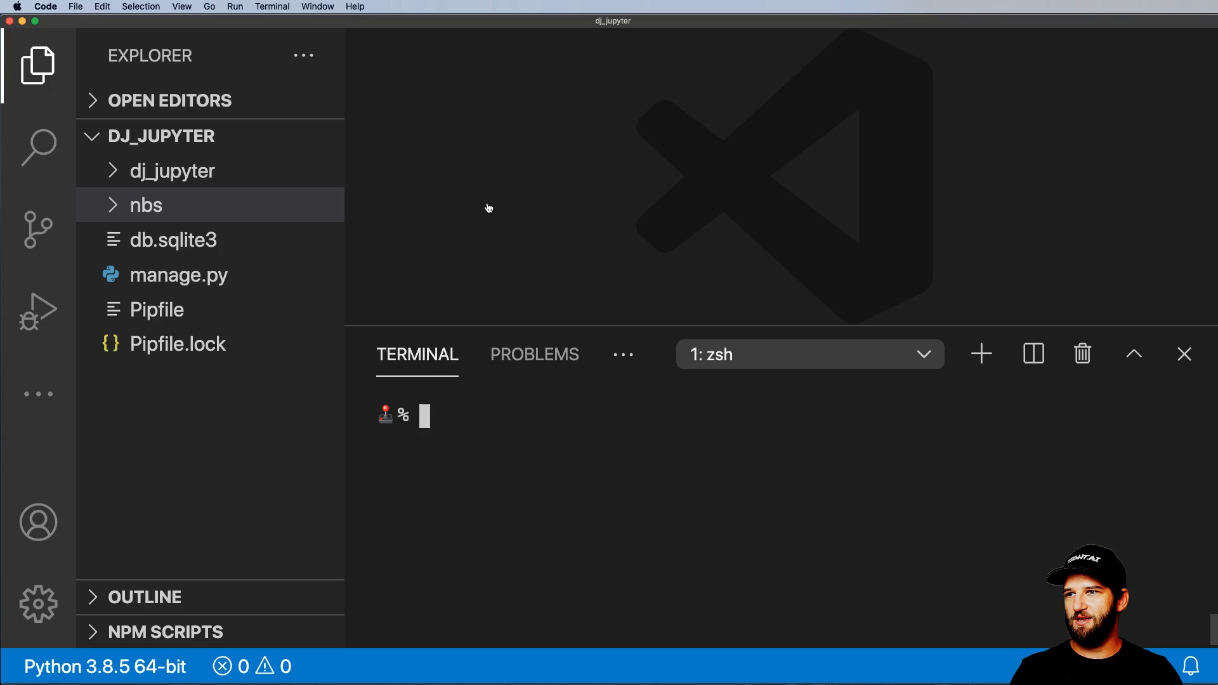
pyautogui.moveTo(415, 248)
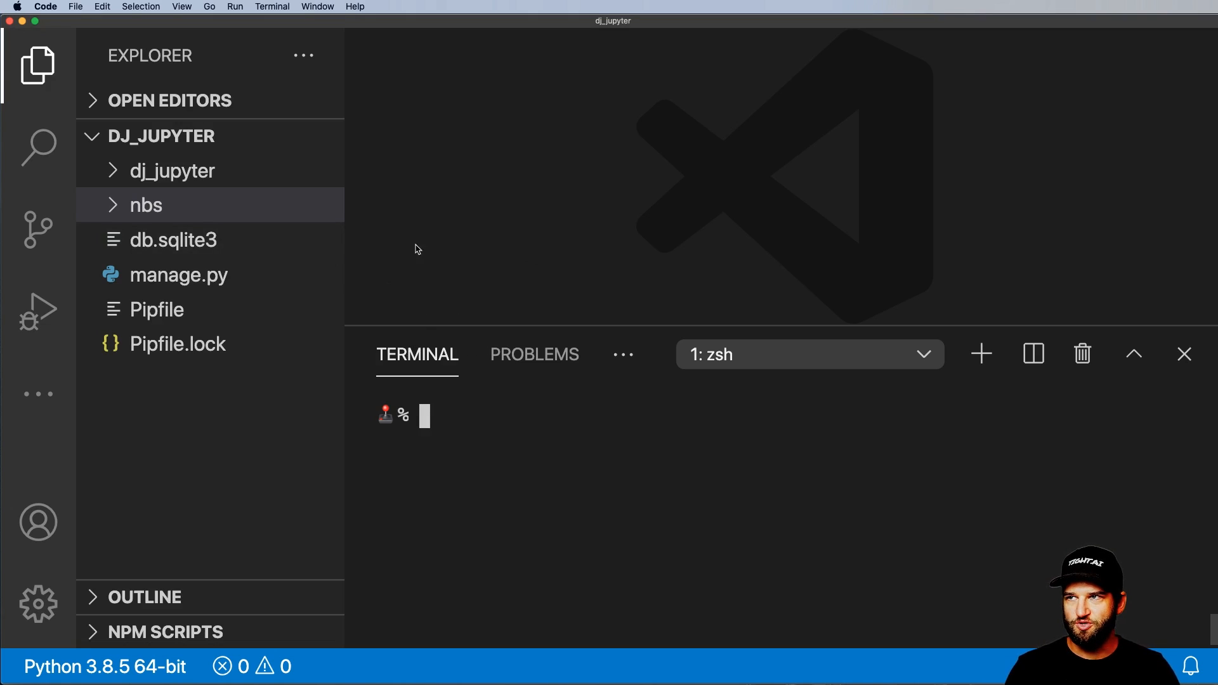
# Step: Check the Pipfile to confirm django and jupyter are listed as project packages
pyautogui.write('pipenv shell')
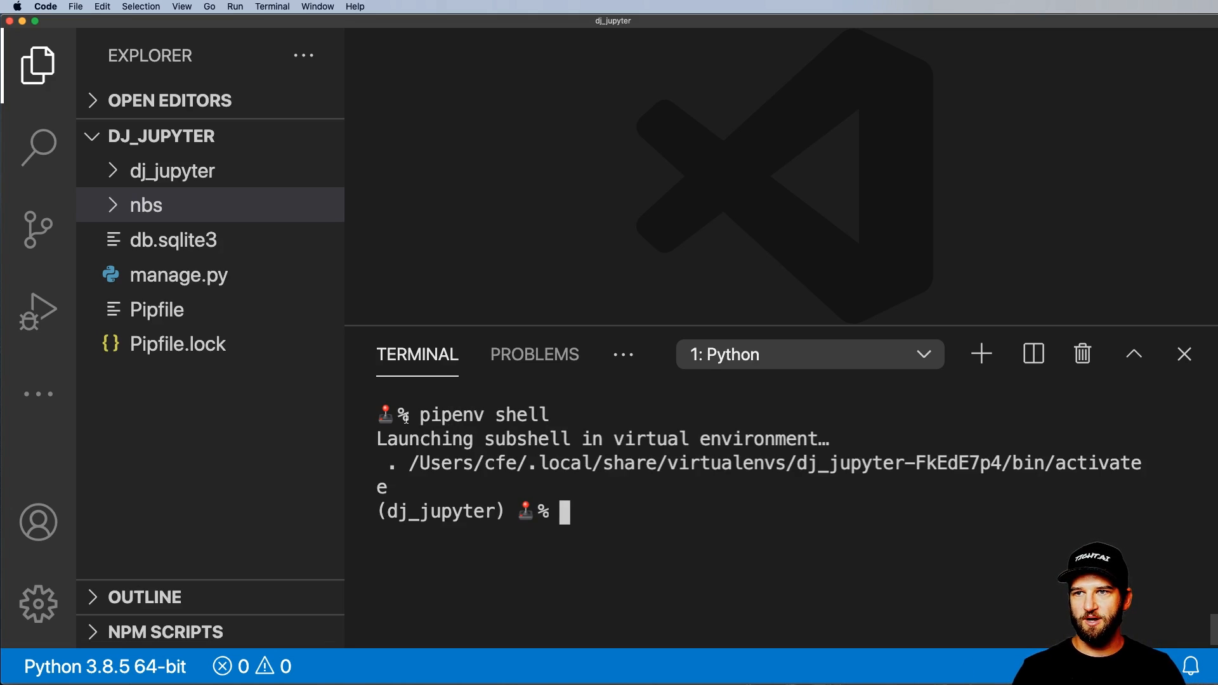
pyautogui.click(157, 309)
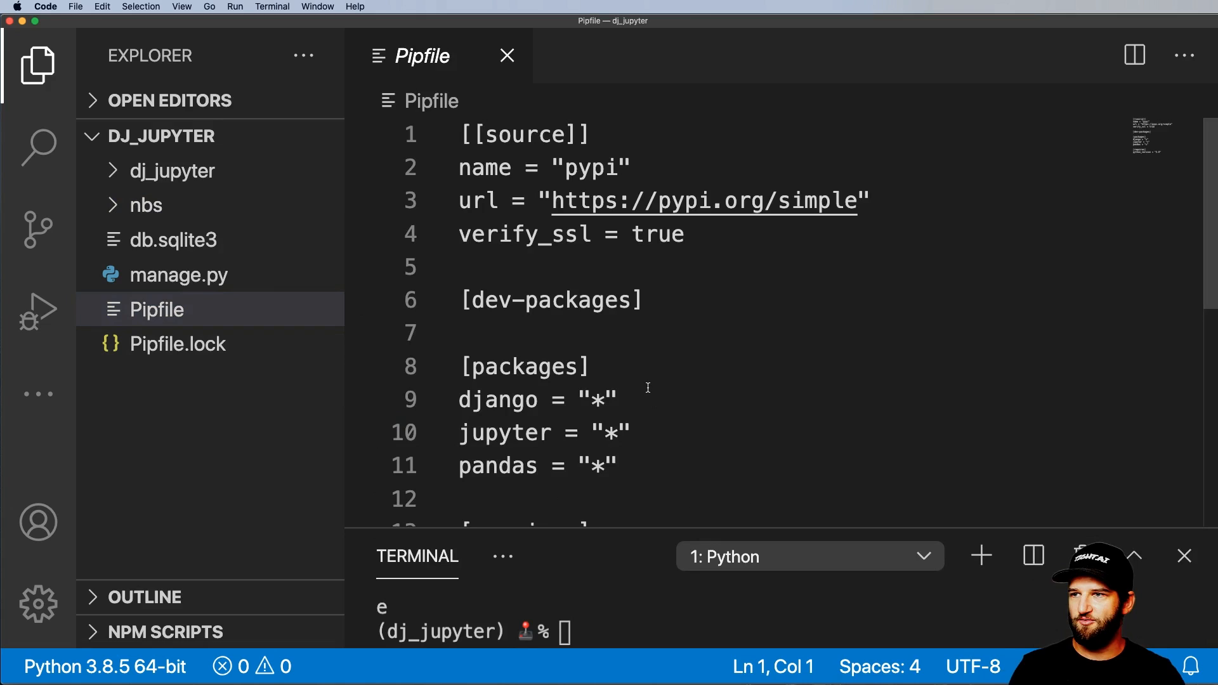
pyautogui.scroll(-3)
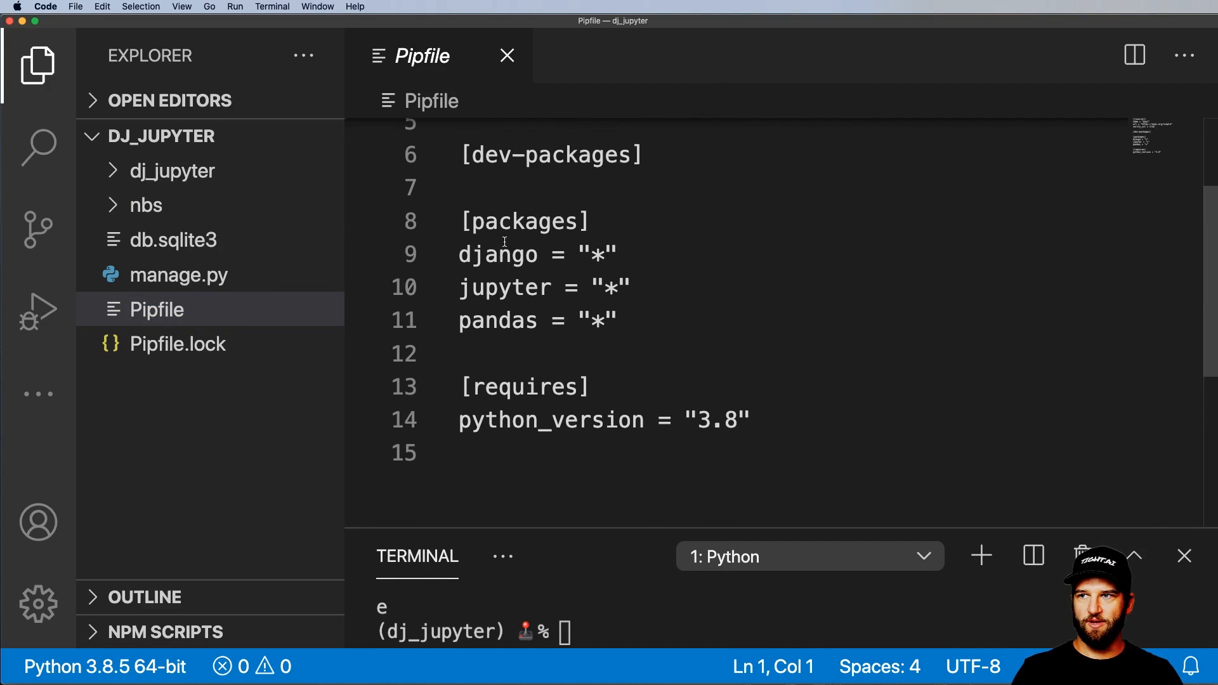
pyautogui.moveTo(643, 521)
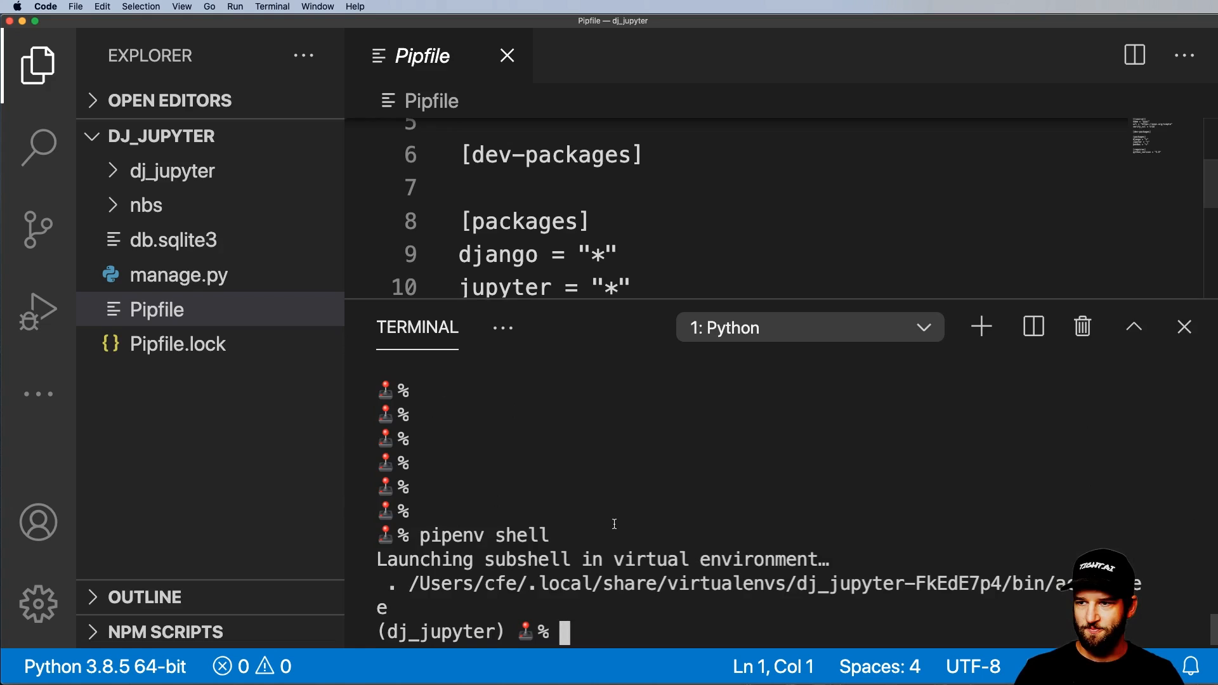
# Step: Run pip freeze in the terminal and scroll through the installed packages list
pyautogui.write('pip freez')
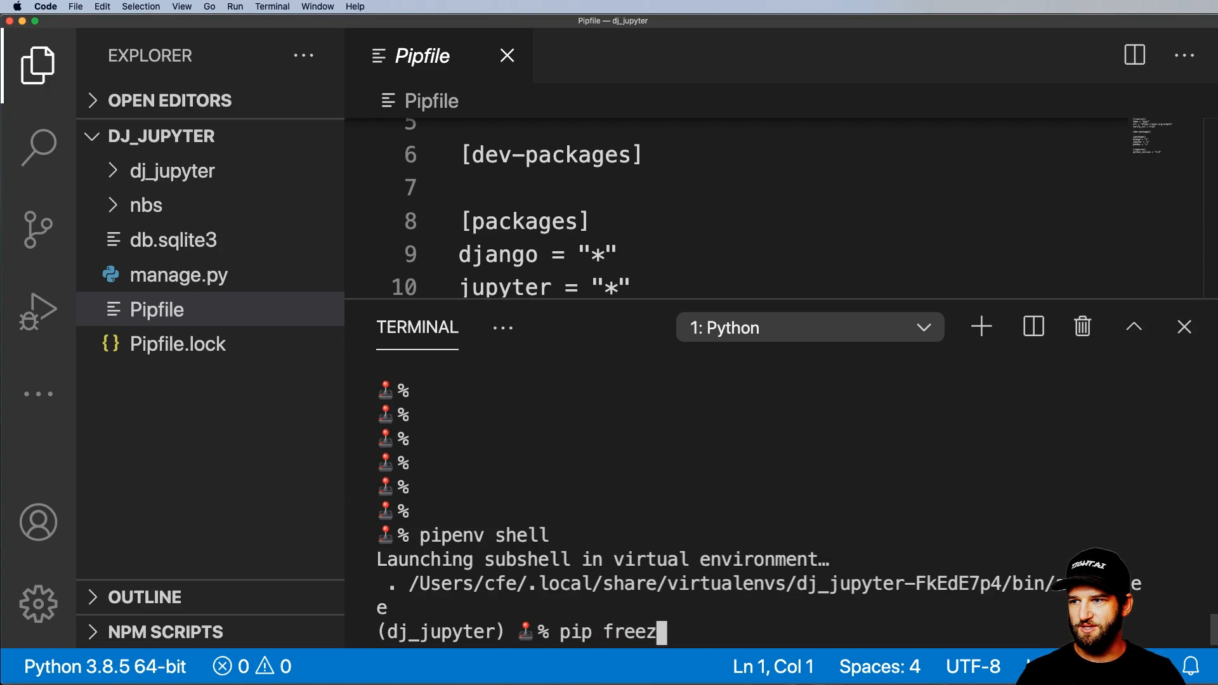
pyautogui.press('Return')
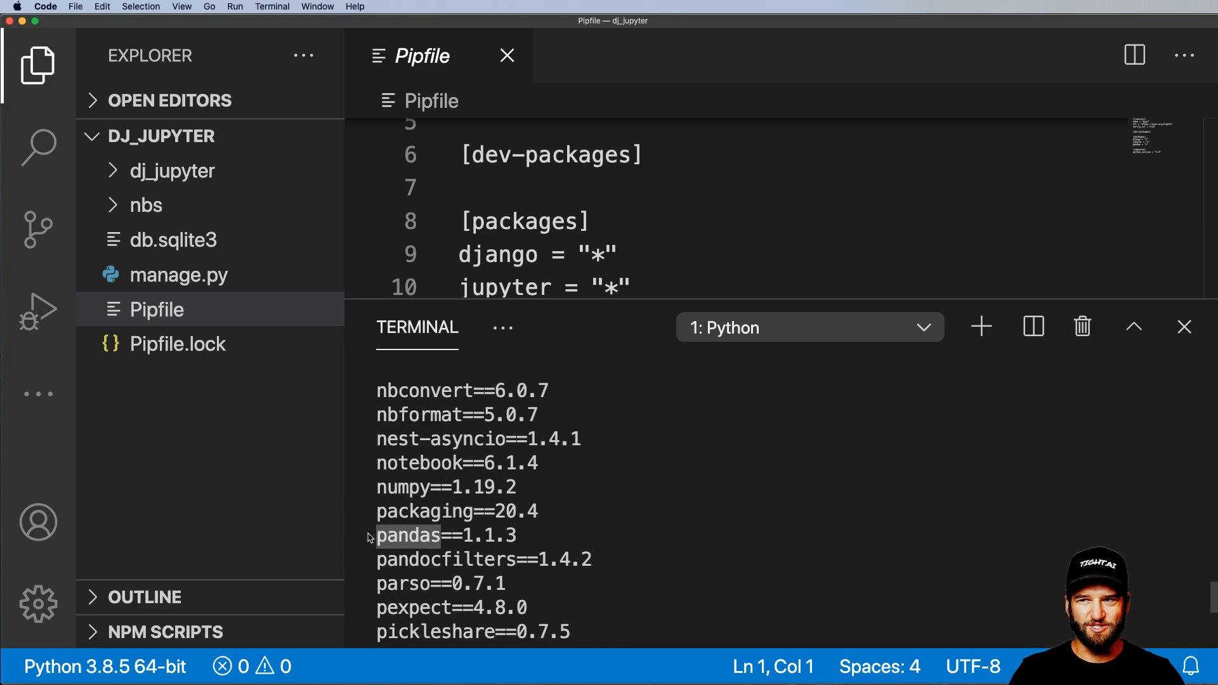
pyautogui.scroll(3)
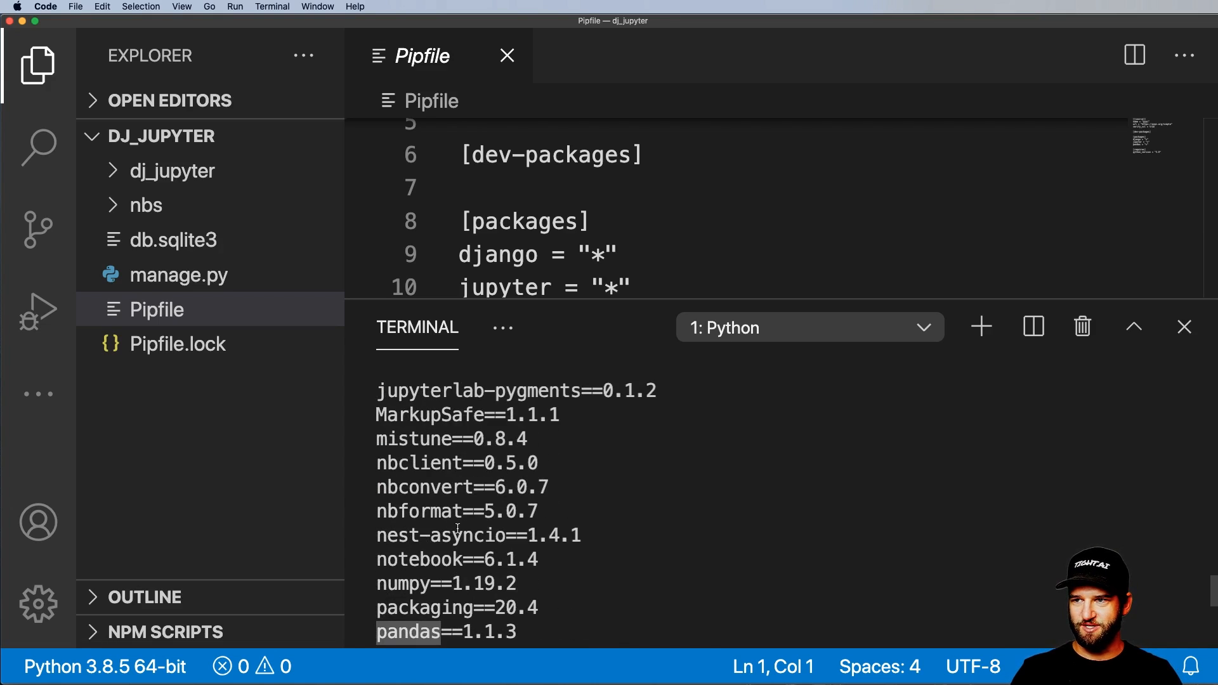
pyautogui.scroll(3)
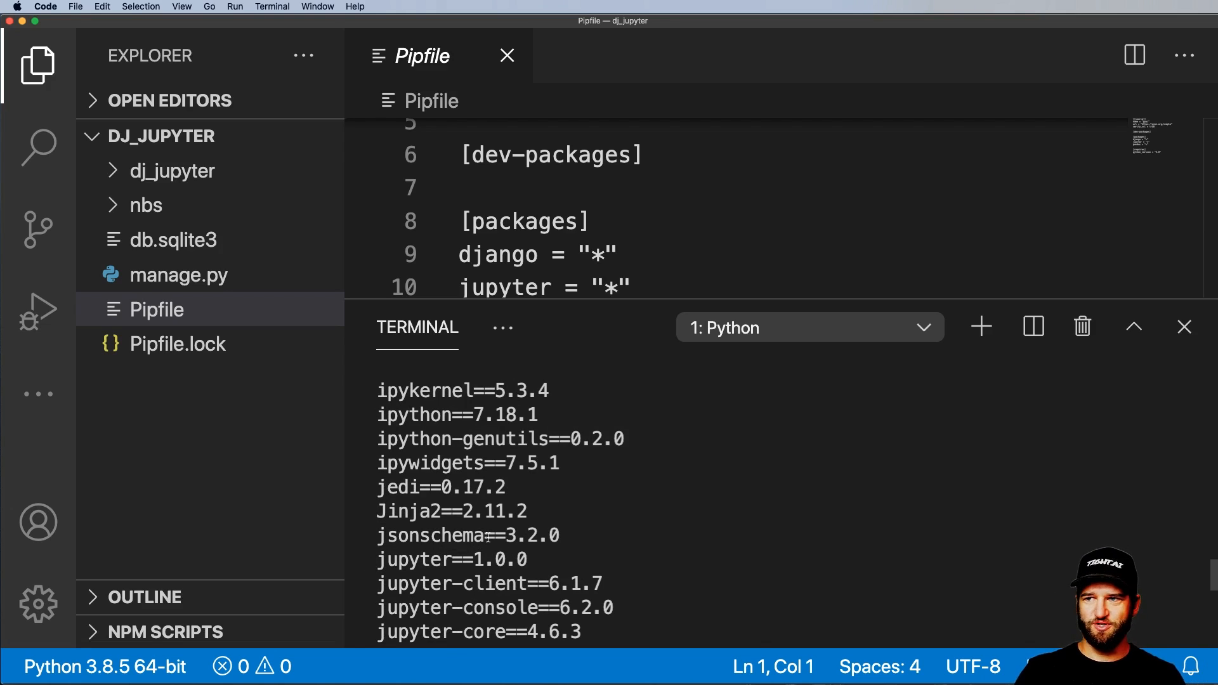
pyautogui.scroll(3)
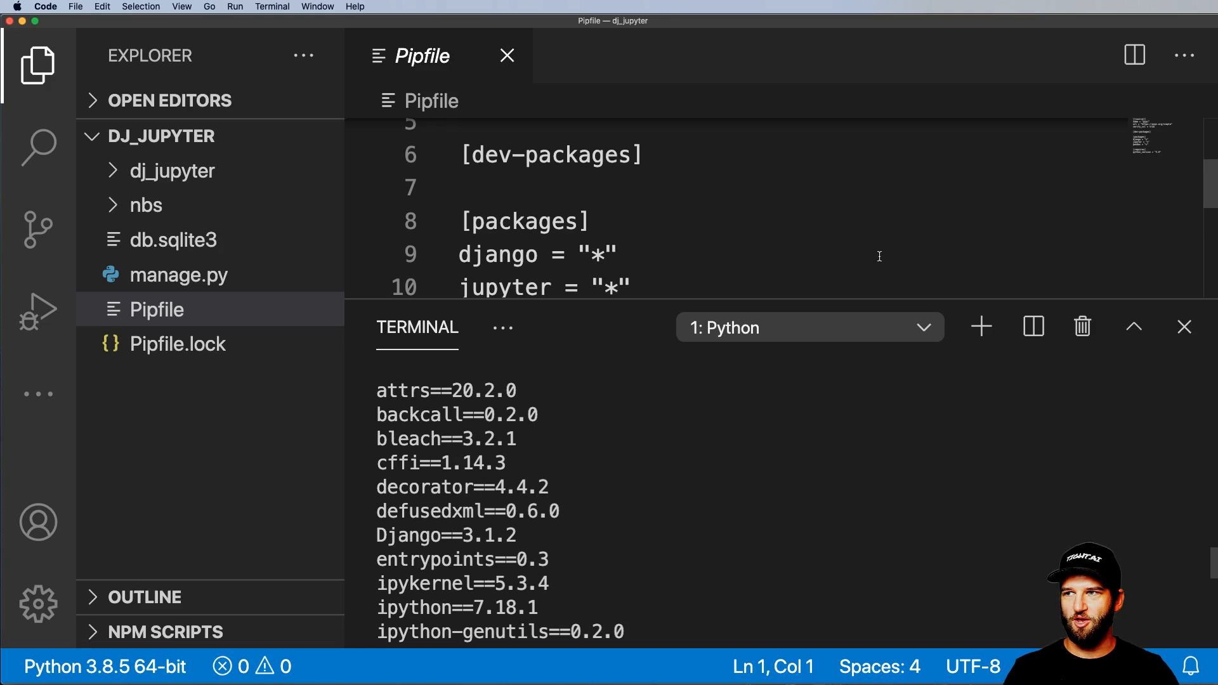
pyautogui.click(1184, 326)
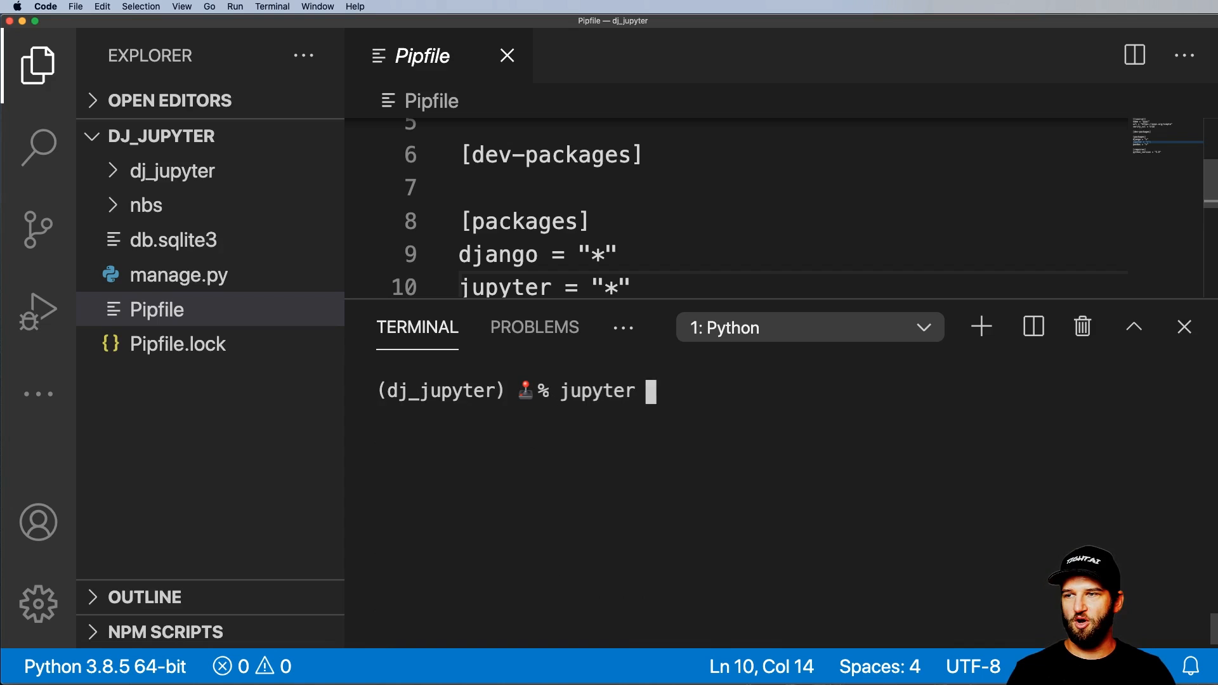
# Step: Run 'jupyter notebook' and open the Jupyter home page in Chrome
pyautogui.write('notebook')
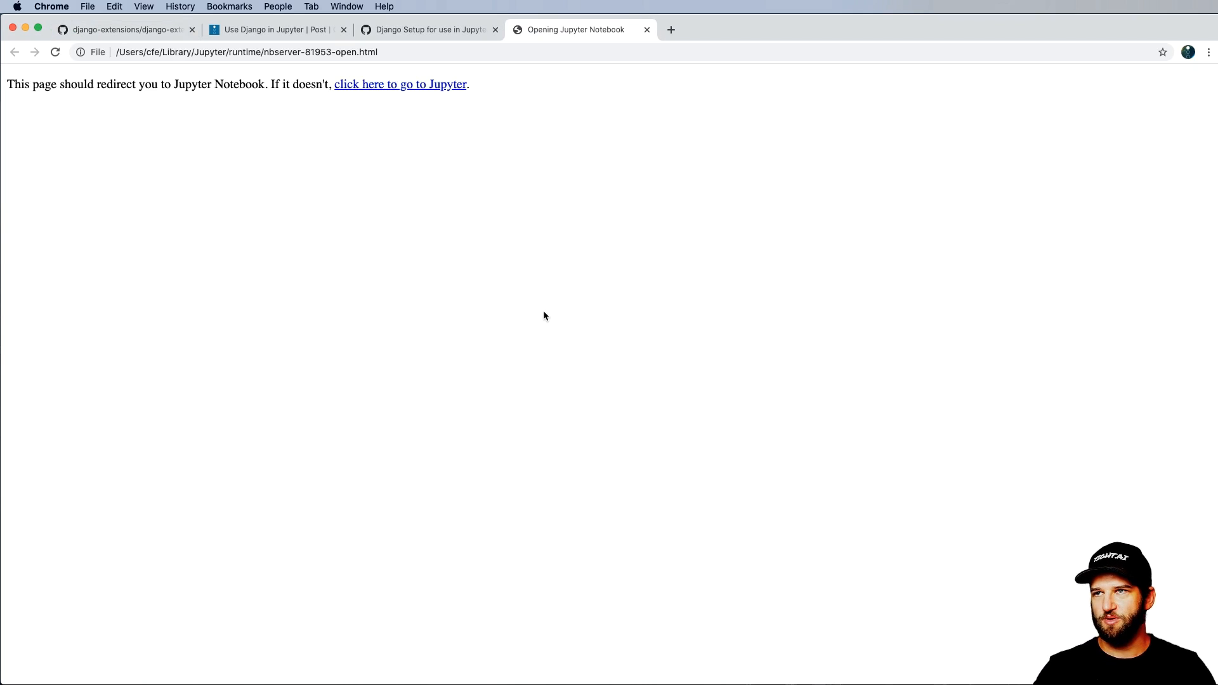
pyautogui.click(400, 84)
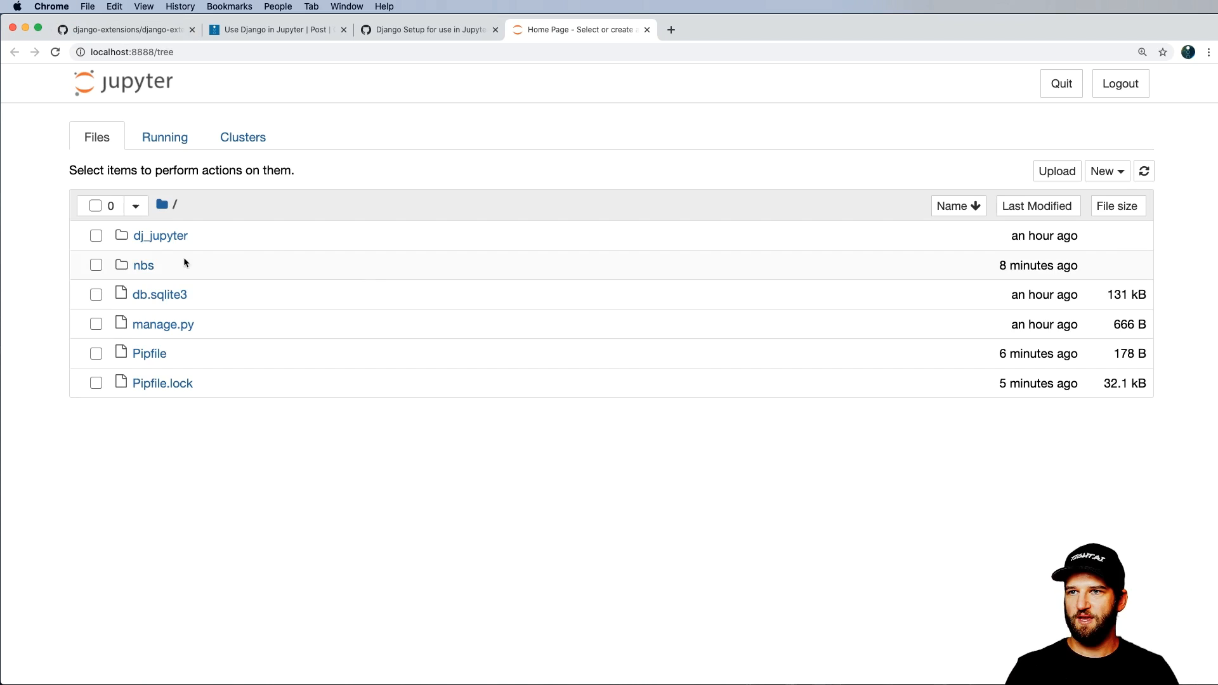
pyautogui.moveTo(174, 260)
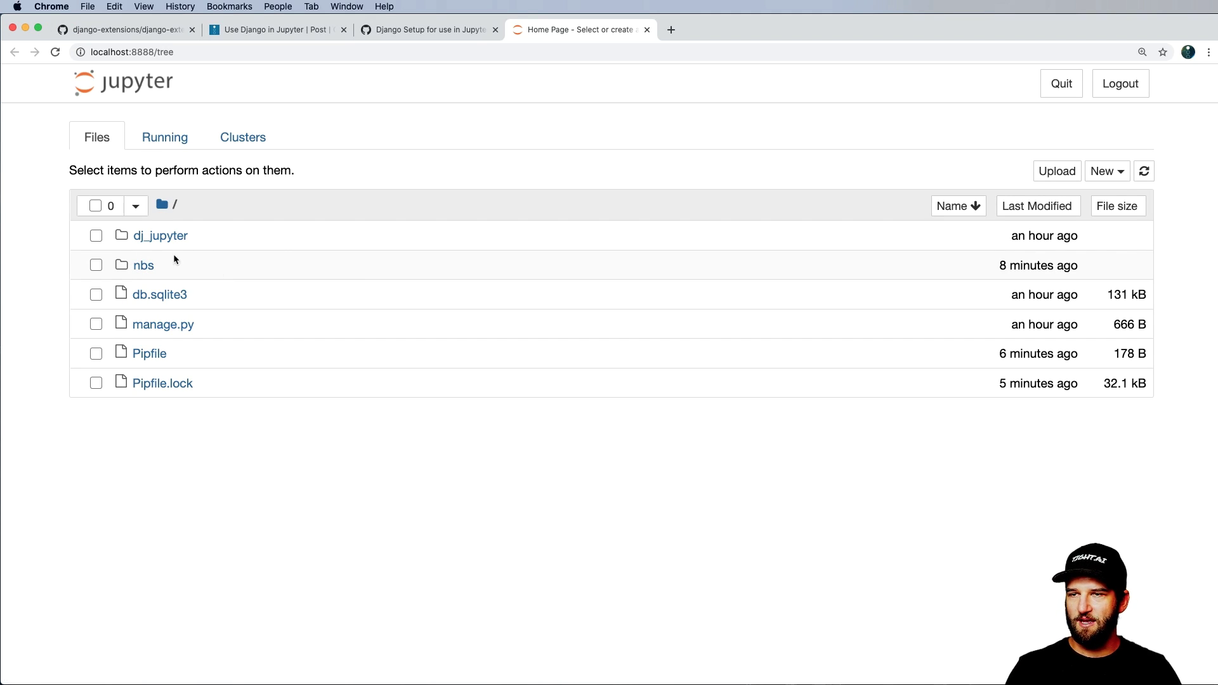
pyautogui.click(143, 266)
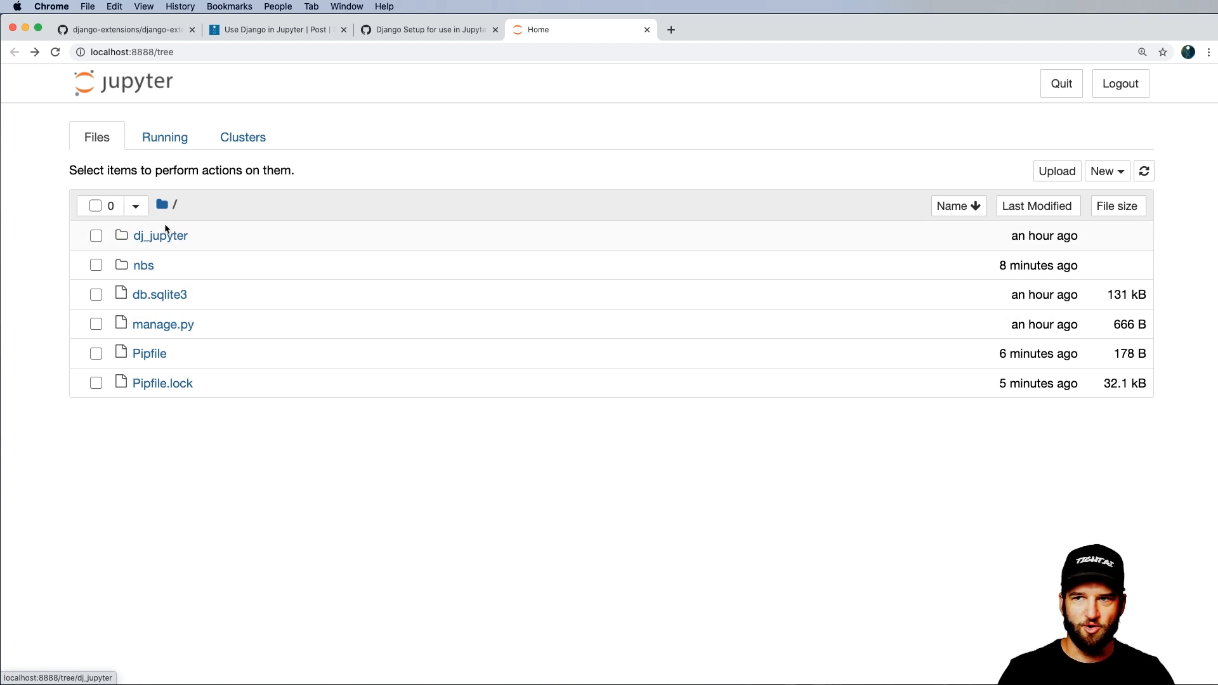
pyautogui.moveTo(158, 344)
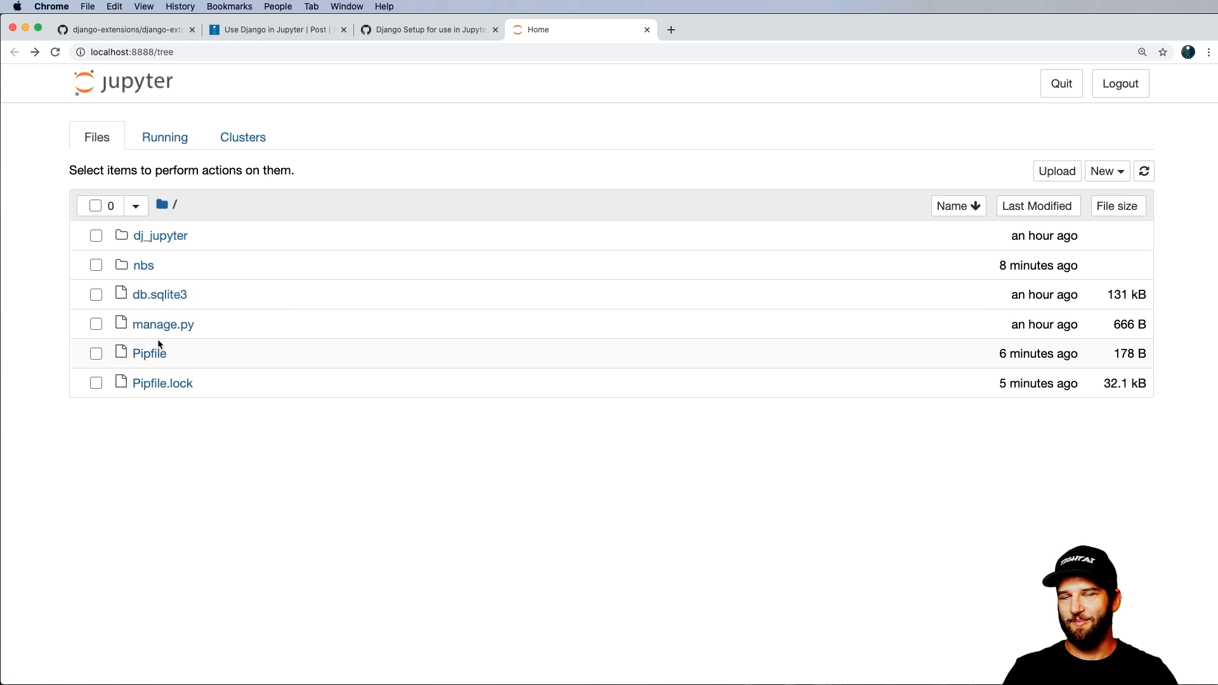
pyautogui.moveTo(186, 318)
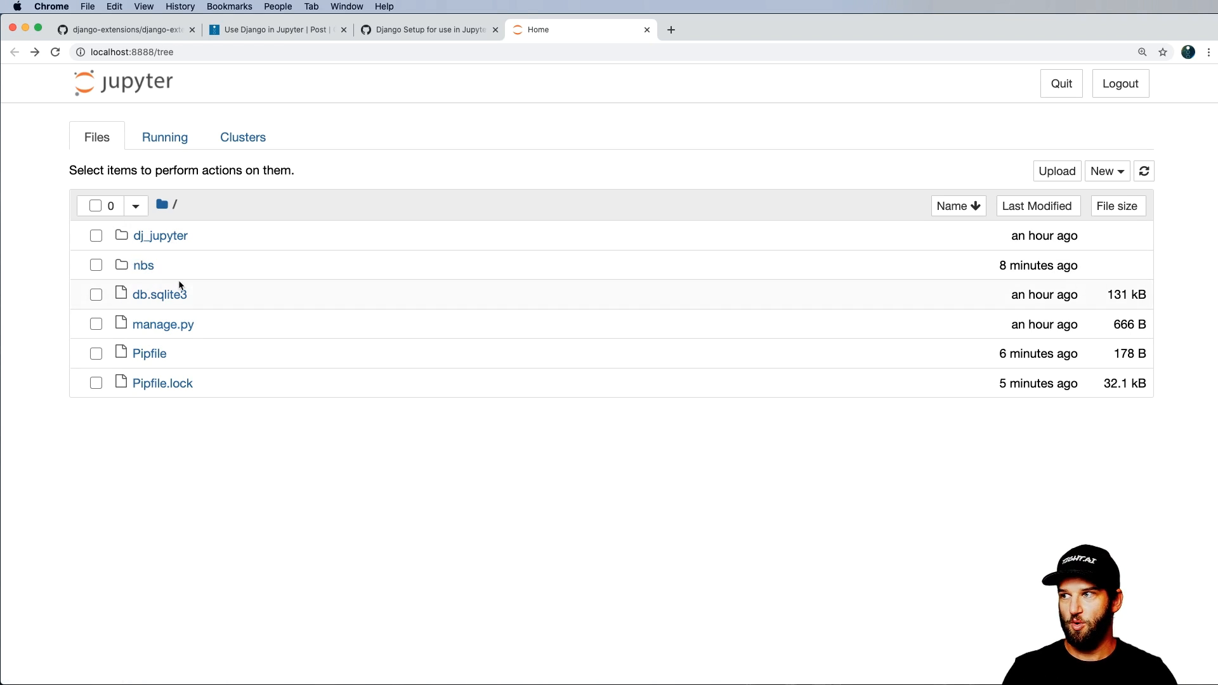
pyautogui.moveTo(160, 236)
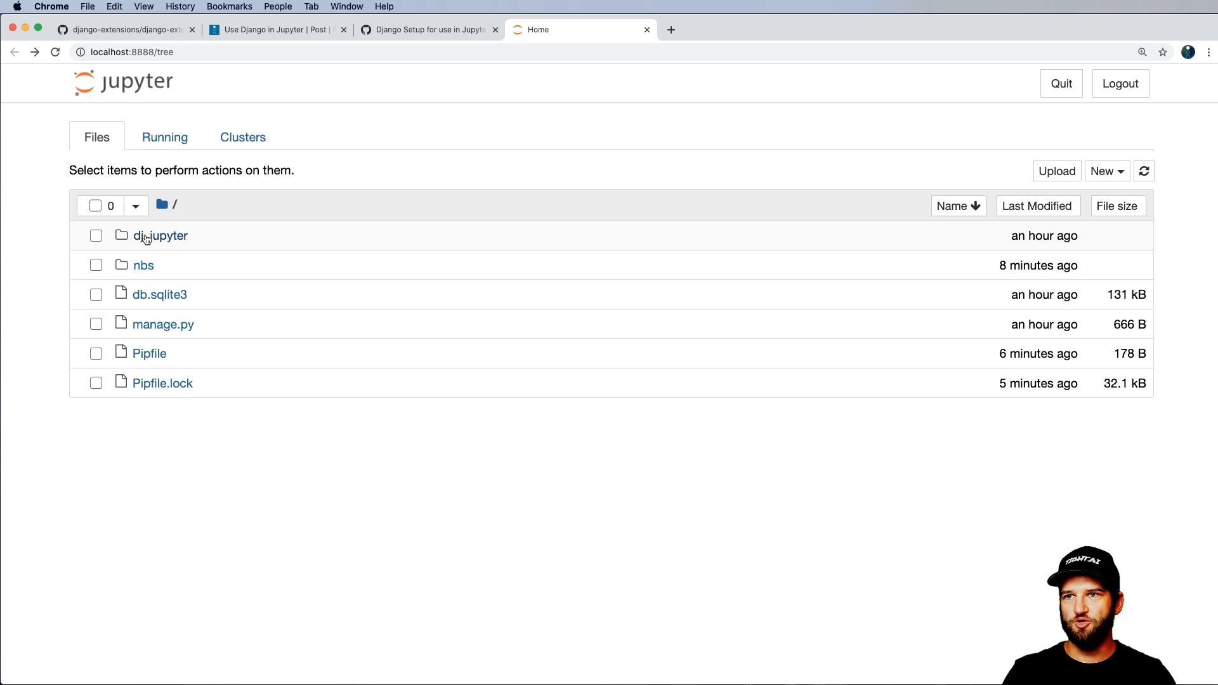
pyautogui.moveTo(144, 267)
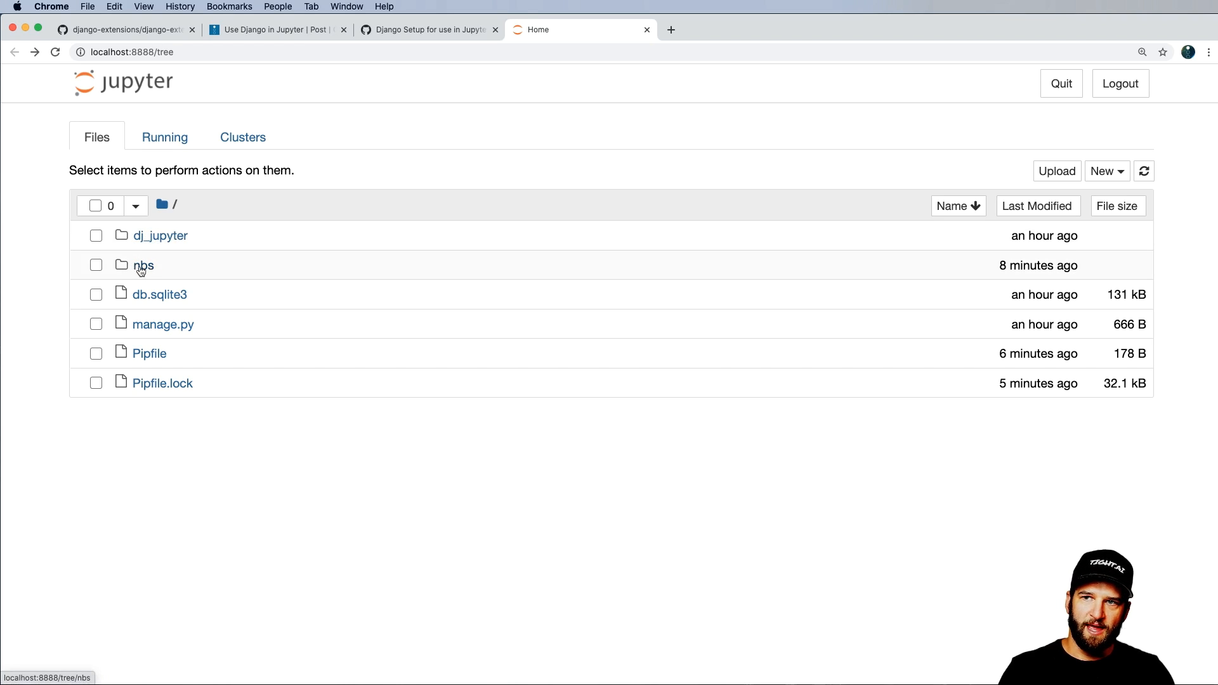
# Step: Open the nbs folder and highlight the project settings module name in manage.py
pyautogui.click(144, 265)
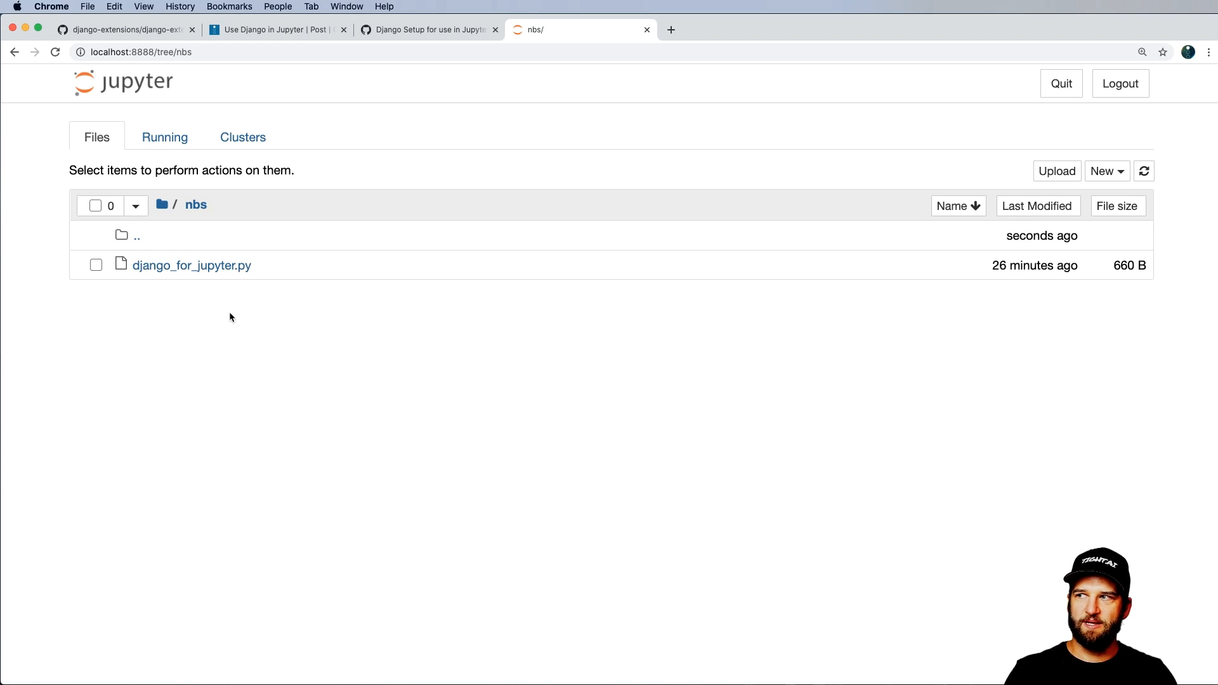
pyautogui.moveTo(210, 211)
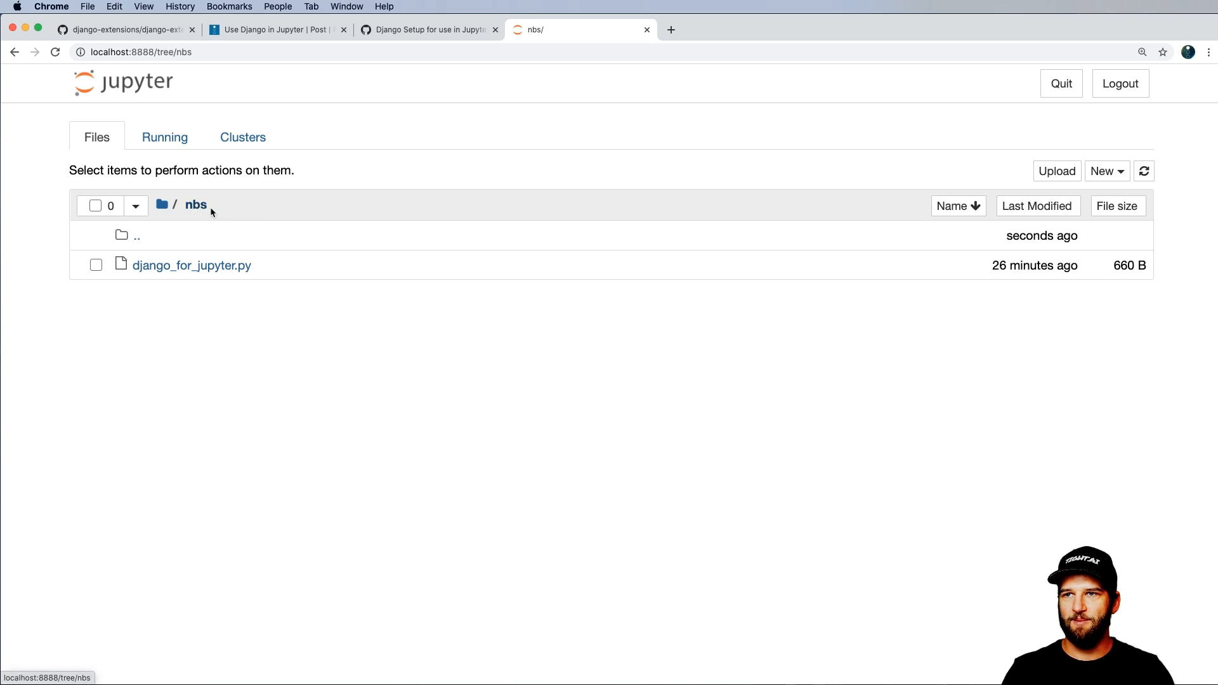
pyautogui.moveTo(192, 272)
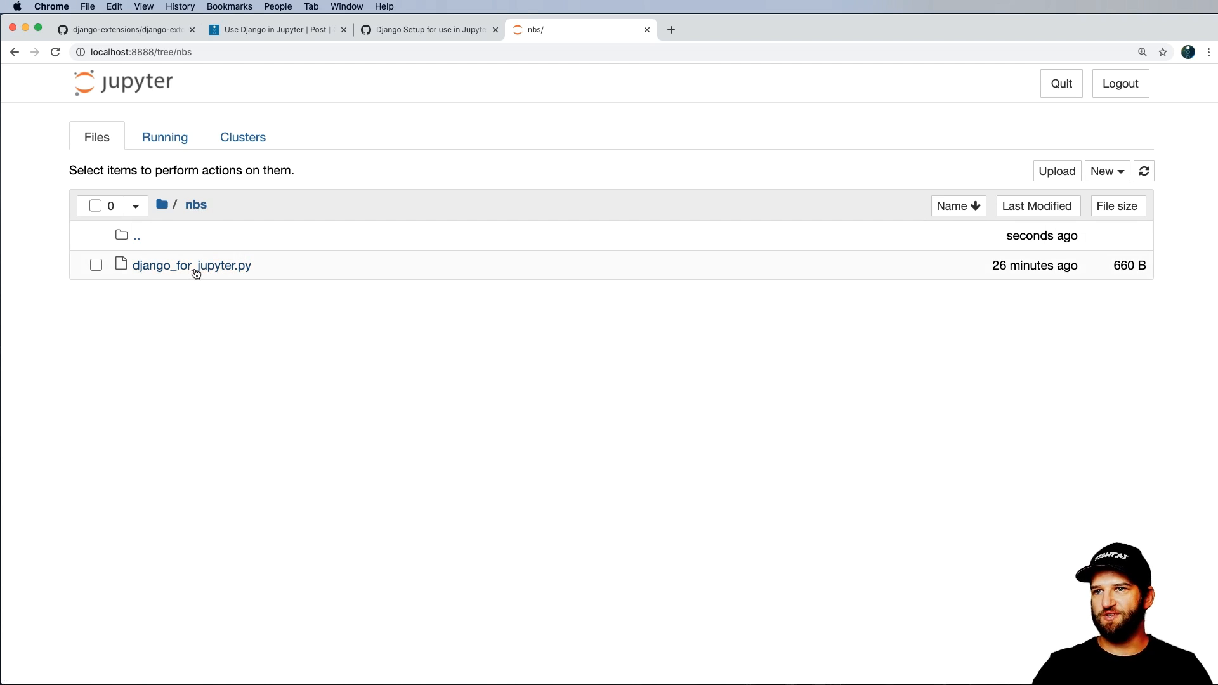
pyautogui.moveTo(205, 240)
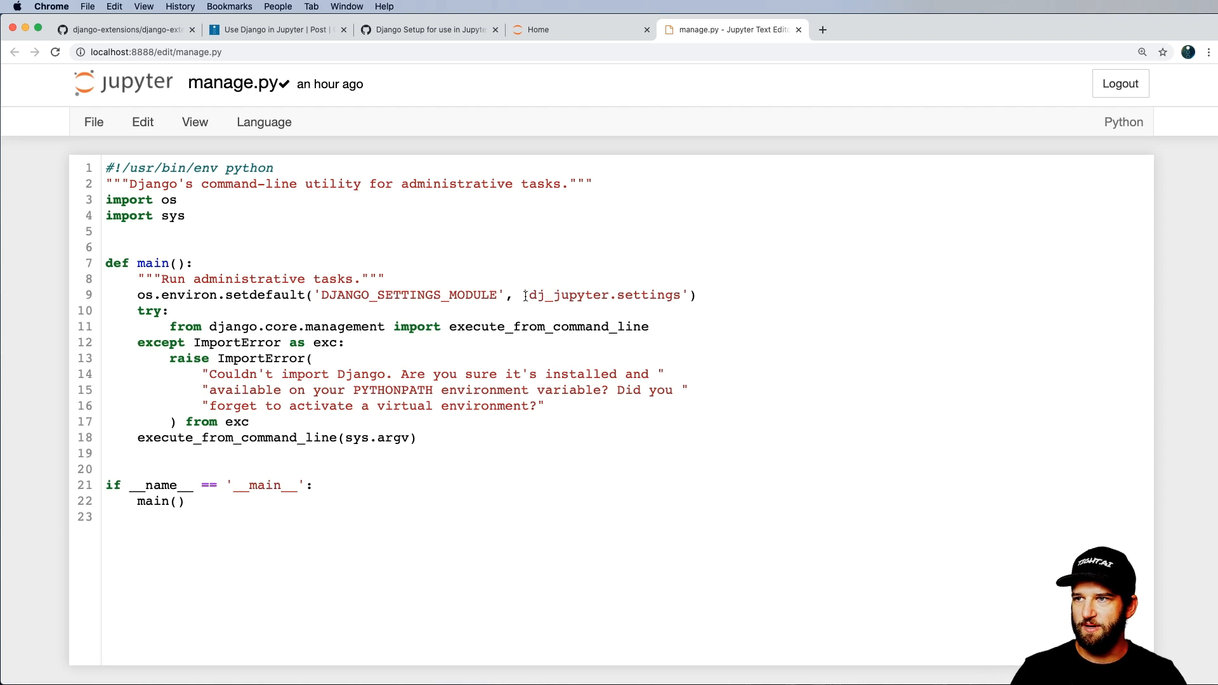
pyautogui.doubleClick(569, 295)
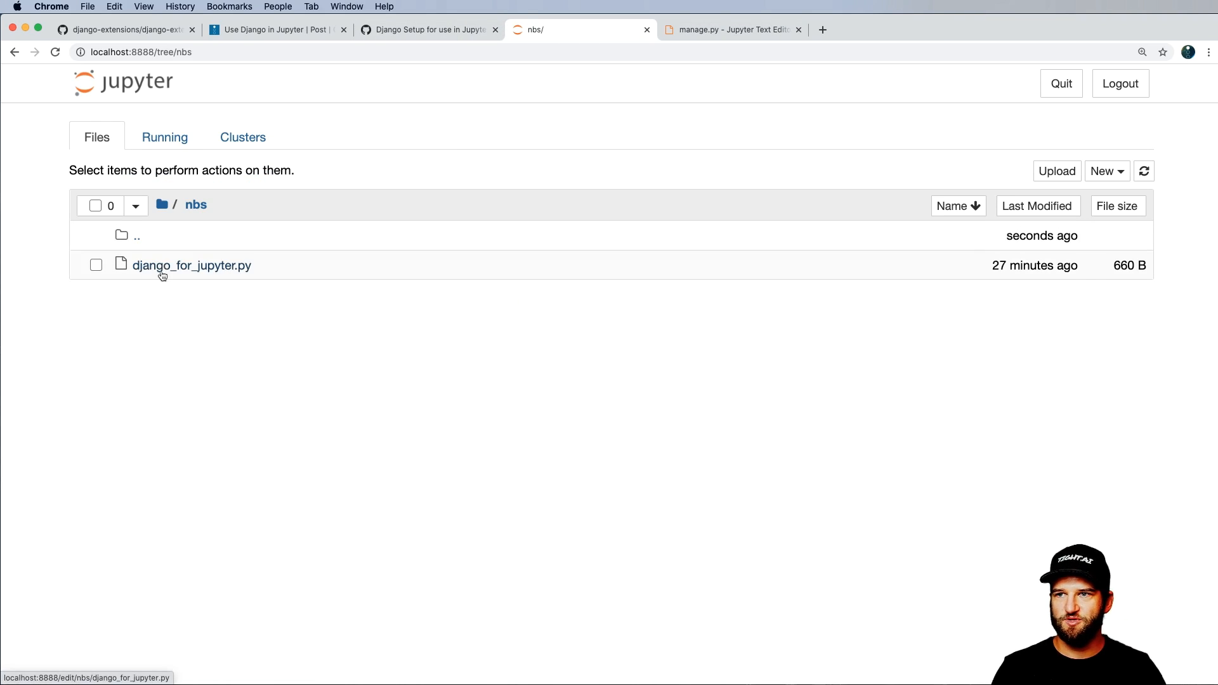
# Step: Open django_for_jupyter.py and highlight its path and Django setup lines
pyautogui.click(191, 265)
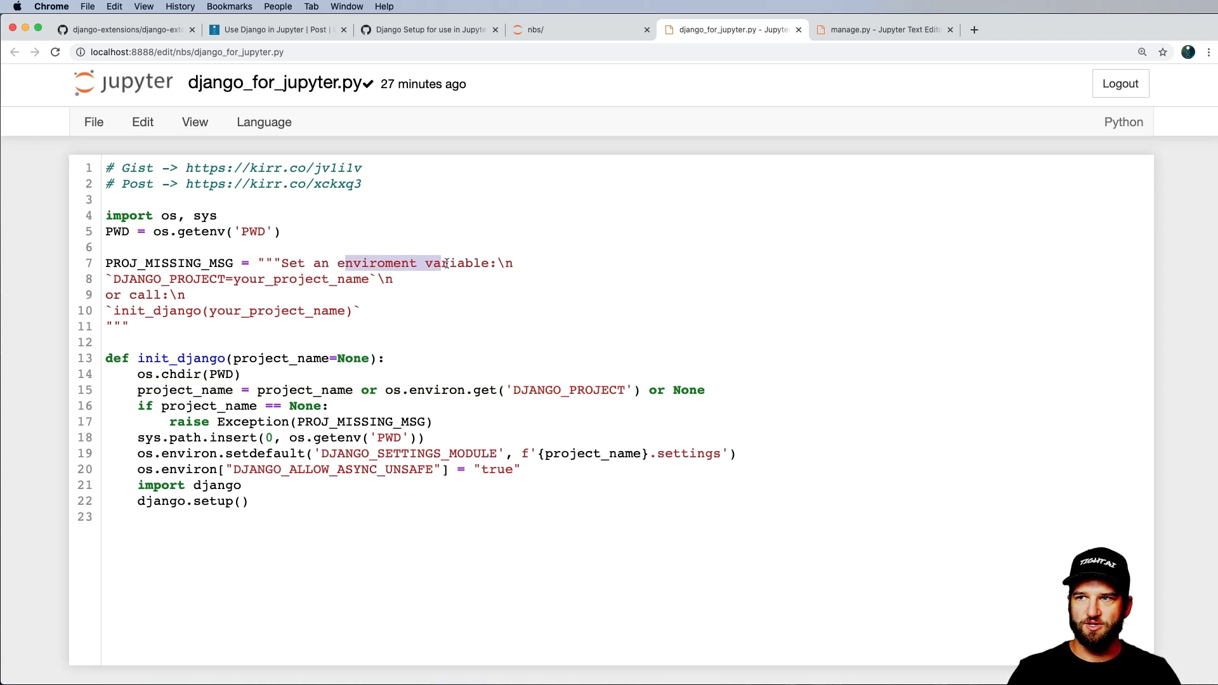
pyautogui.click(325, 327)
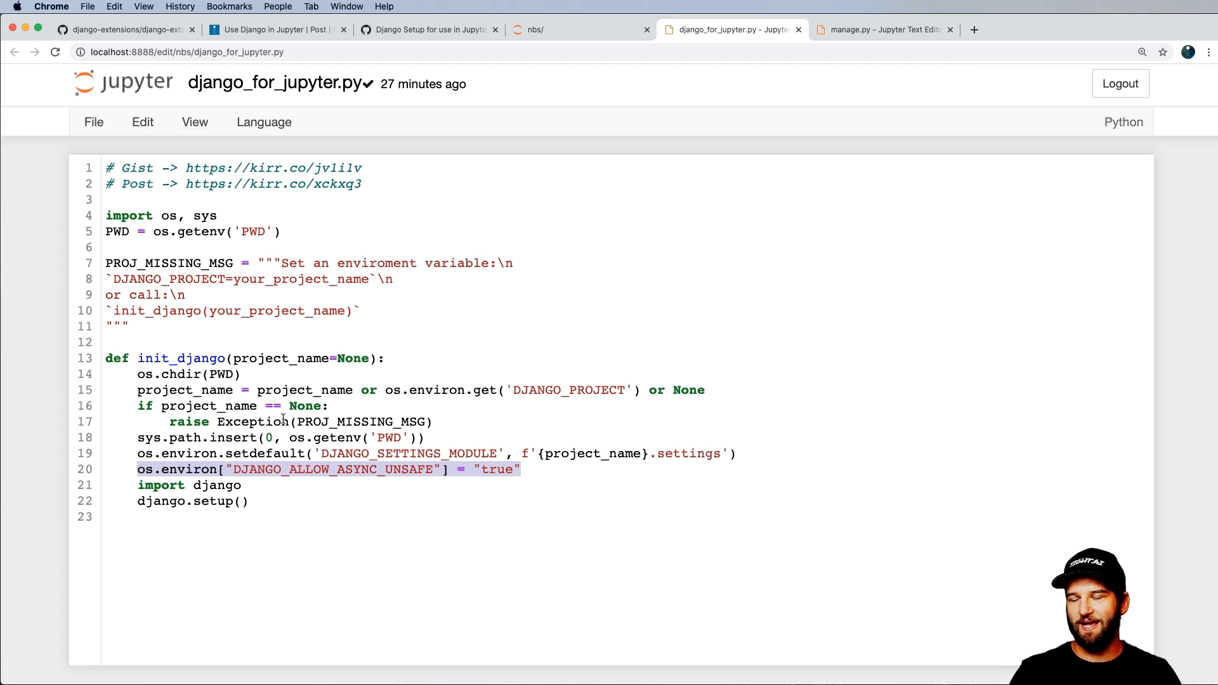
pyautogui.moveTo(229, 520)
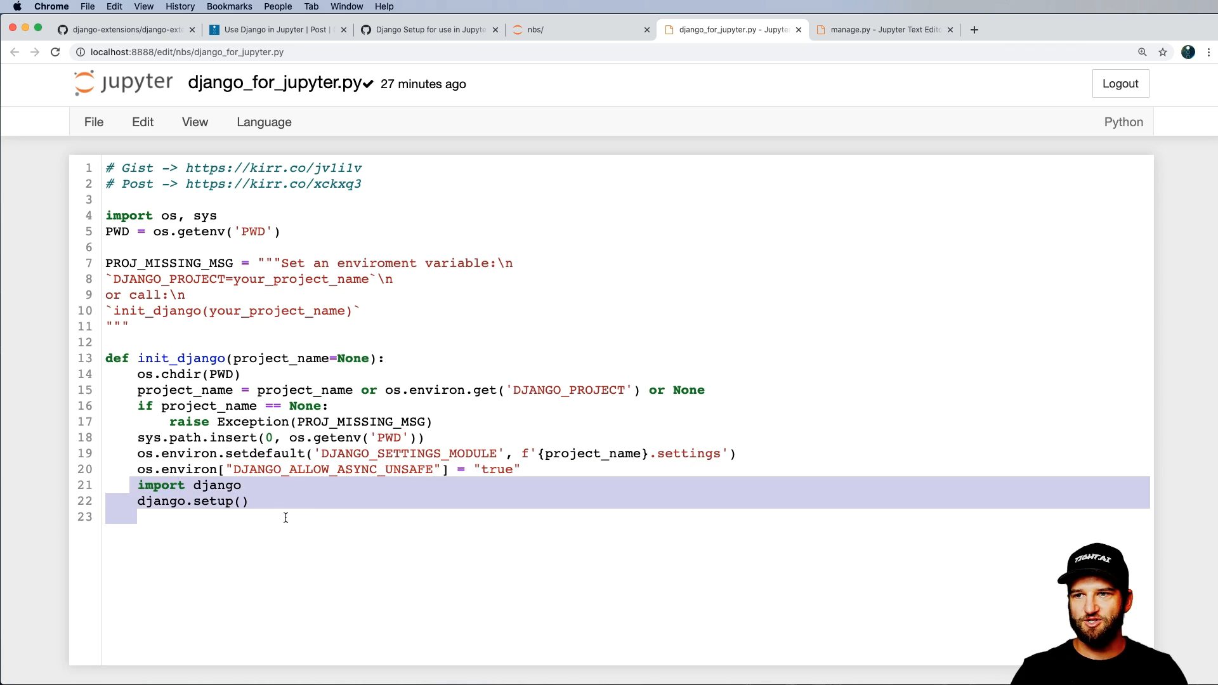
pyautogui.click(294, 507)
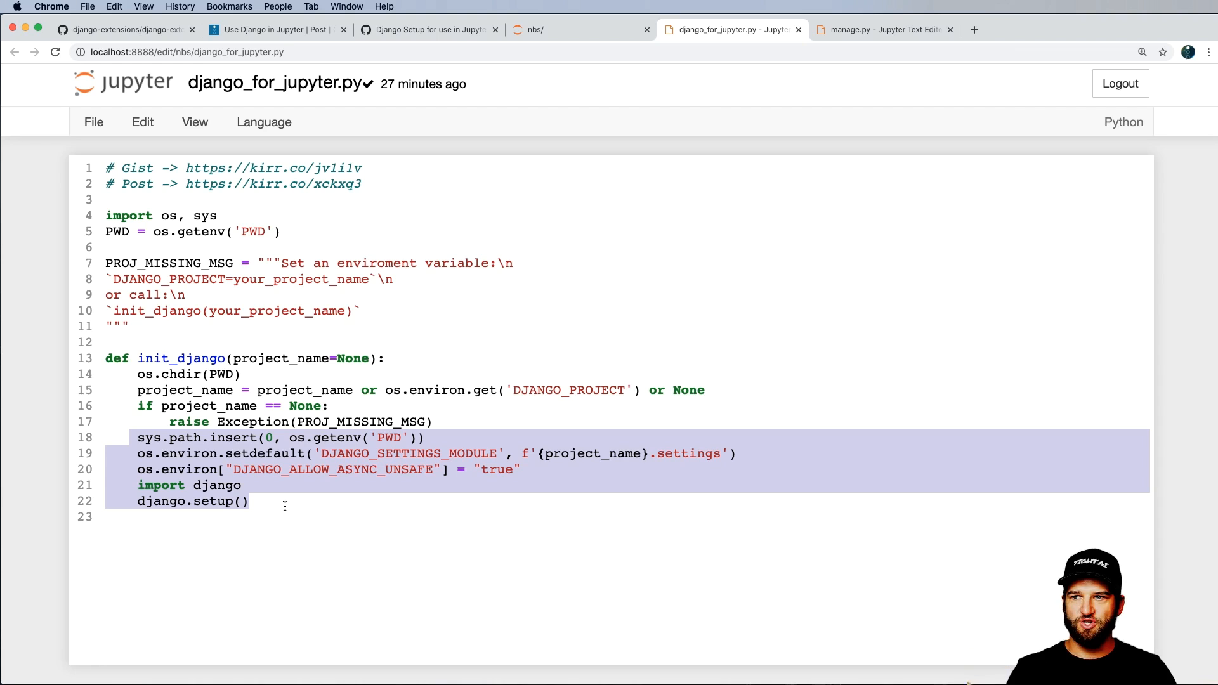
pyautogui.moveTo(450, 425)
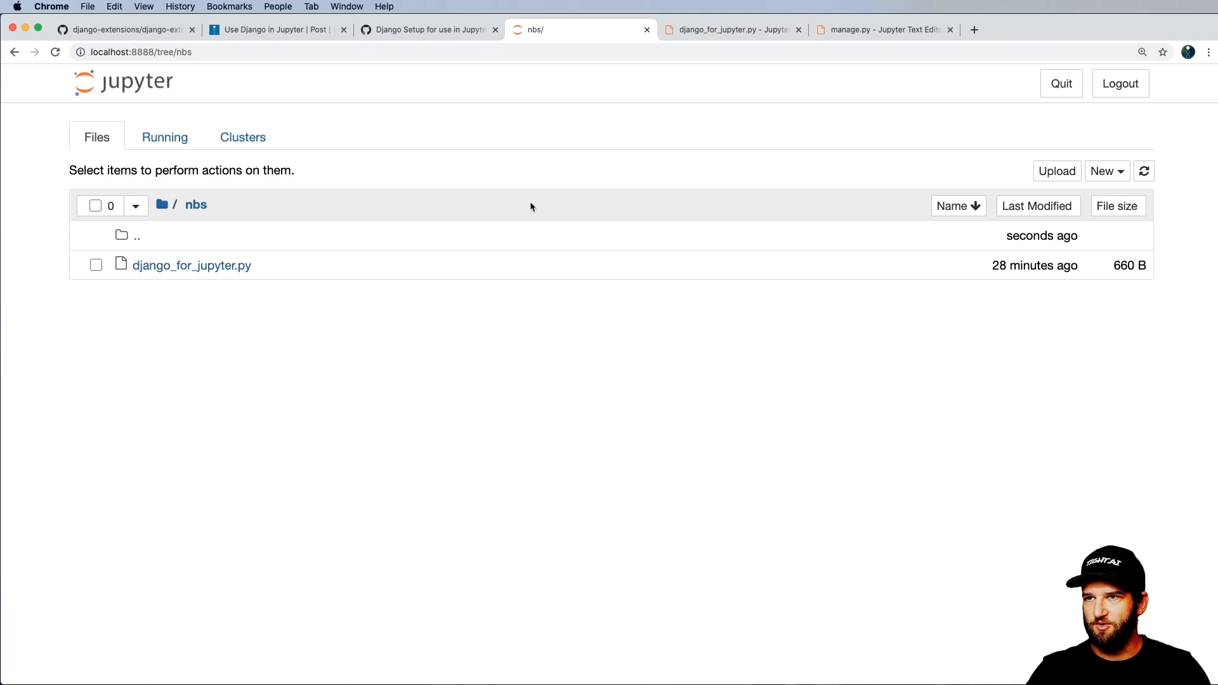
pyautogui.moveTo(1105, 171)
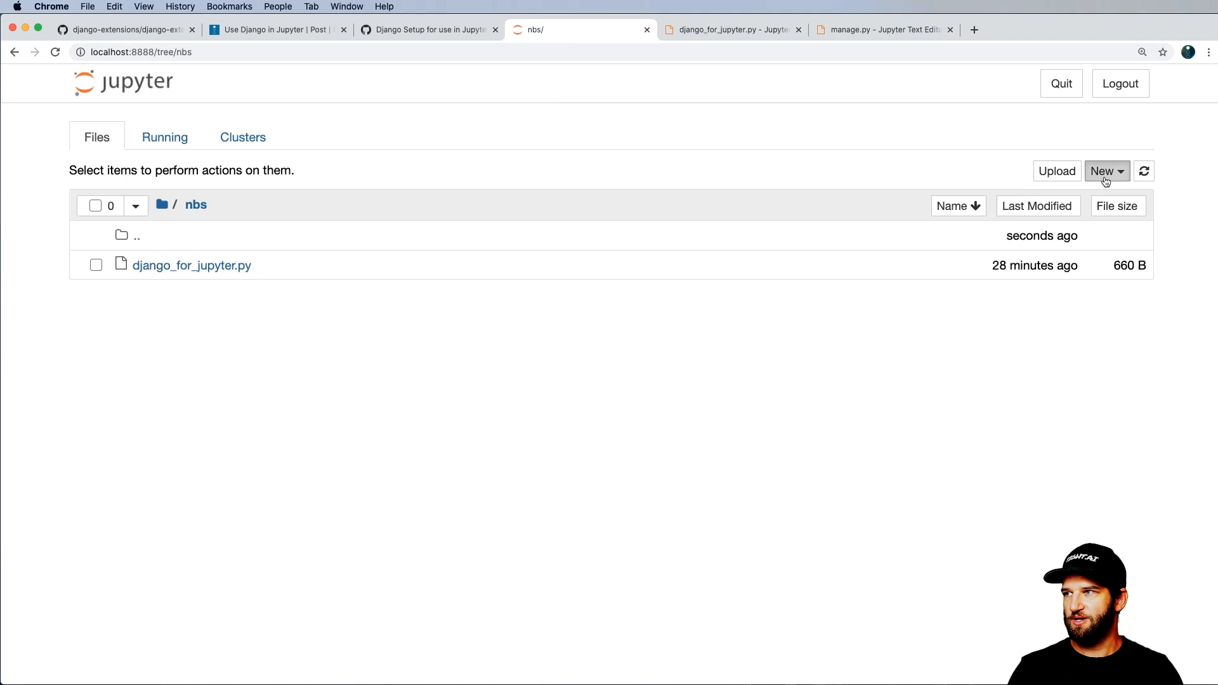
# Step: Create a new Python 3 notebook and rename it 'Django Users'
pyautogui.click(1103, 171)
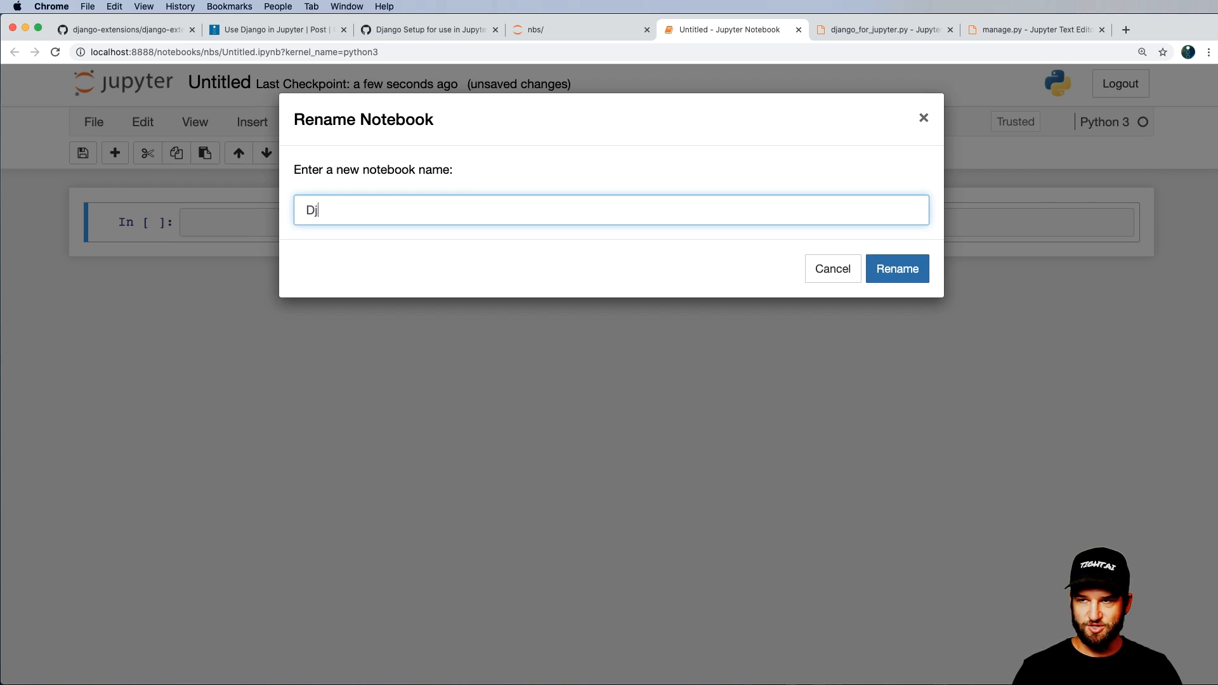
pyautogui.click(897, 268)
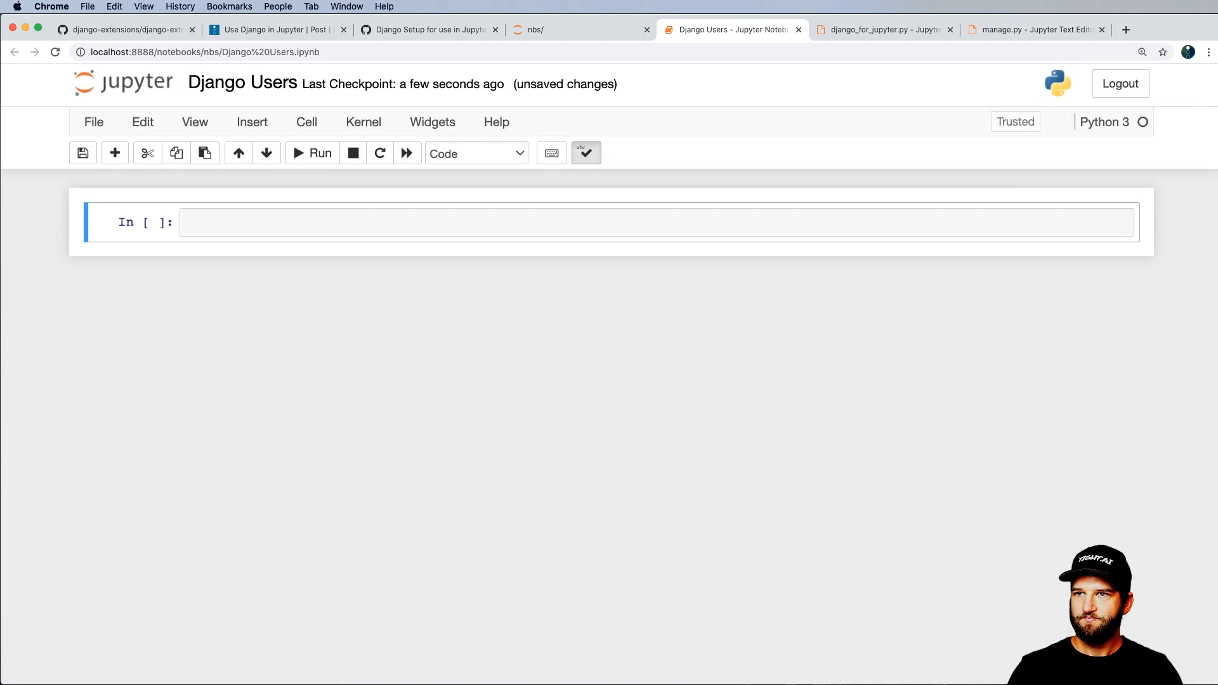
# Step: Import get_user_model from django.contrib.auth in the first cell and run it
pyautogui.click(340, 222)
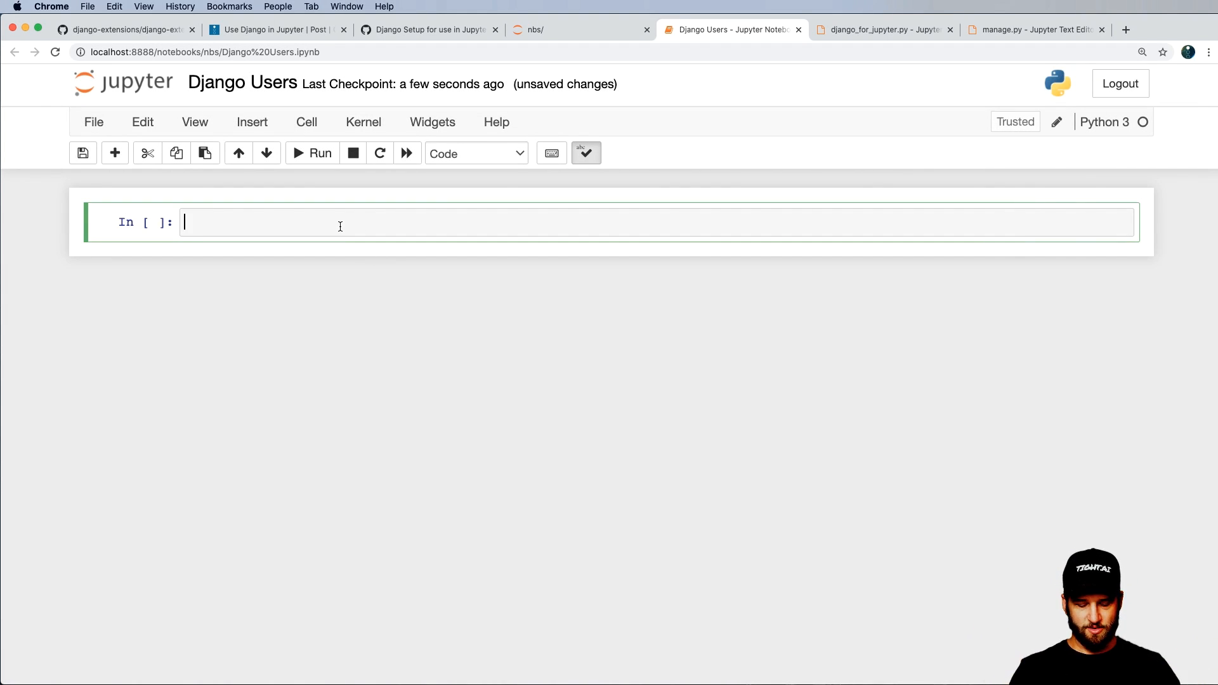
pyautogui.write('from django.c')
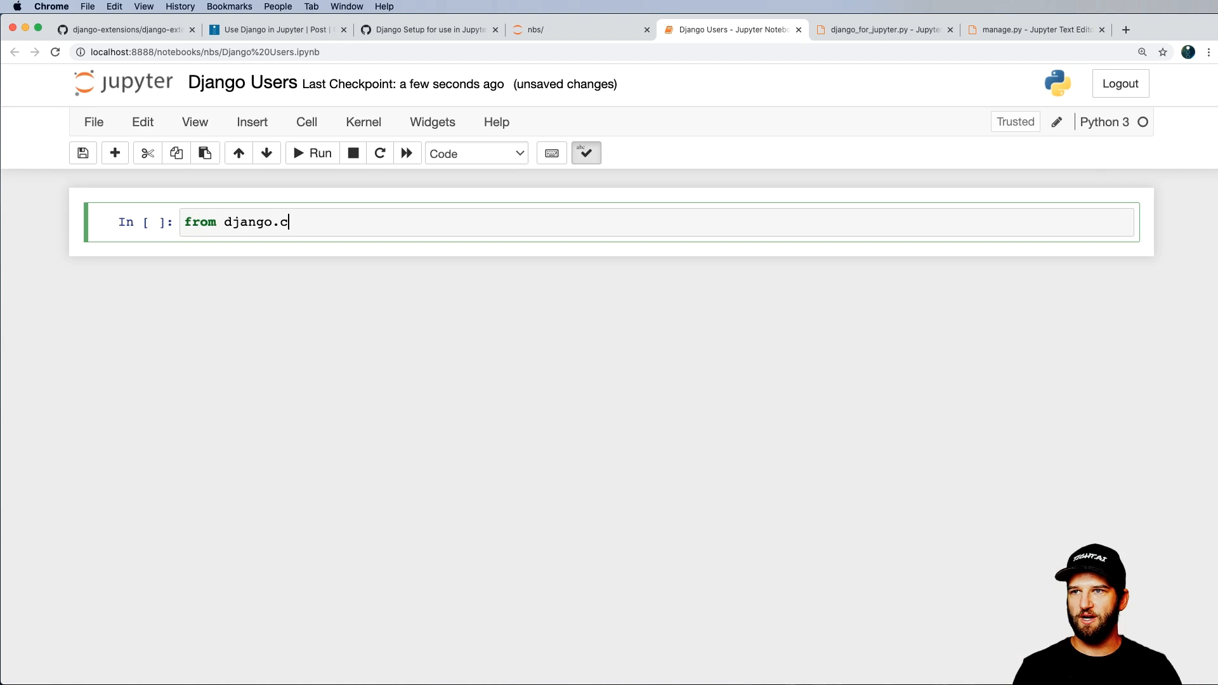
pyautogui.write('ontrib.auth import')
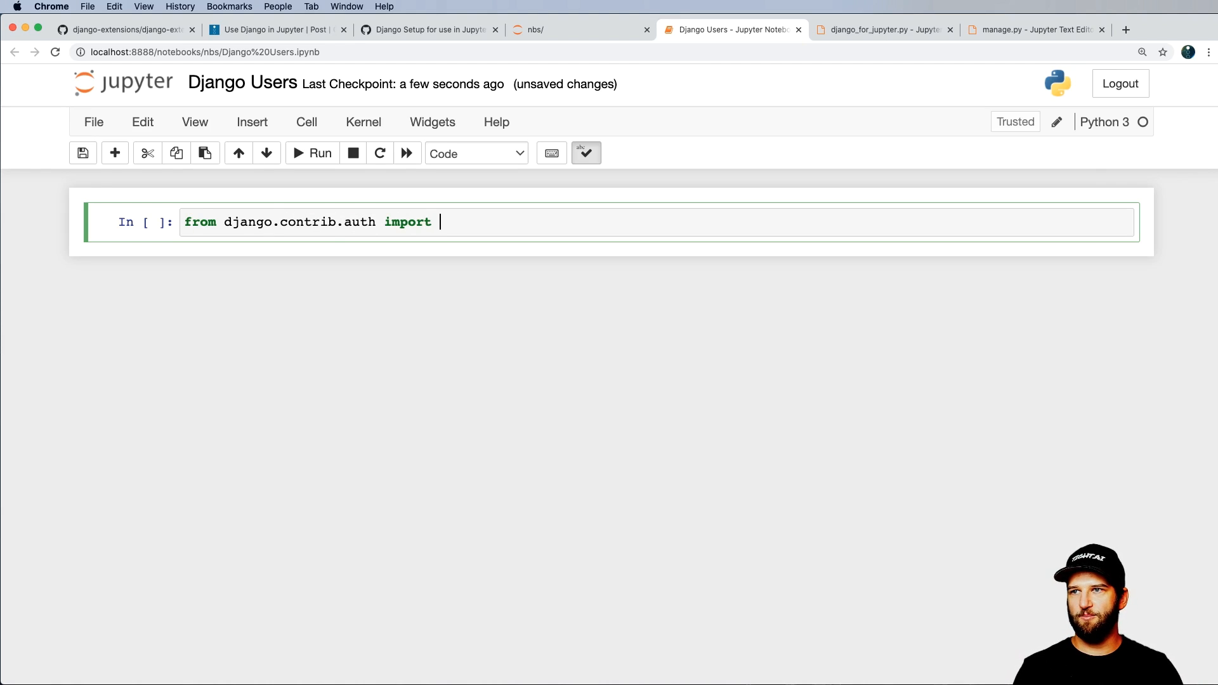
pyautogui.write('get_user_model')
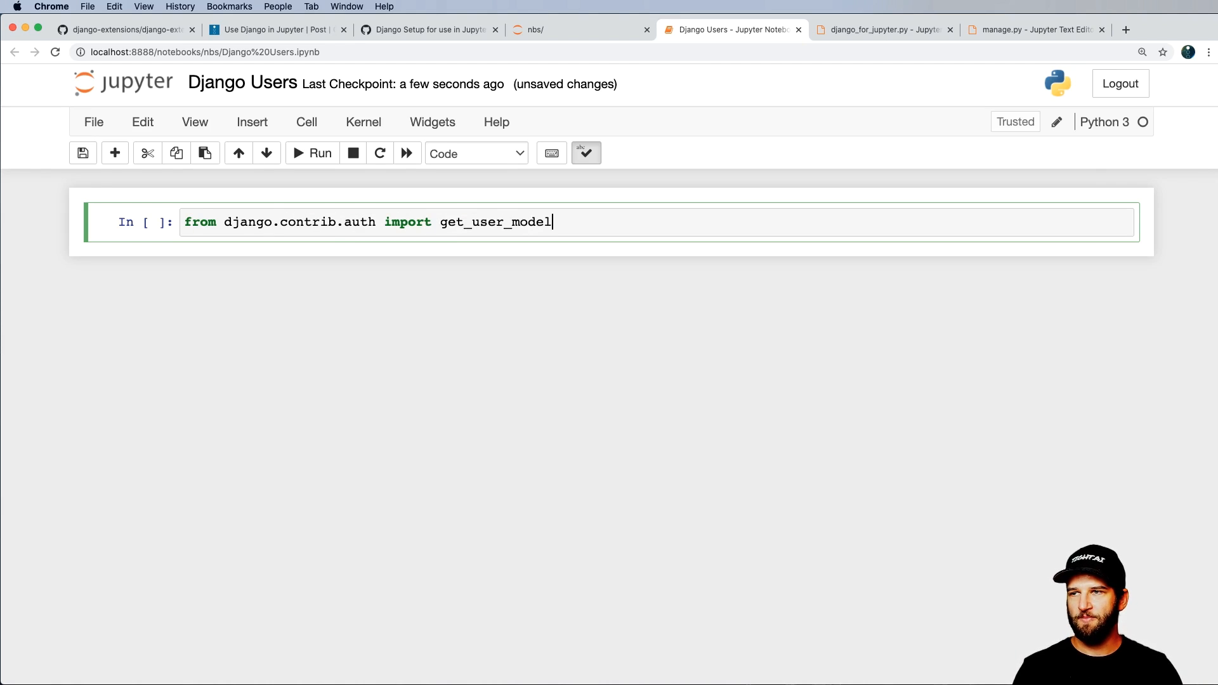
pyautogui.click(312, 153)
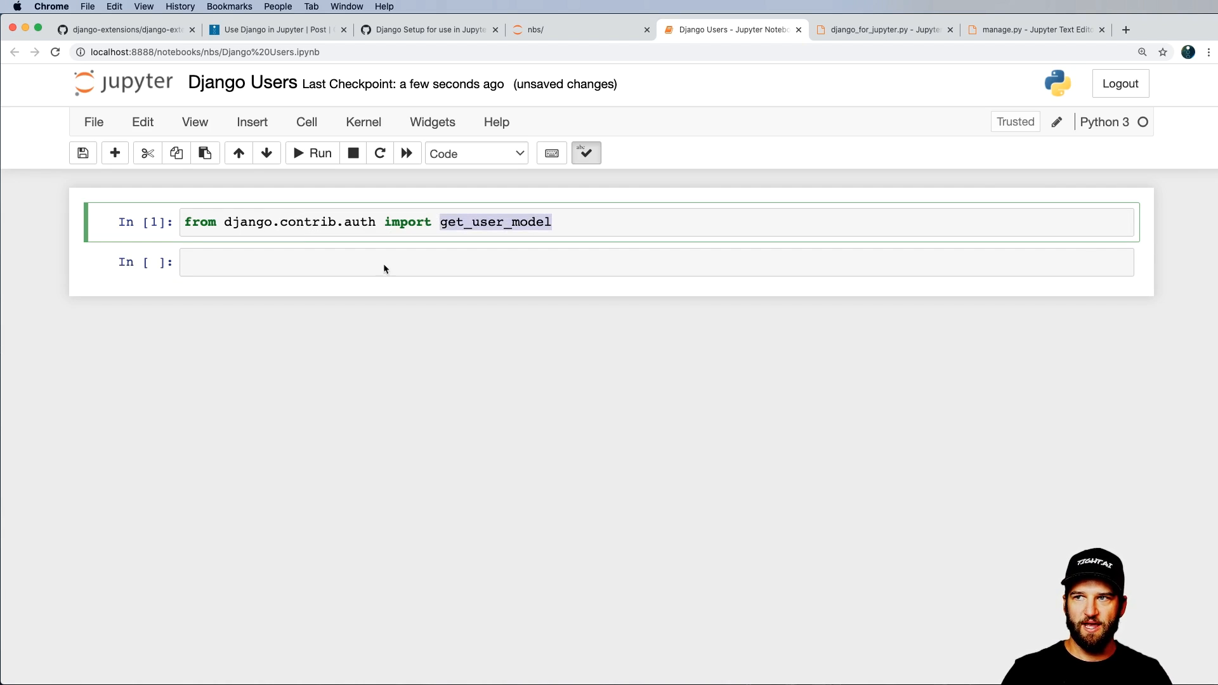
# Step: Run User = get_user_model() and scroll through the resulting ImproperlyConfigured traceback
pyautogui.write('User =')
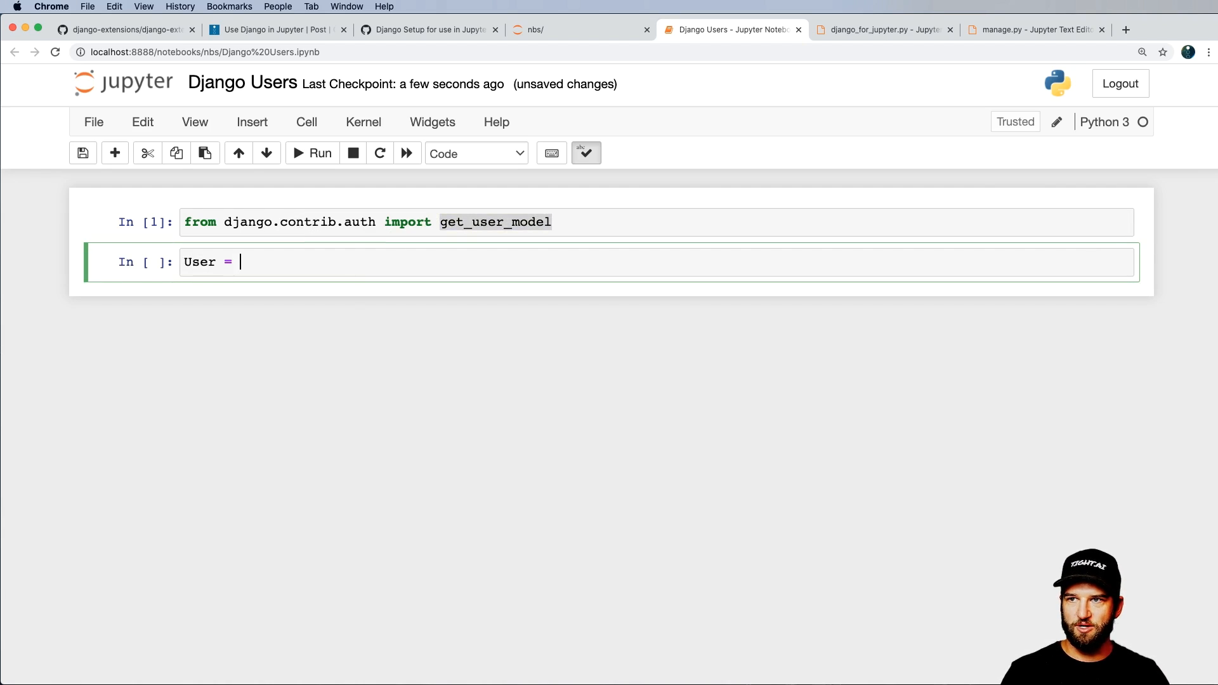
pyautogui.write('get_user_mod')
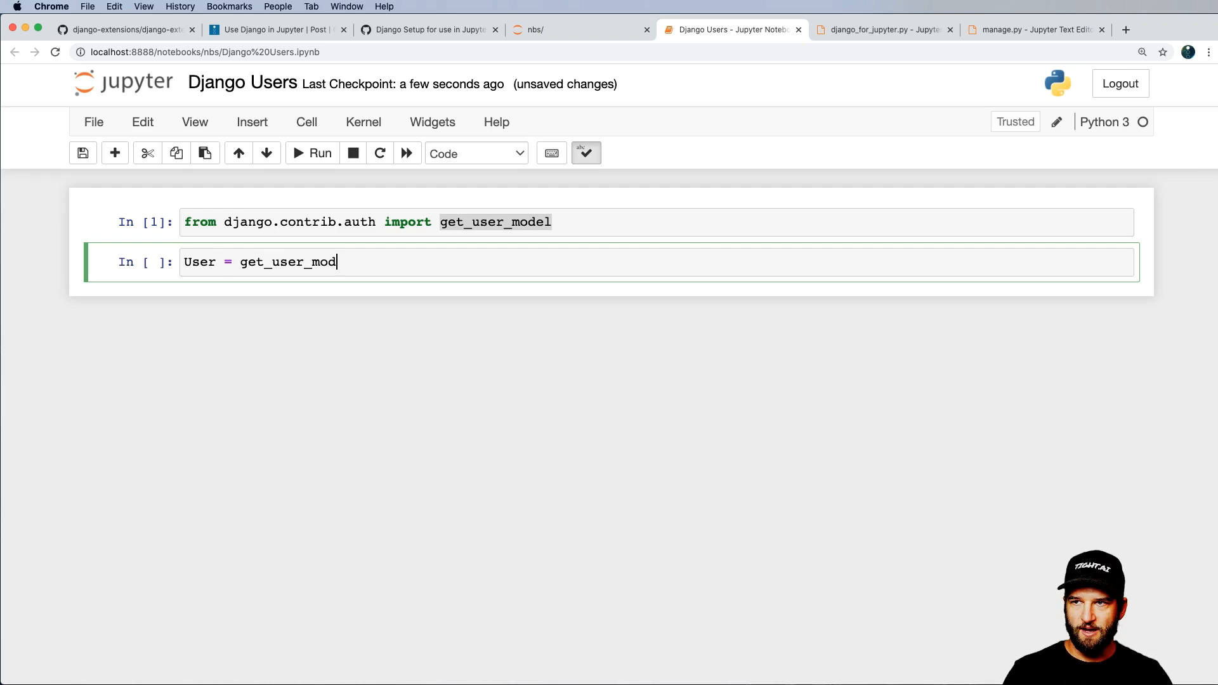
pyautogui.click(320, 153)
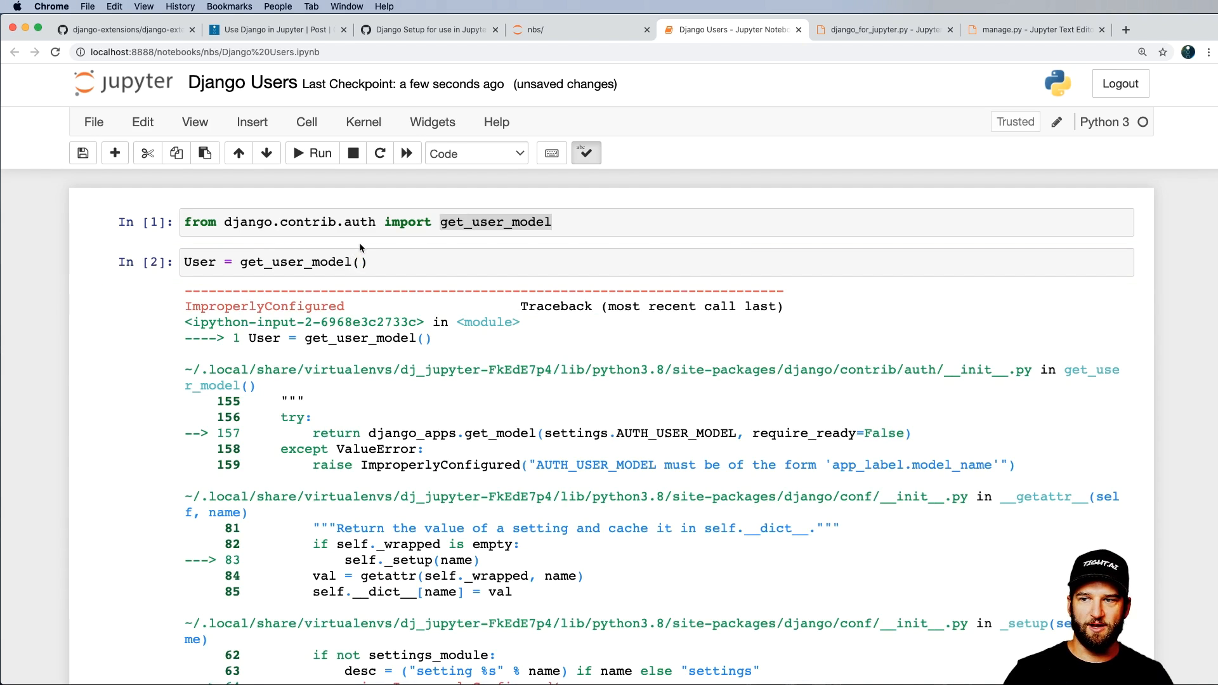
pyautogui.scroll(-3)
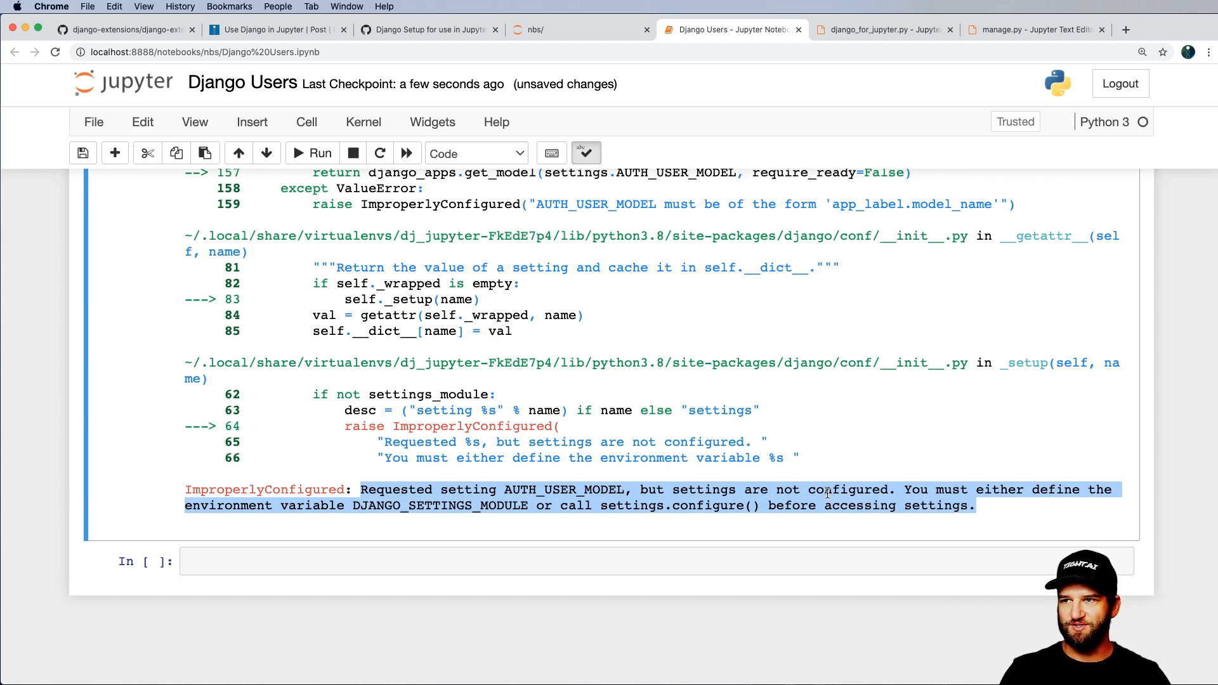
pyautogui.scroll(3)
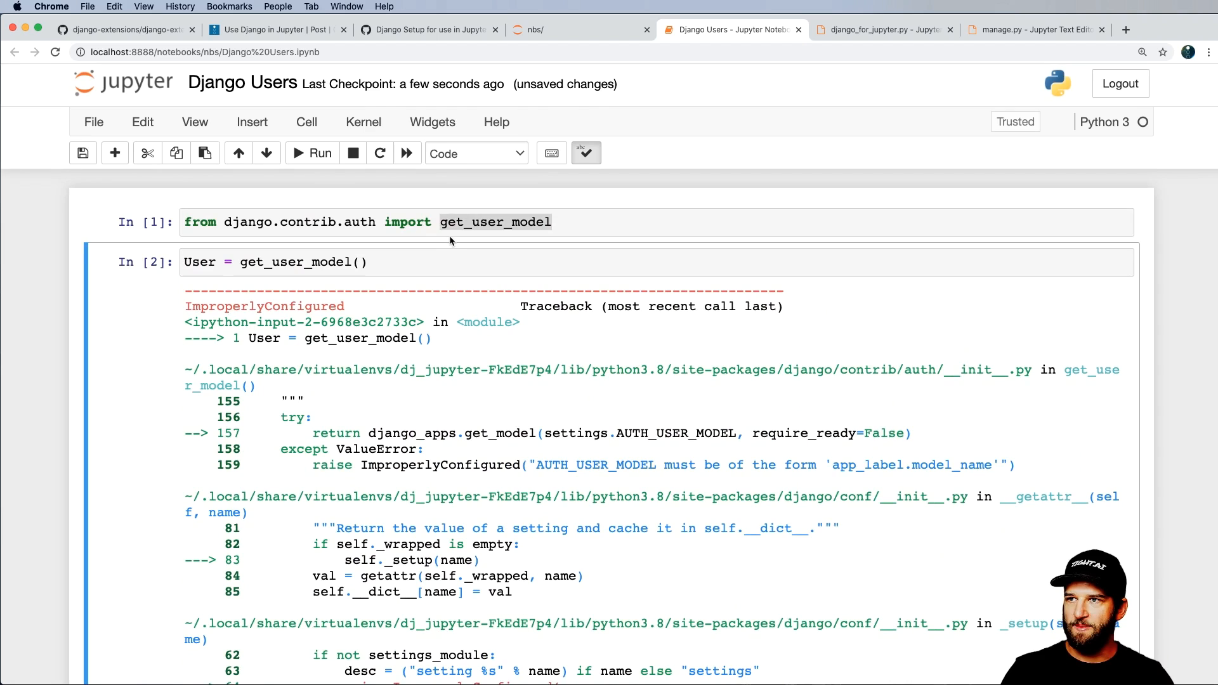
# Step: Add a top cell importing init_django from django_for_jupyter and calling init_django('dj_jupyter')
pyautogui.click(252, 122)
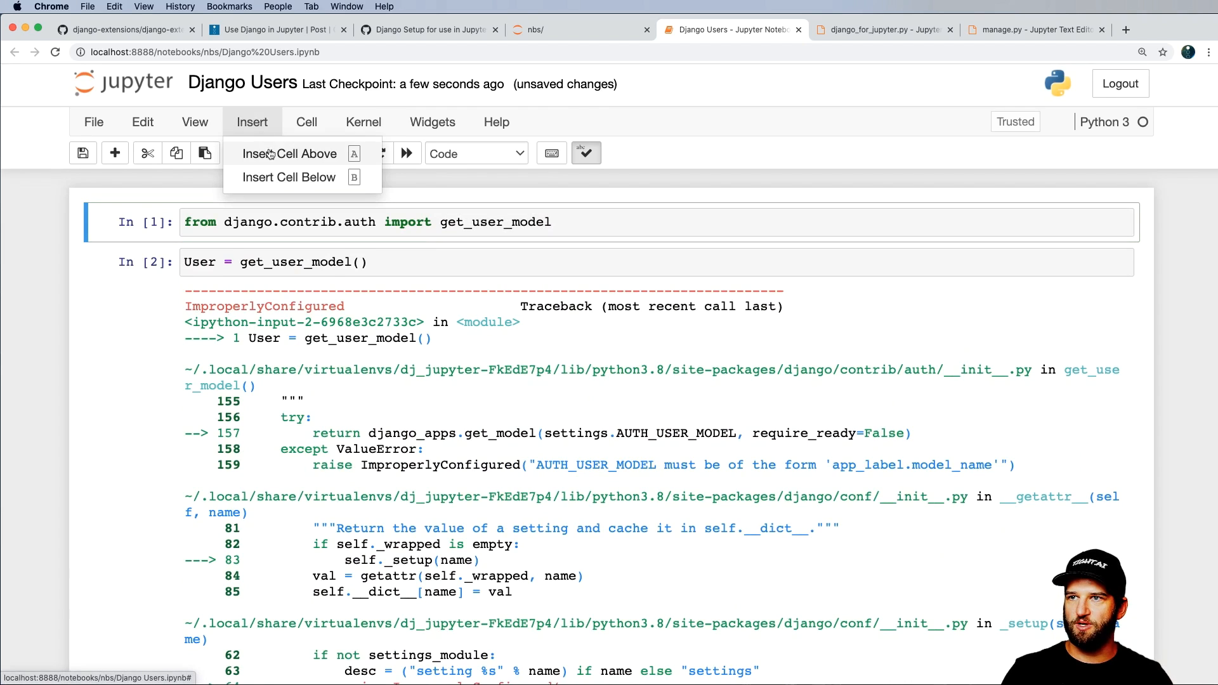
pyautogui.click(290, 153)
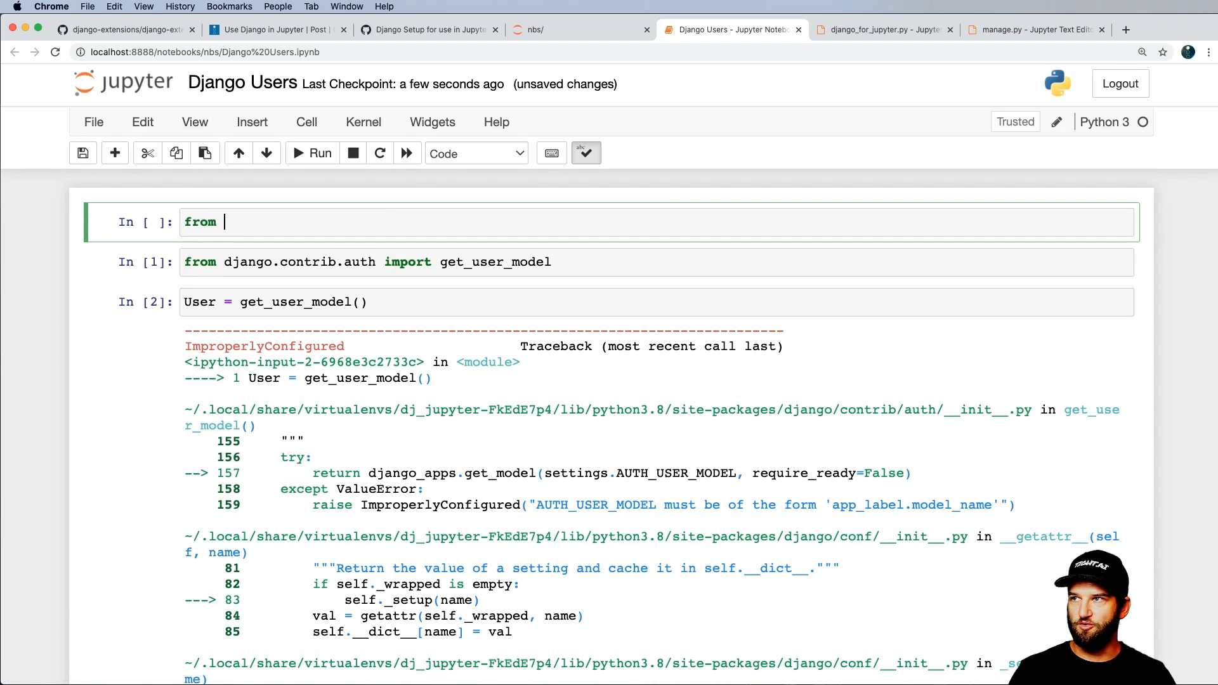
pyautogui.write('django_for')
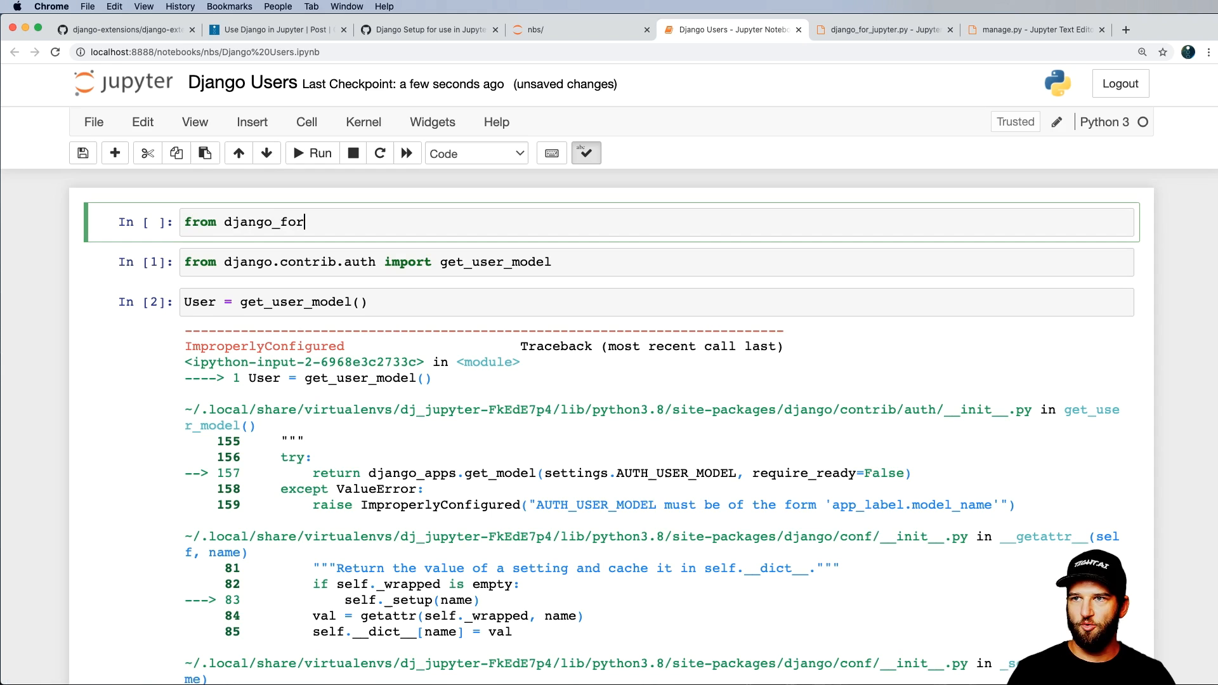
pyautogui.write('_jupyter')
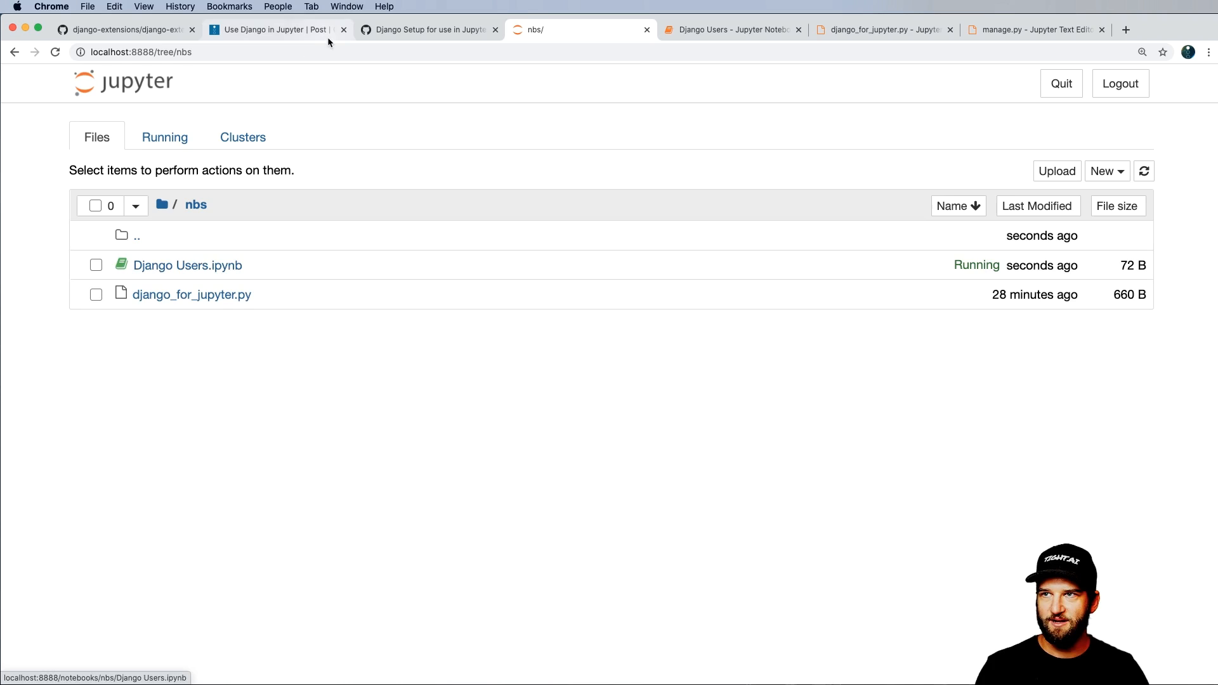
pyautogui.click(274, 30)
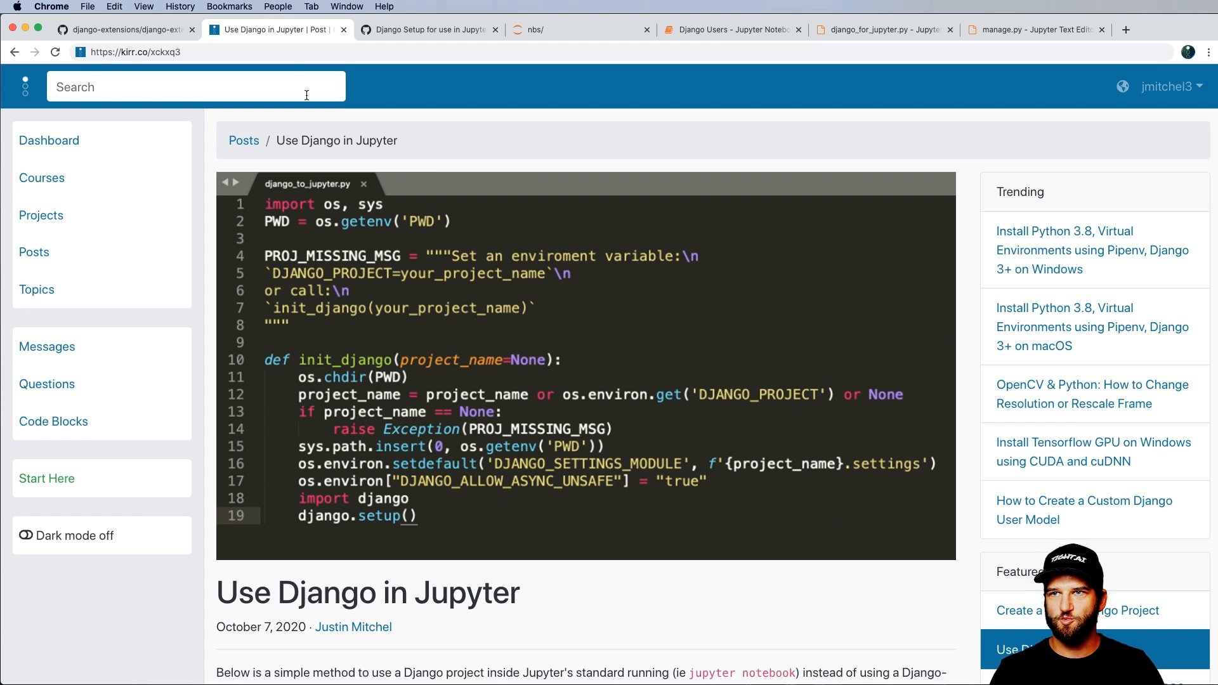
pyautogui.click(726, 30)
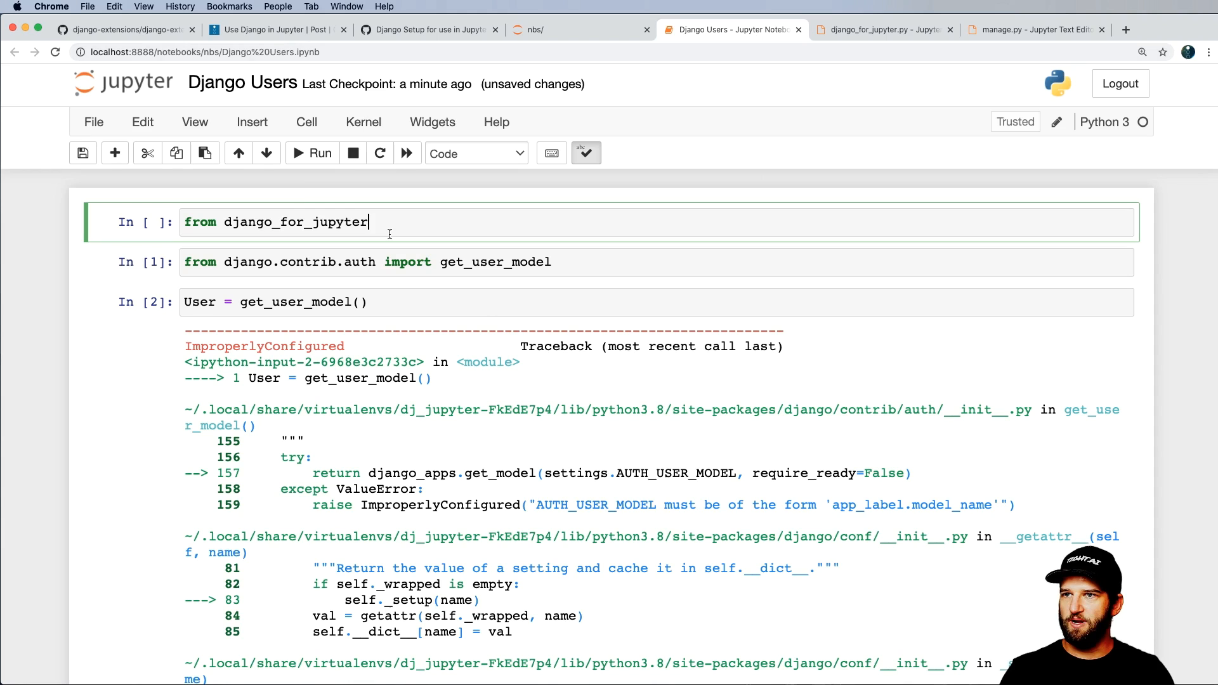
pyautogui.write('import')
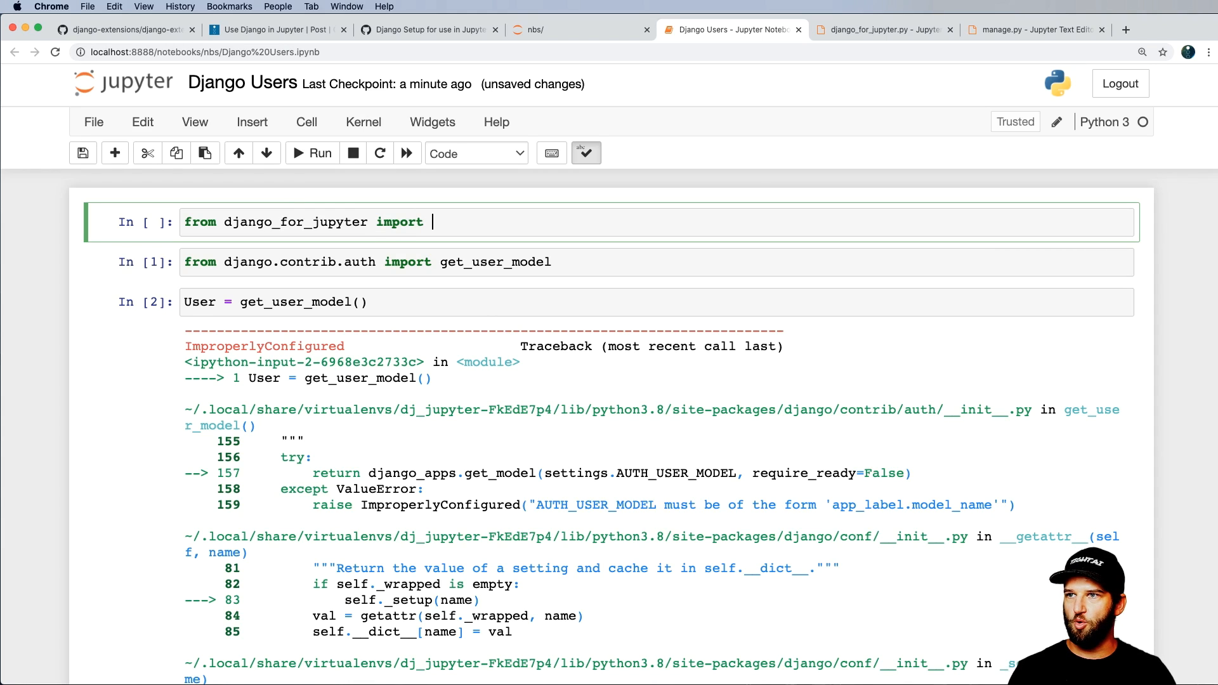
pyautogui.click(882, 30)
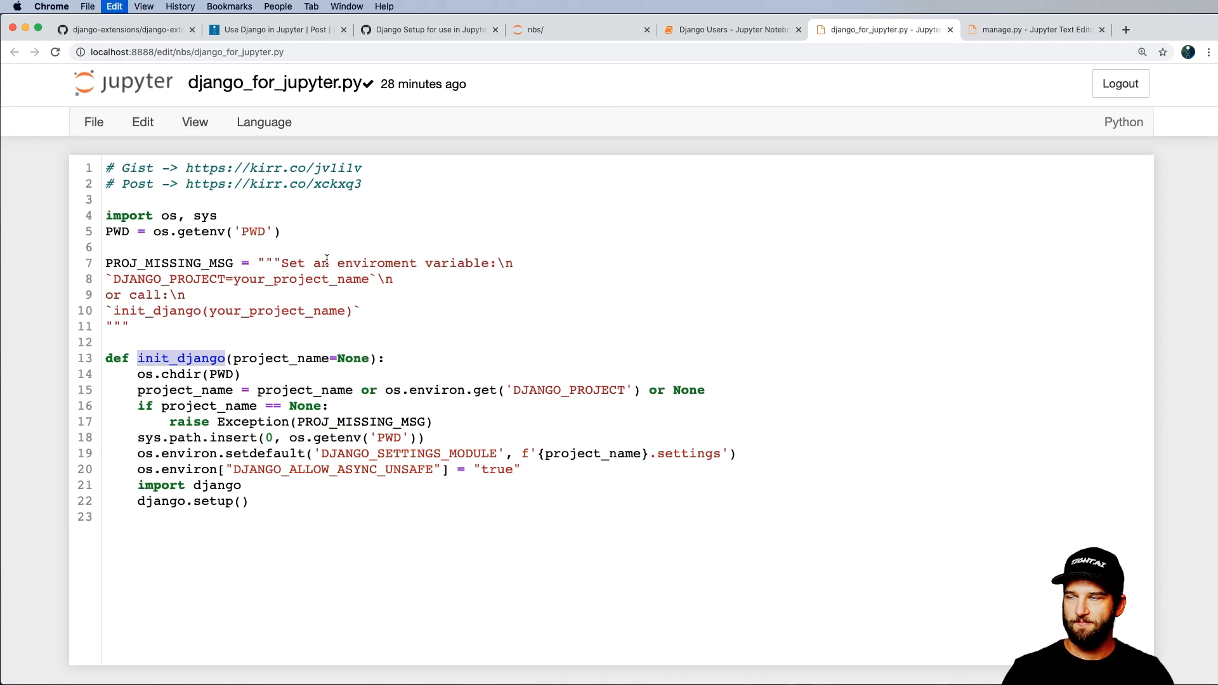
pyautogui.click(723, 30)
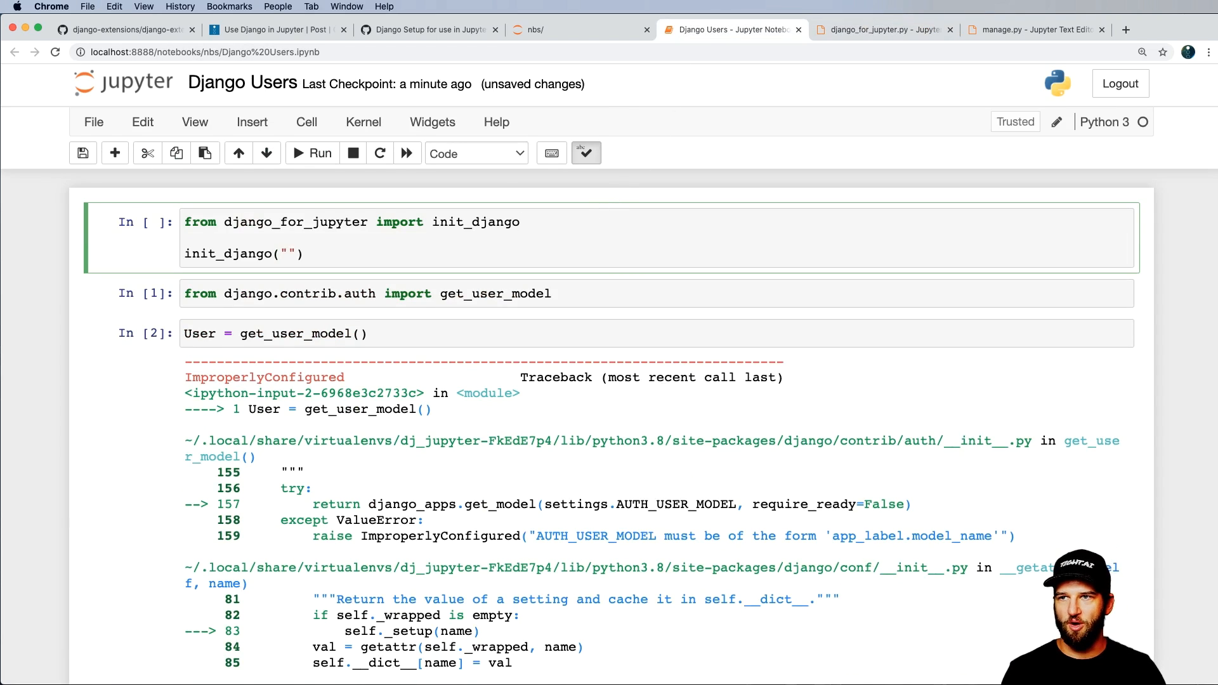
pyautogui.write('dj_jupyter')
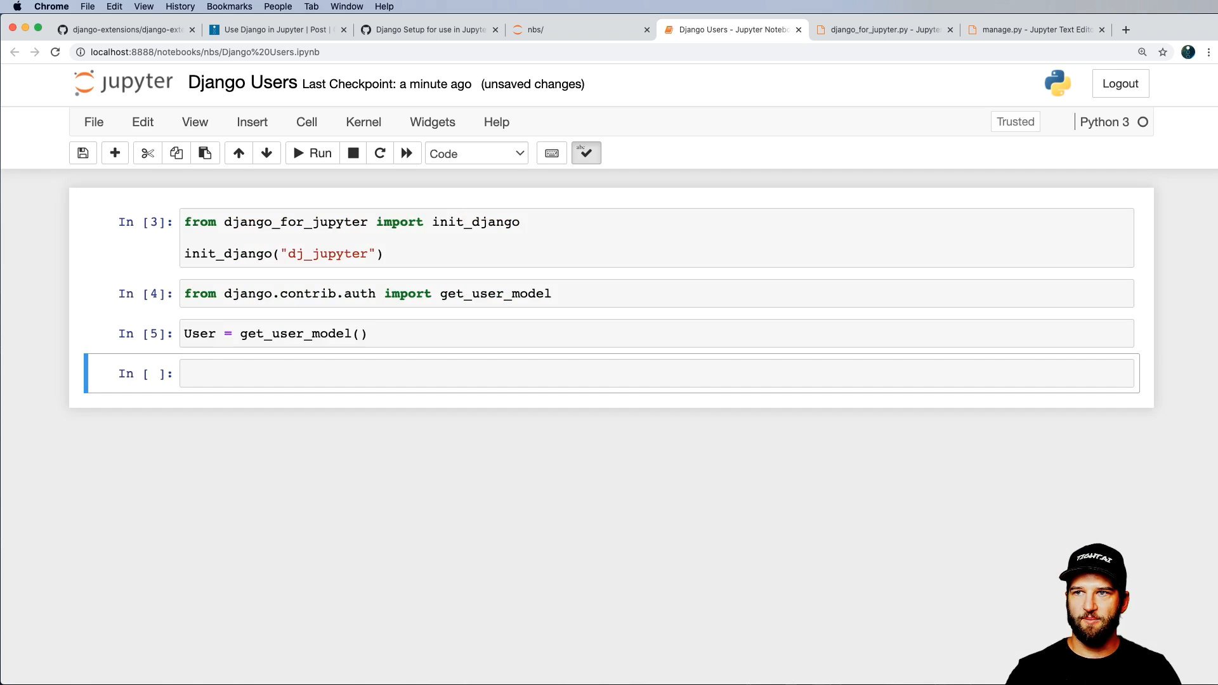
pyautogui.moveTo(315, 374)
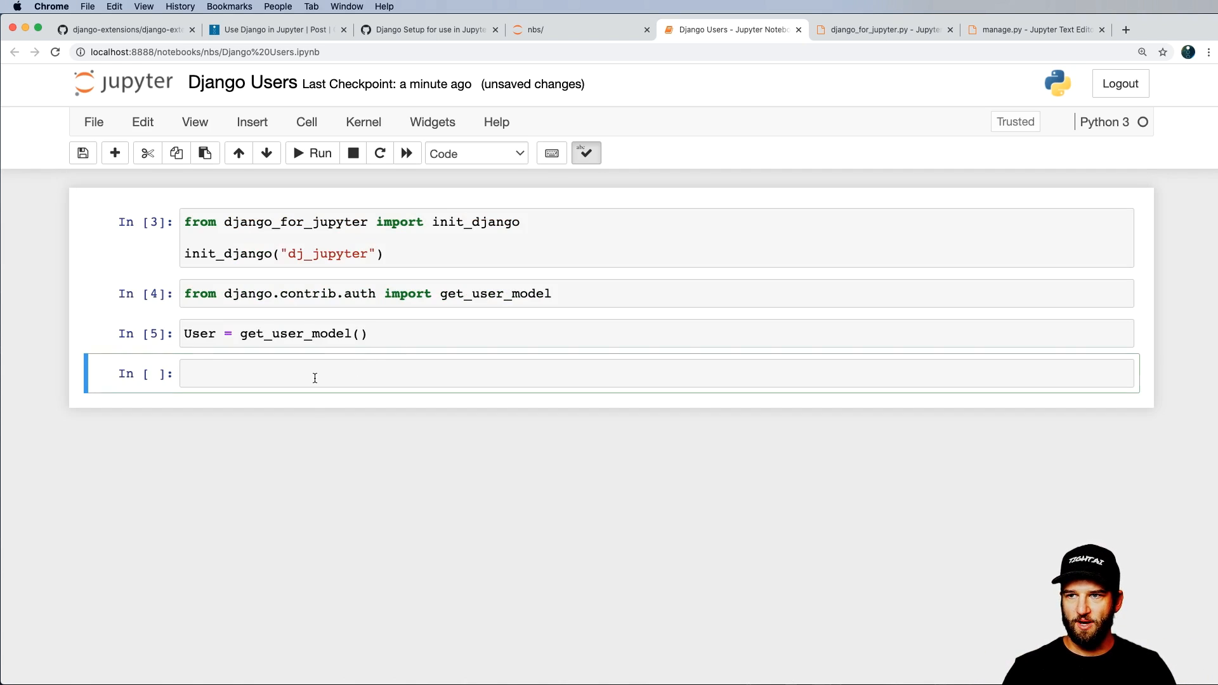
# Step: Run User.objects.filter(username__iexact='cfe') in a new cell, returning user cfe
pyautogui.write('User.object')
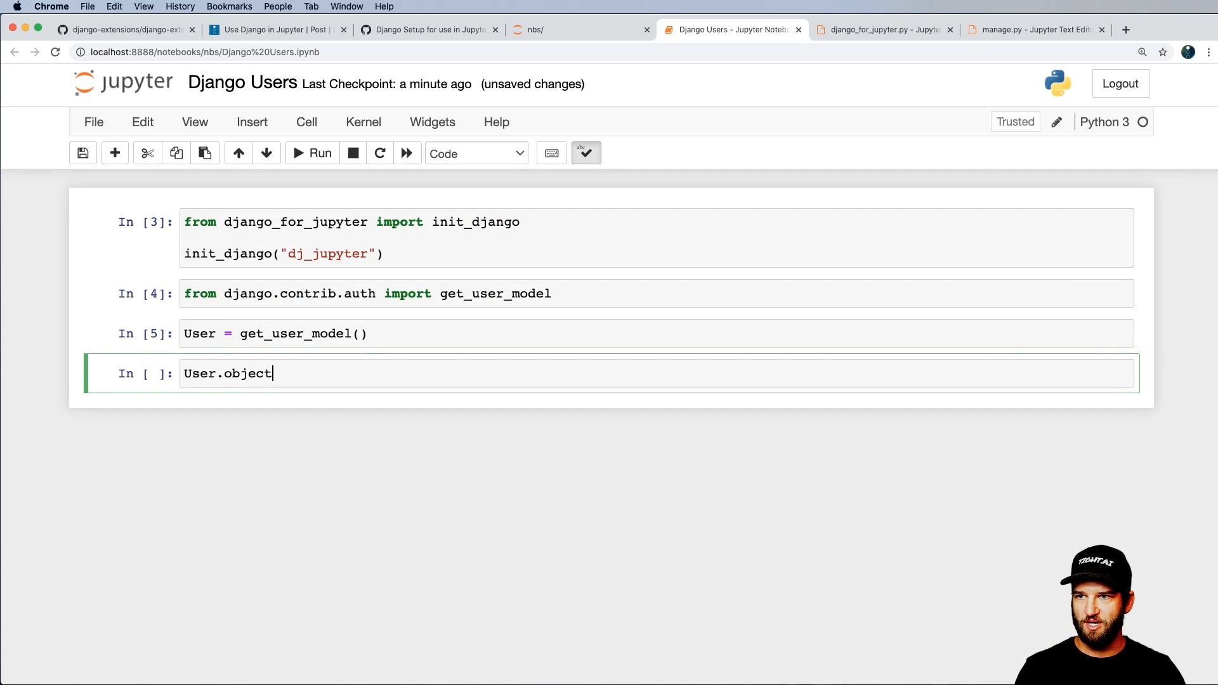
pyautogui.click(311, 152)
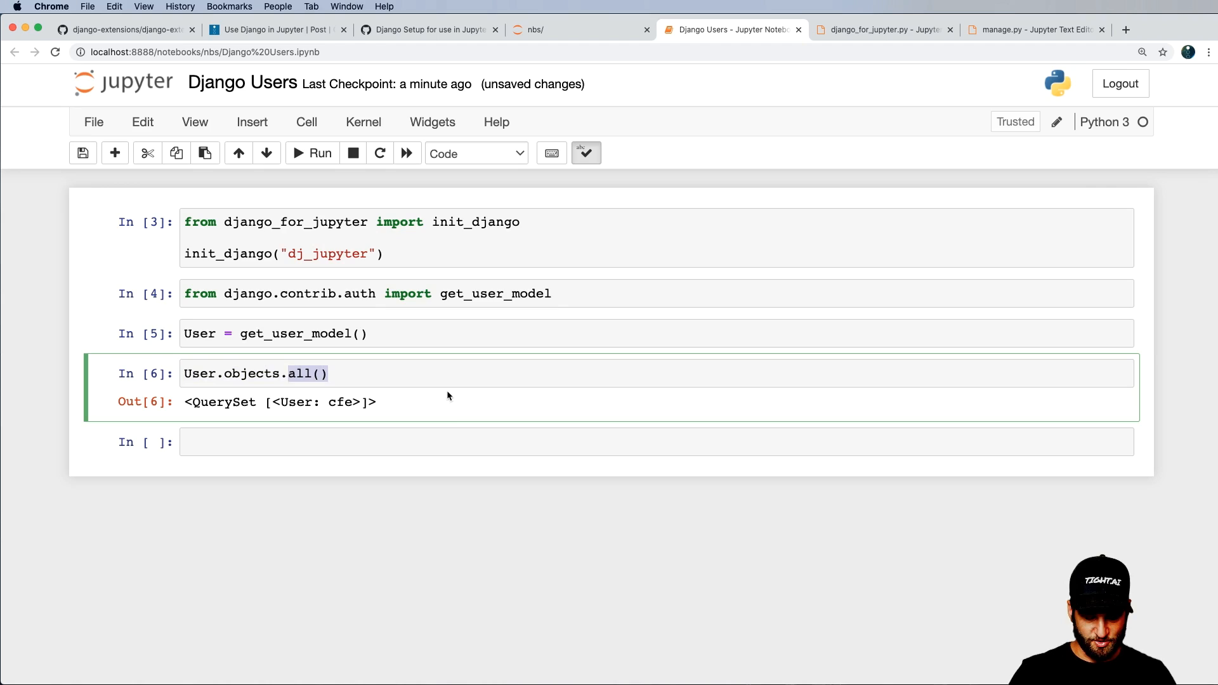
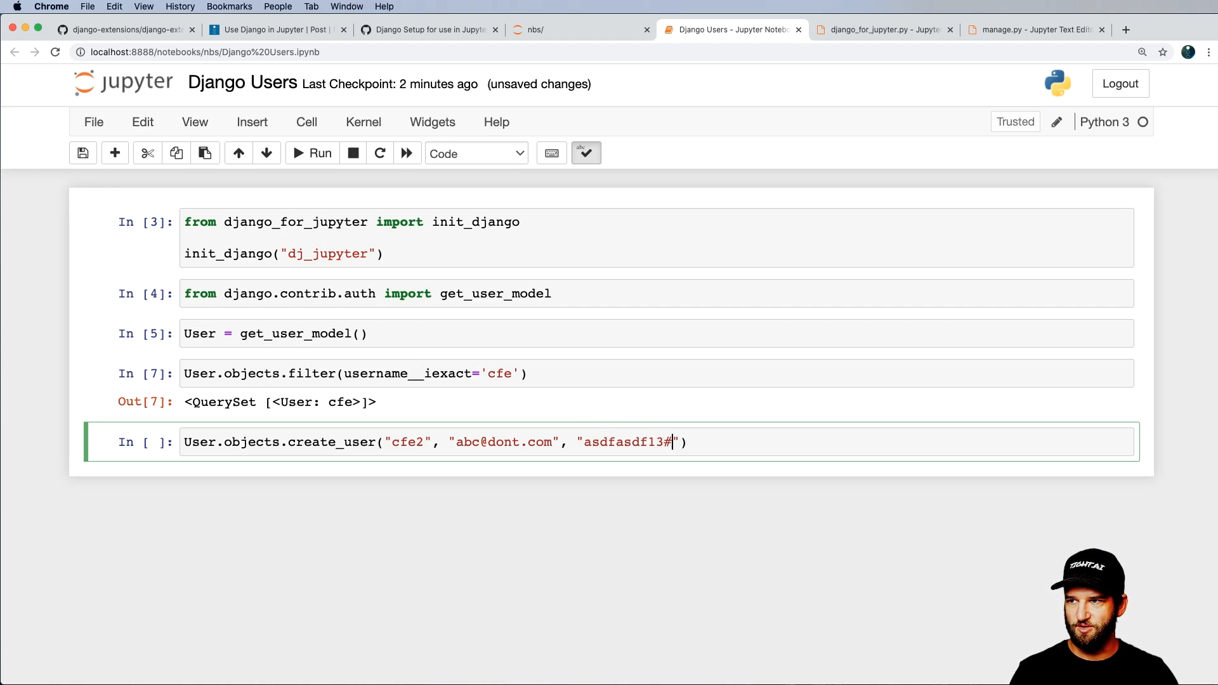
pyautogui.click(312, 153)
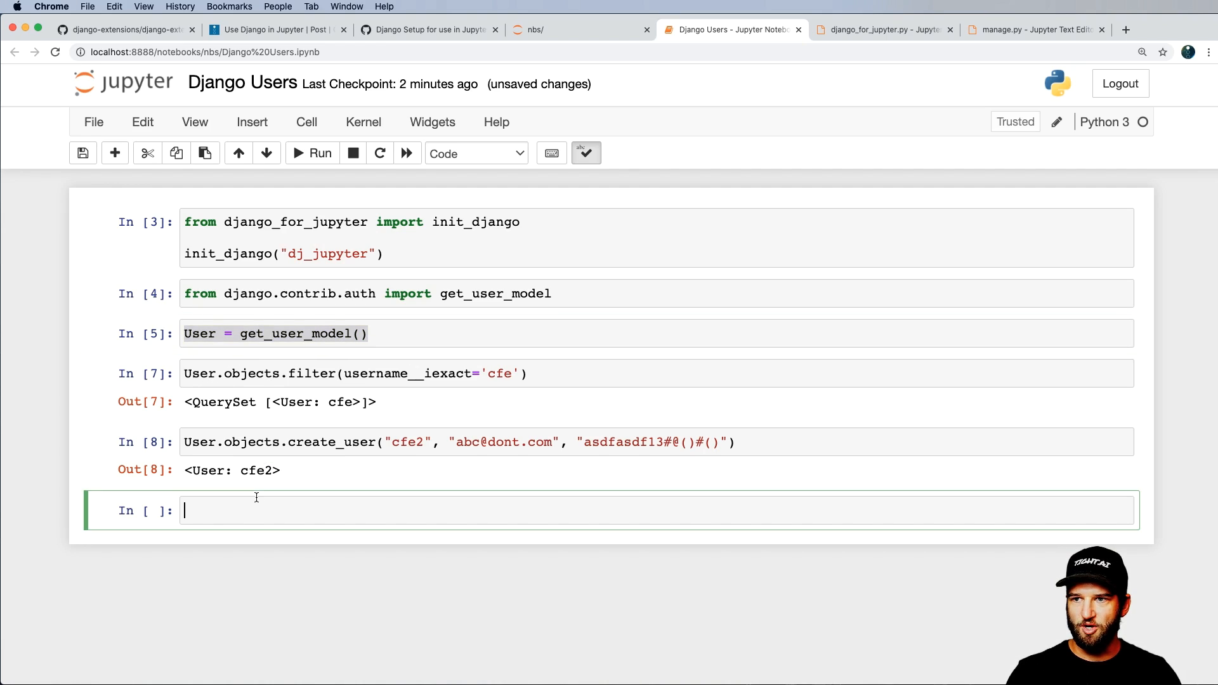
pyautogui.write('User.objects')
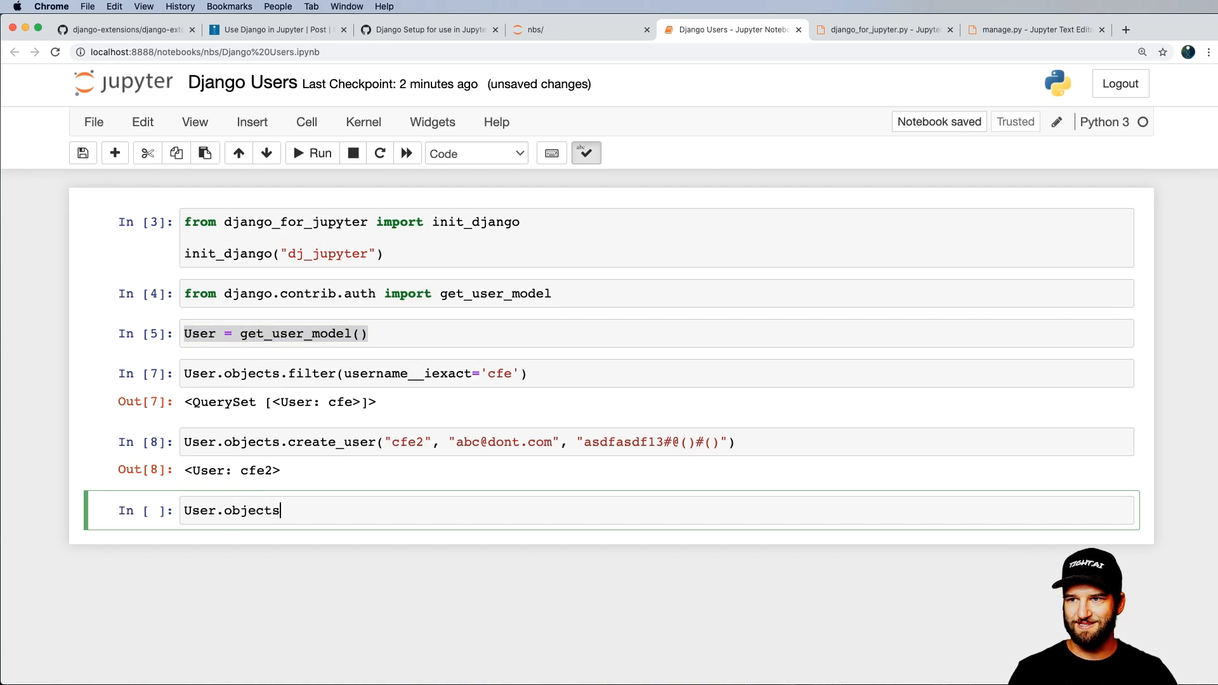
pyautogui.click(319, 152)
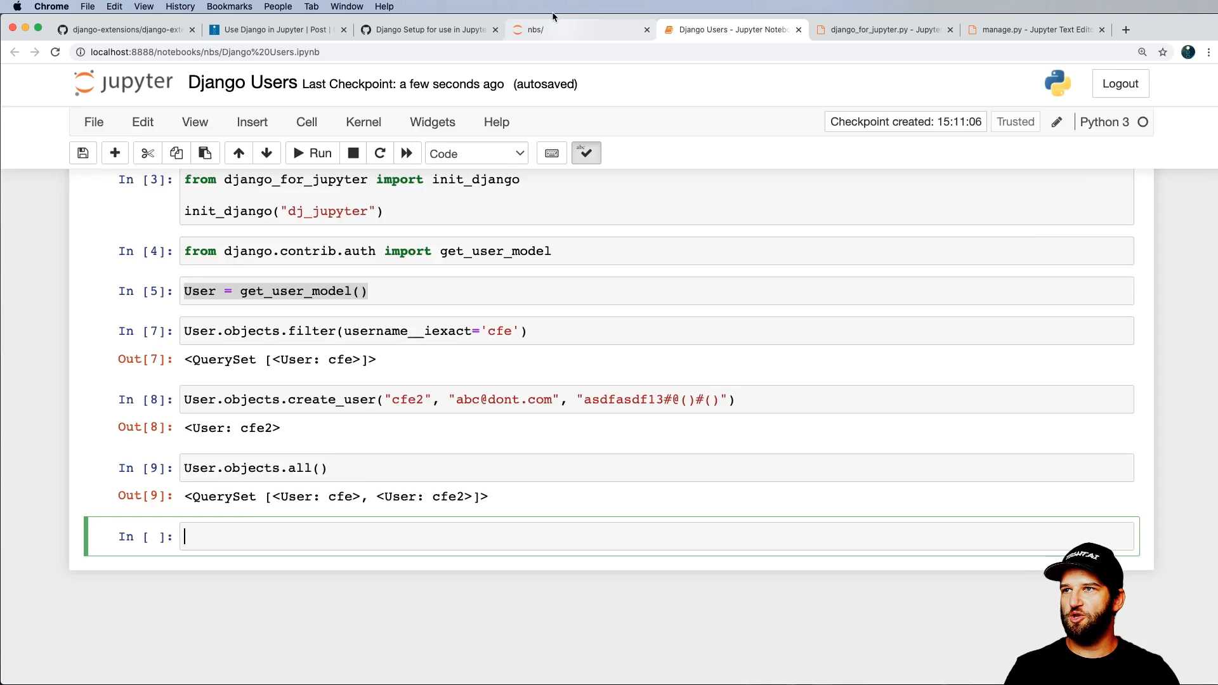
# Step: Create a new Python 3 notebook in nbs named 'Django & Pandas'
pyautogui.click(1107, 171)
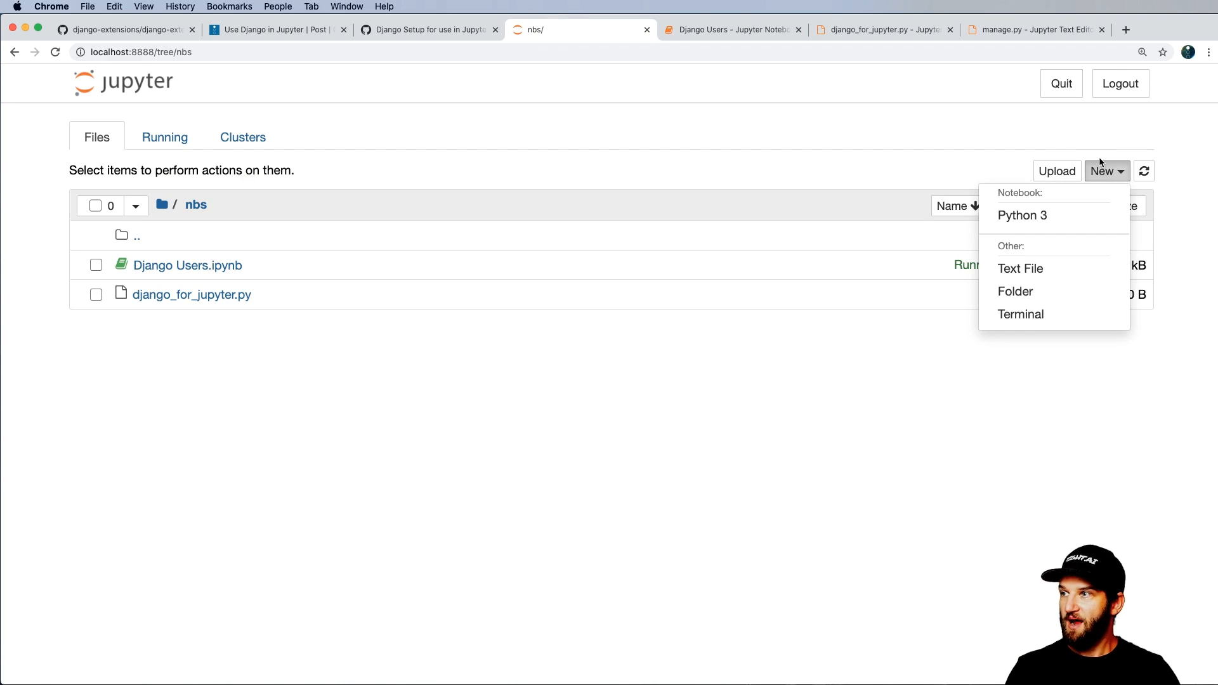
pyautogui.click(1022, 216)
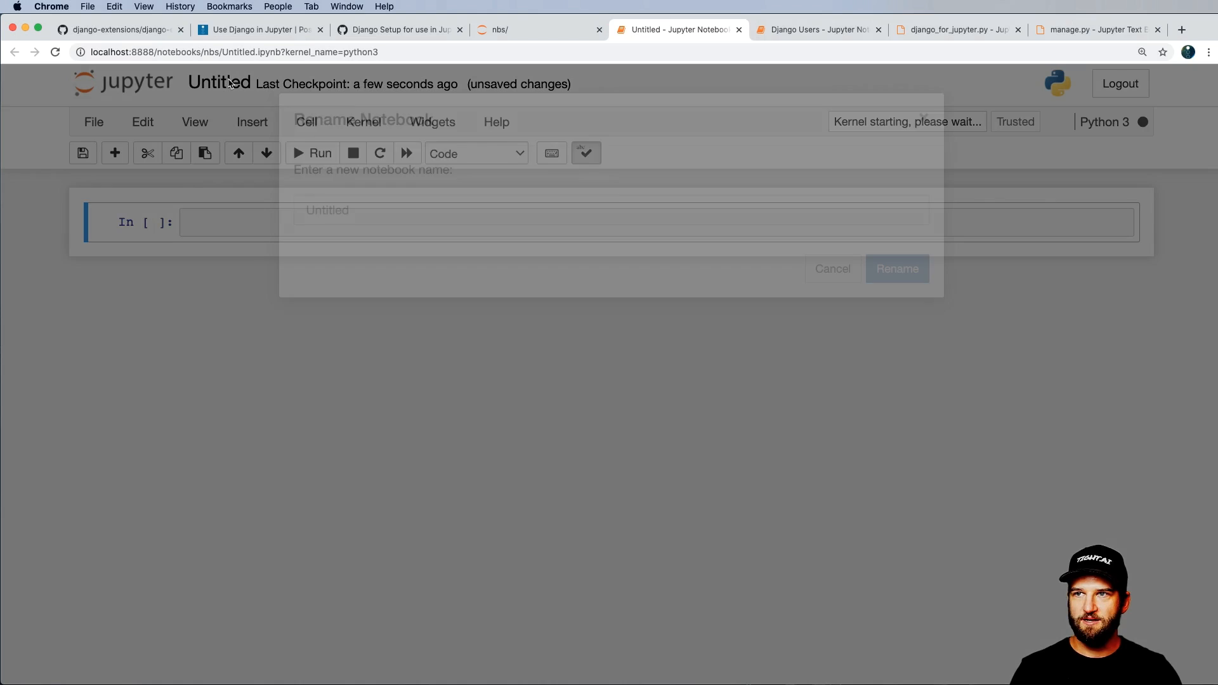
pyautogui.write('Django & P')
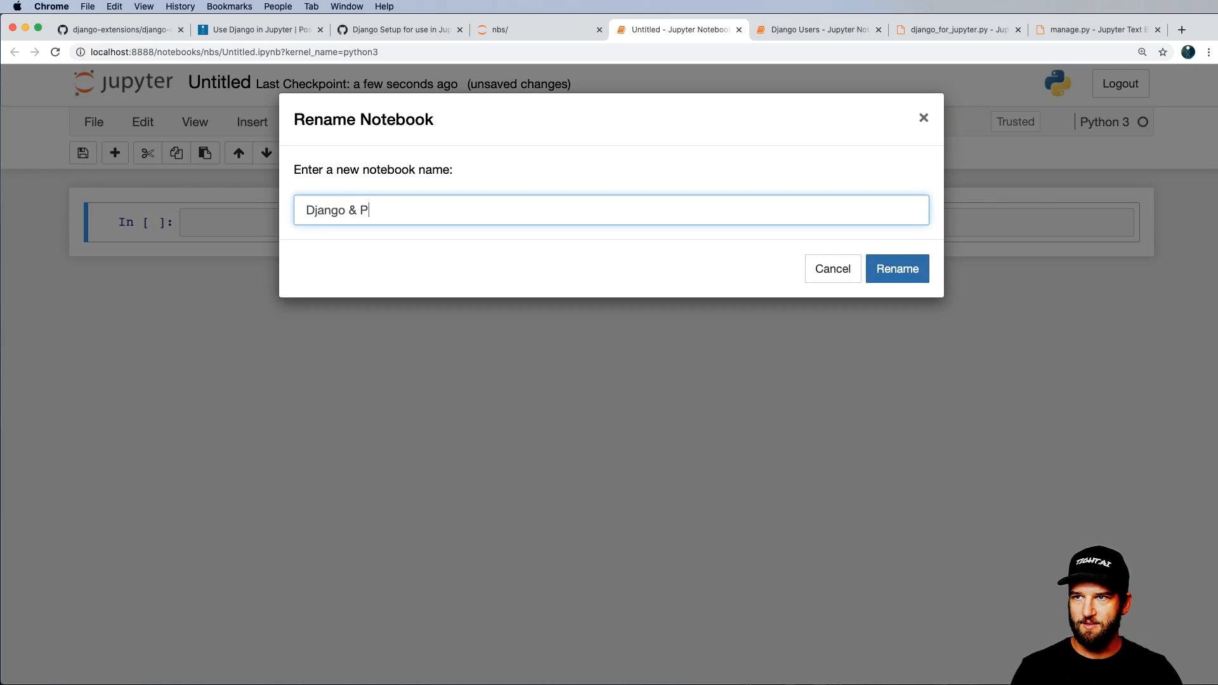
pyautogui.click(896, 267)
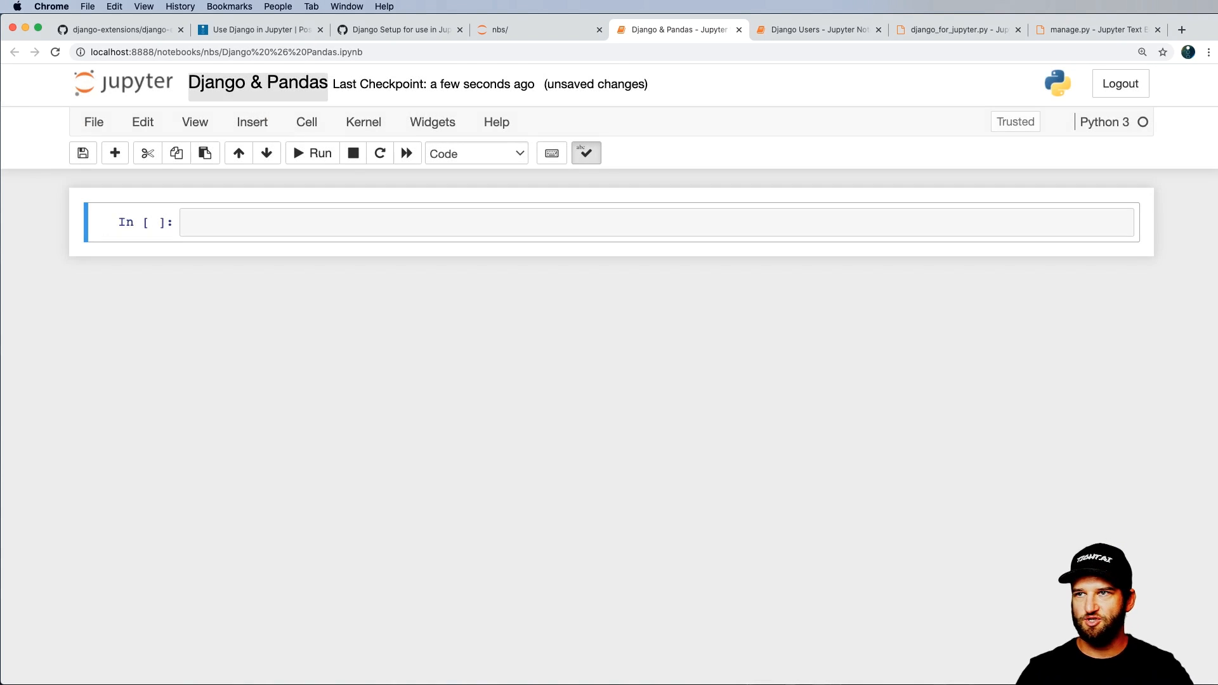
pyautogui.click(260, 223)
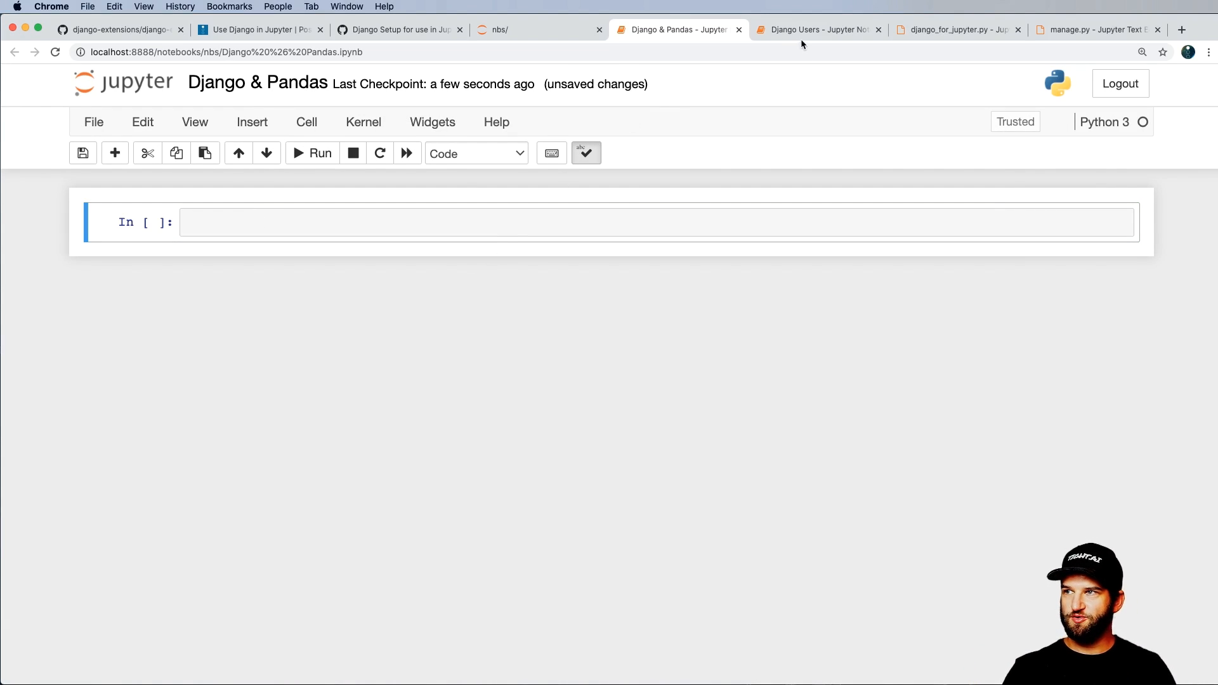
# Step: Copy the init_django setup from Django Users, add User = get_user_model() and import pandas as pd, and run
pyautogui.click(818, 29)
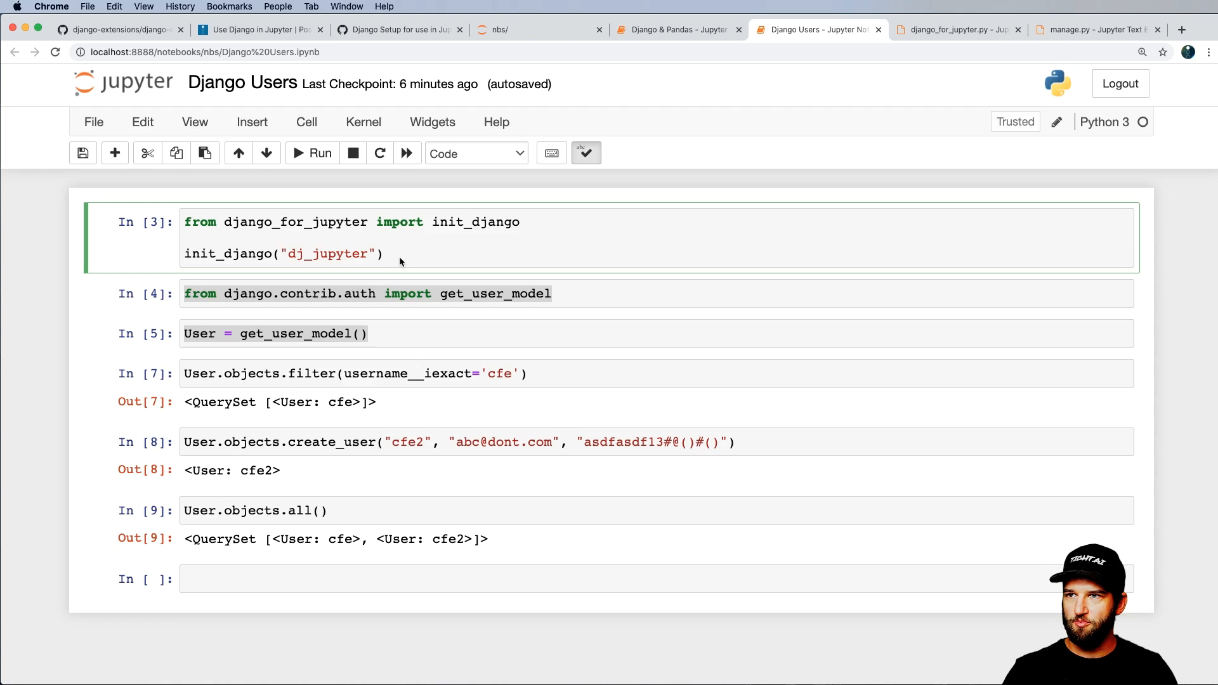
pyautogui.click(676, 30)
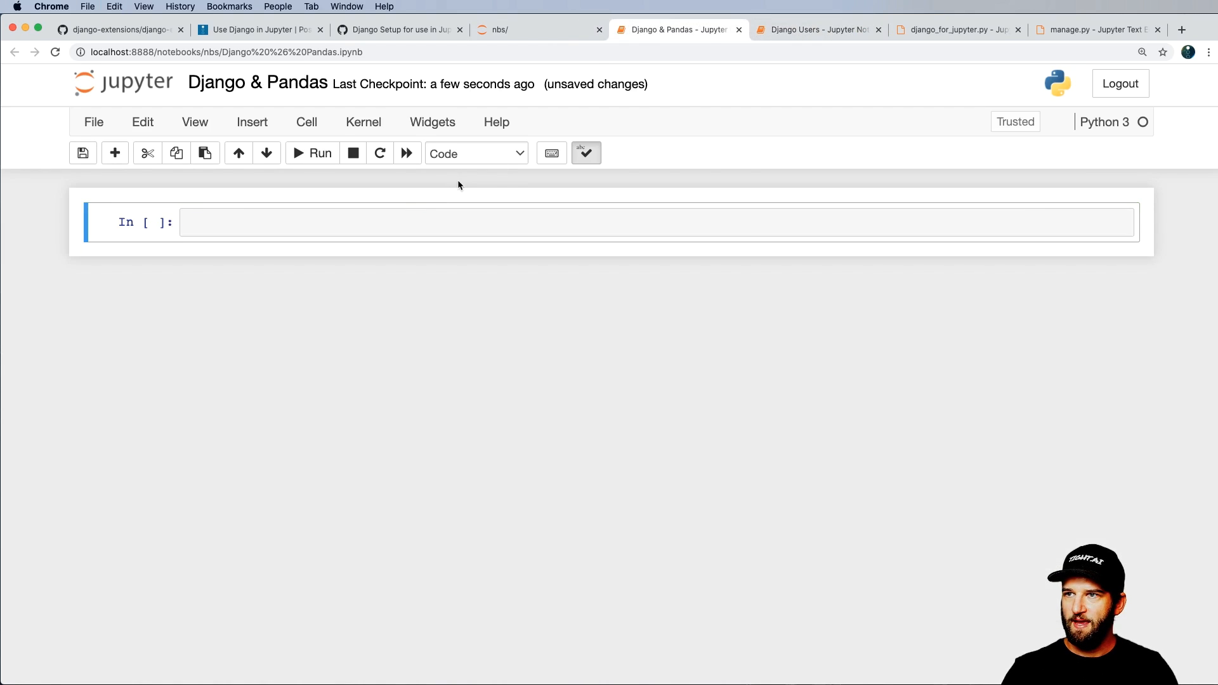
pyautogui.click(312, 153)
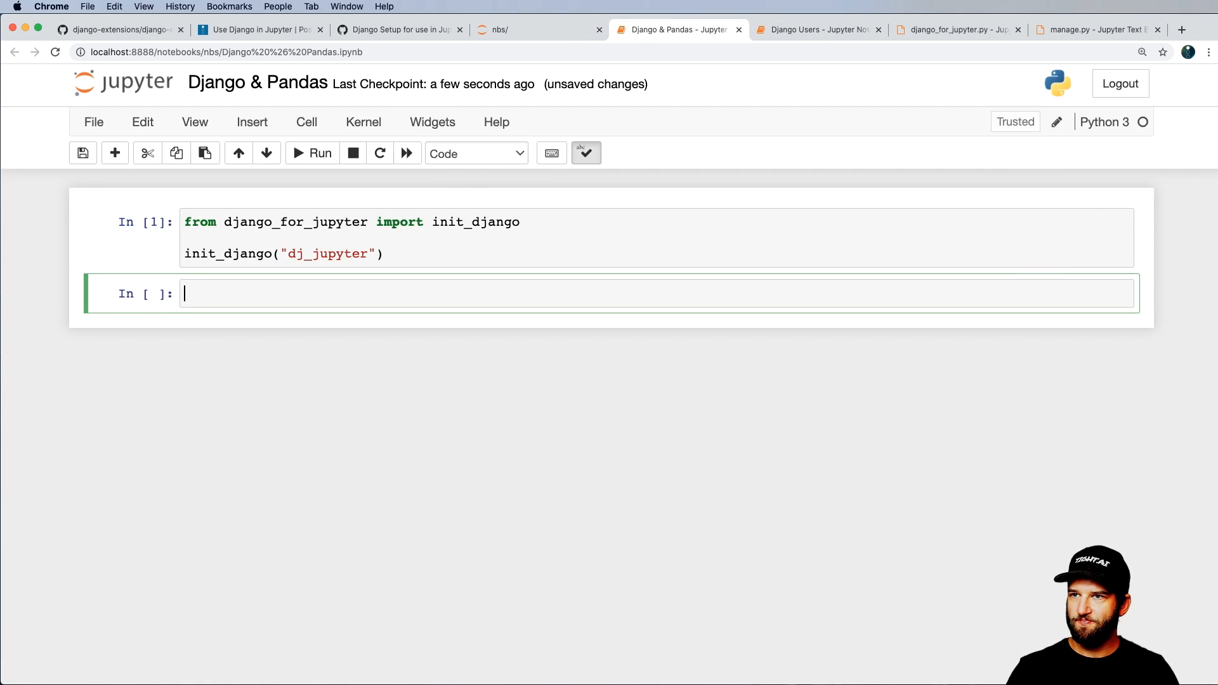
pyautogui.click(816, 30)
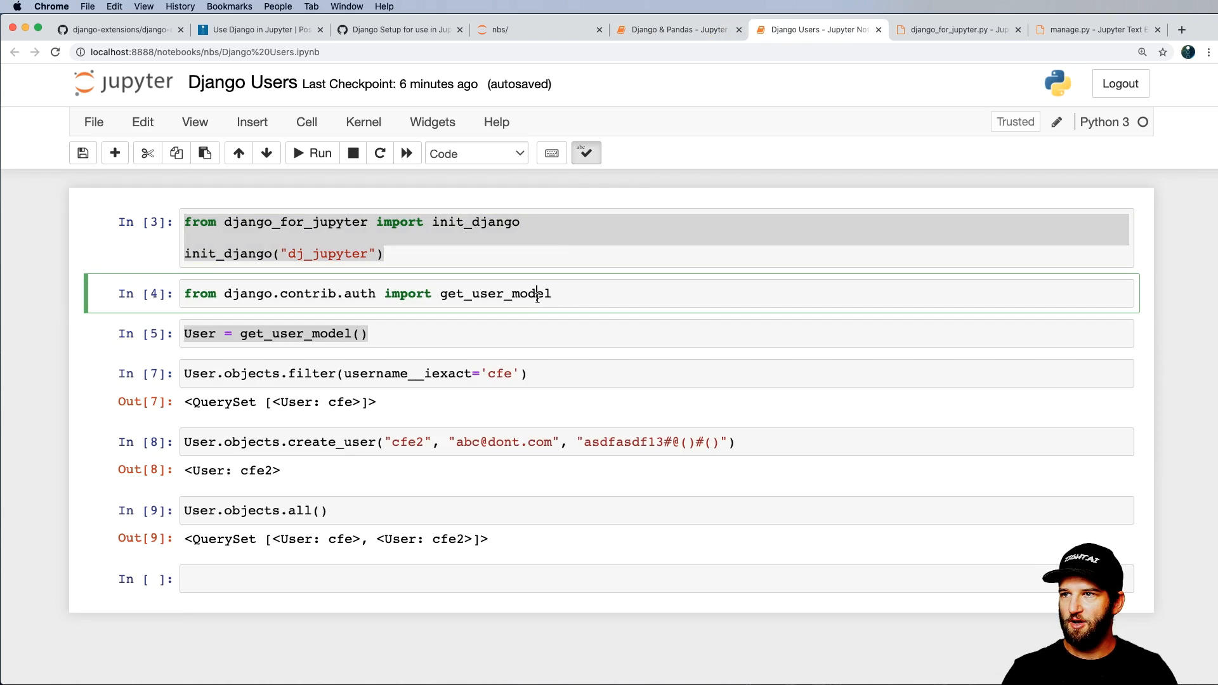
pyautogui.click(676, 29)
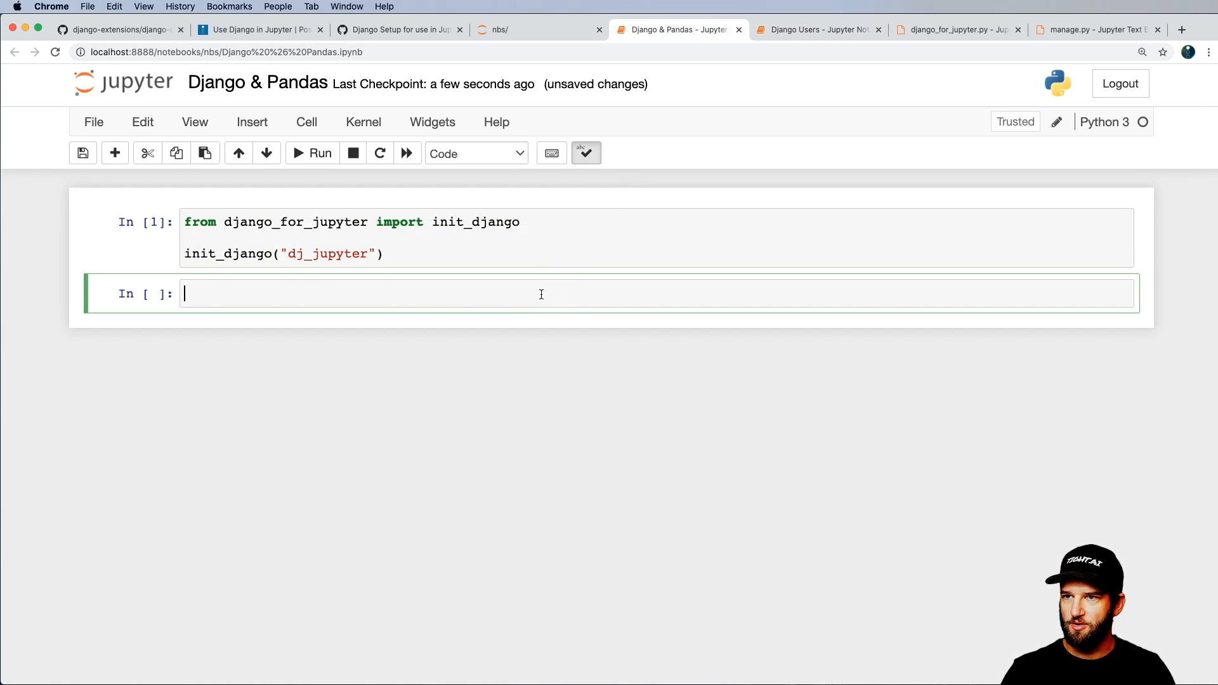
pyautogui.click(816, 30)
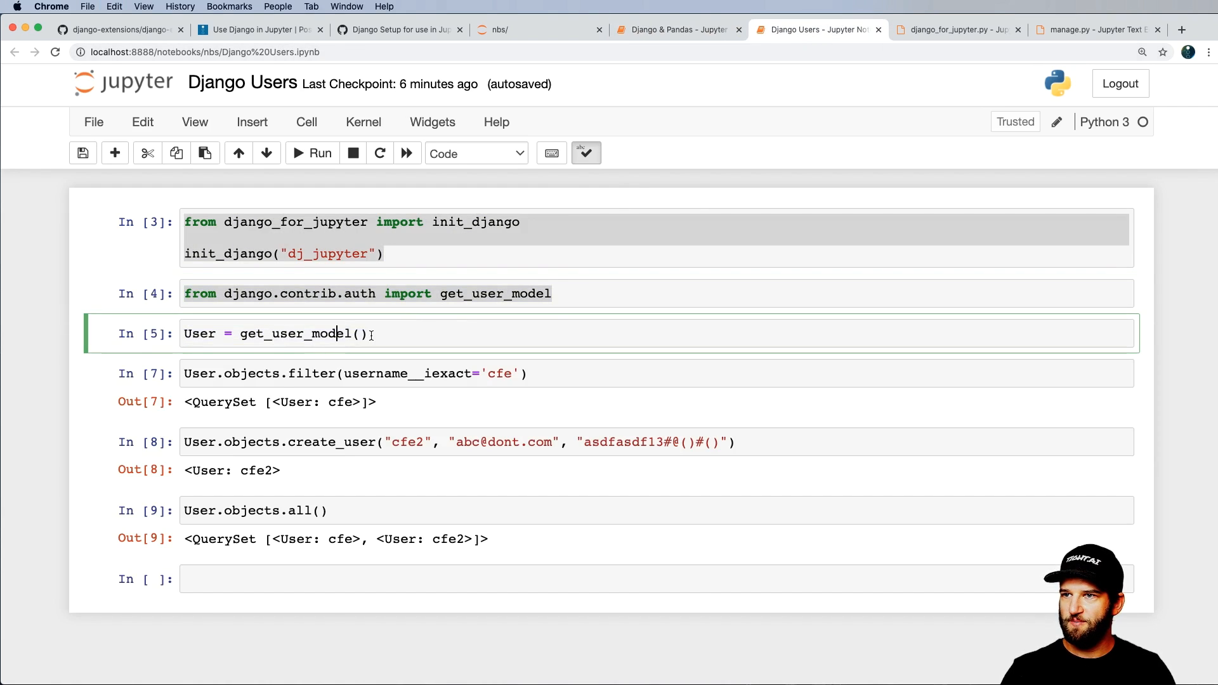
pyautogui.click(677, 30)
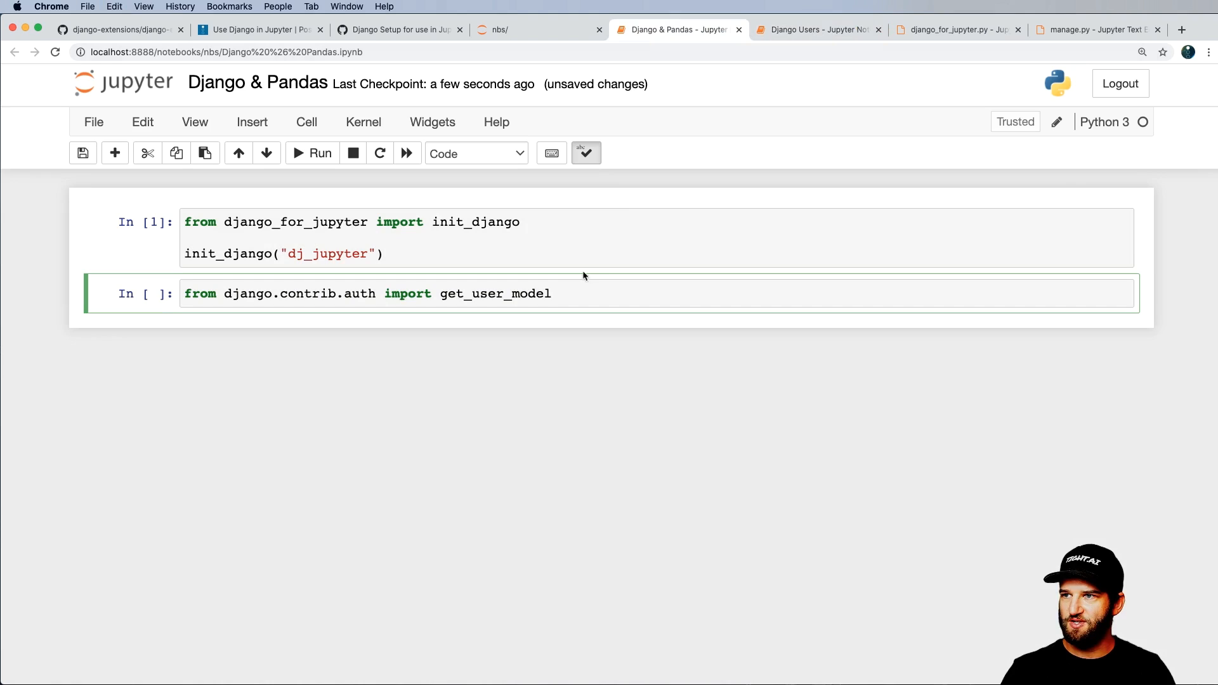
pyautogui.write('User = get_user_model()')
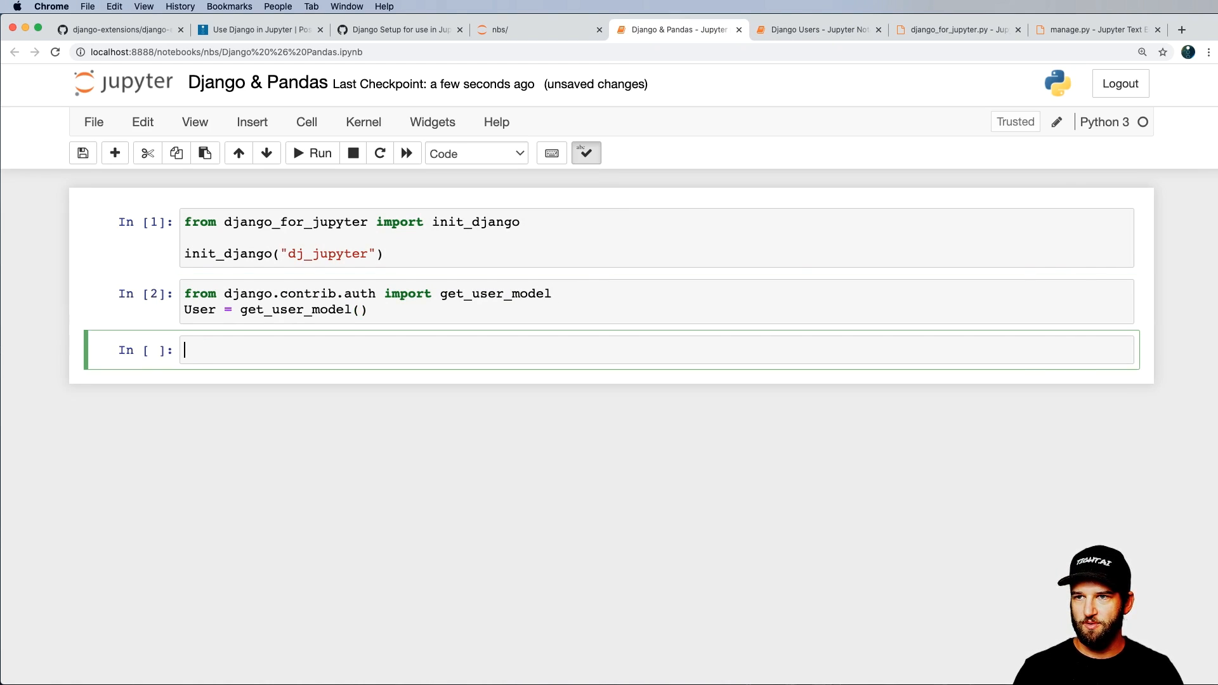
pyautogui.write('import pandas as')
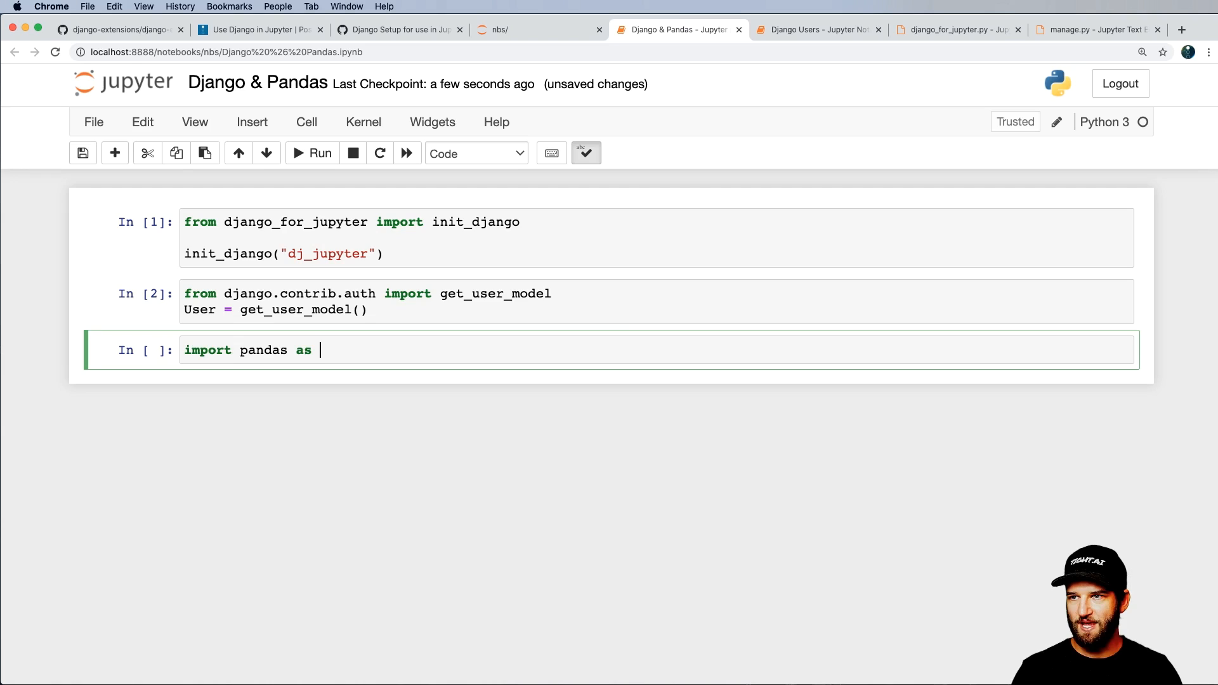
pyautogui.press('shift+enter')
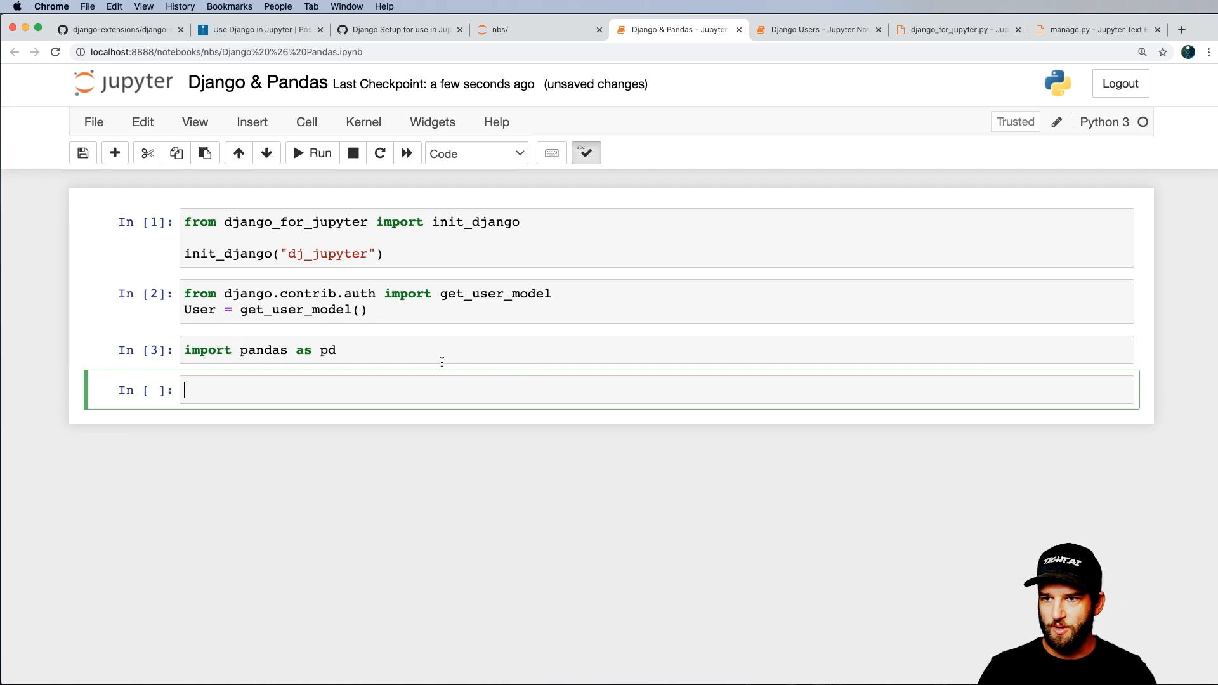
# Step: Set qs = User.objects.all() and list each user's username, email and id as data
pyautogui.write('qs = U')
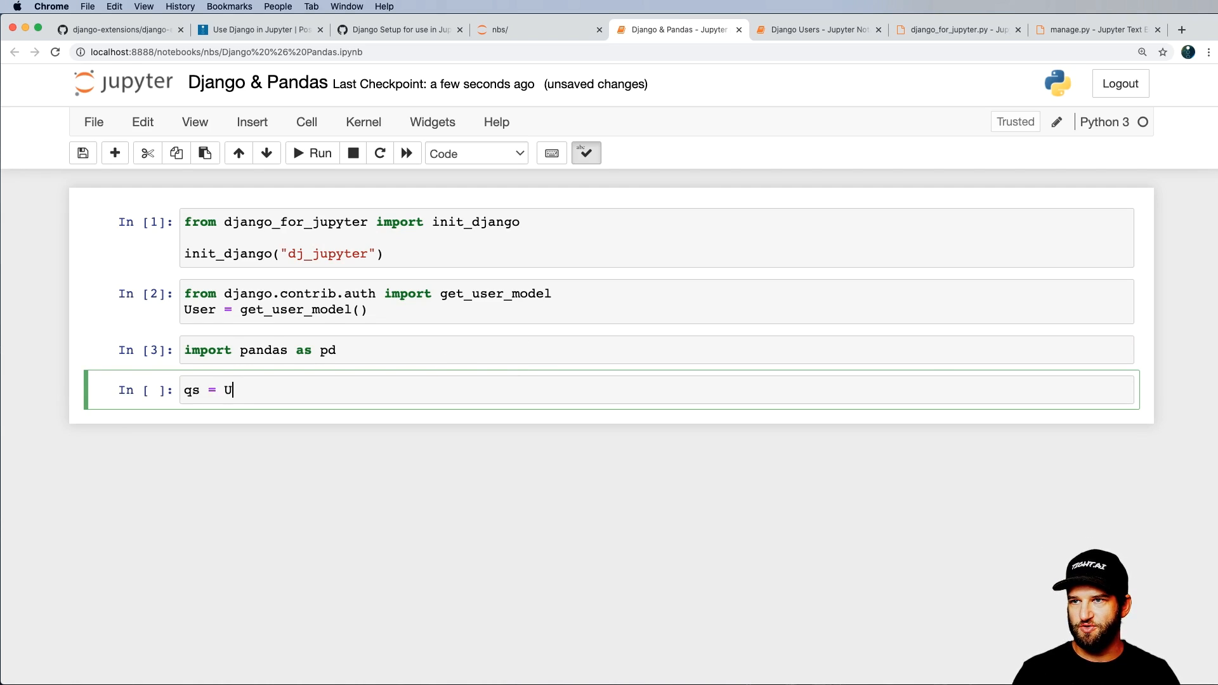
pyautogui.write('ser.objects.all()')
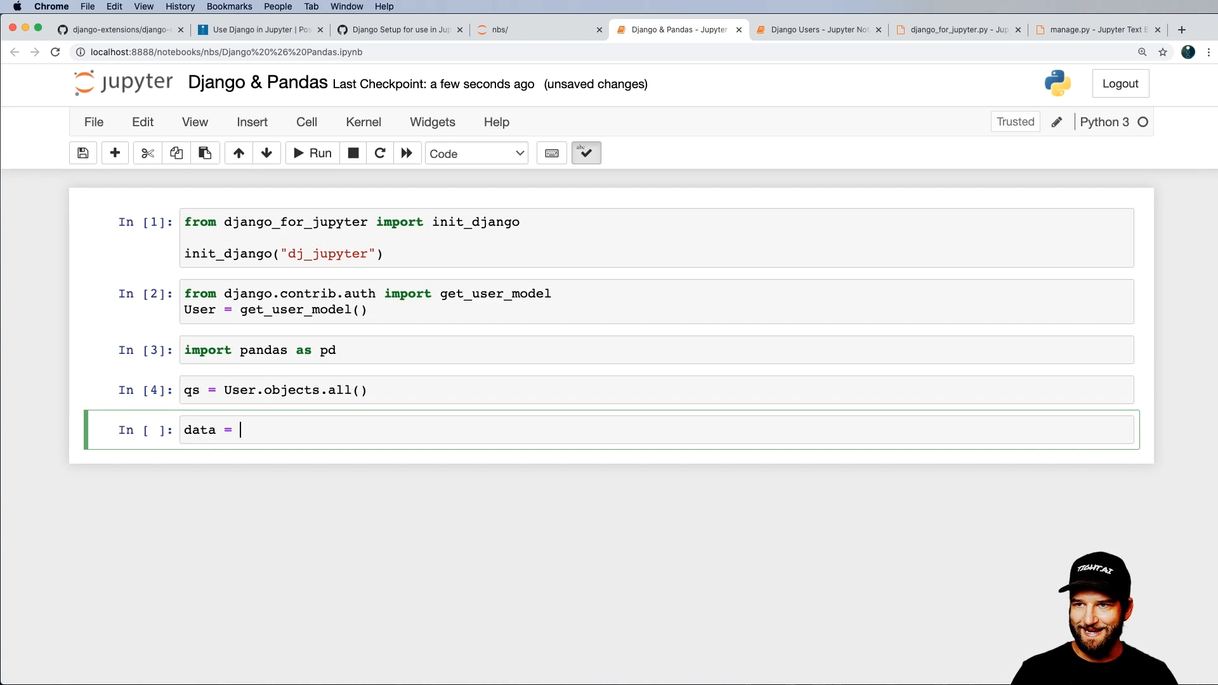
pyautogui.write('qs.valu')
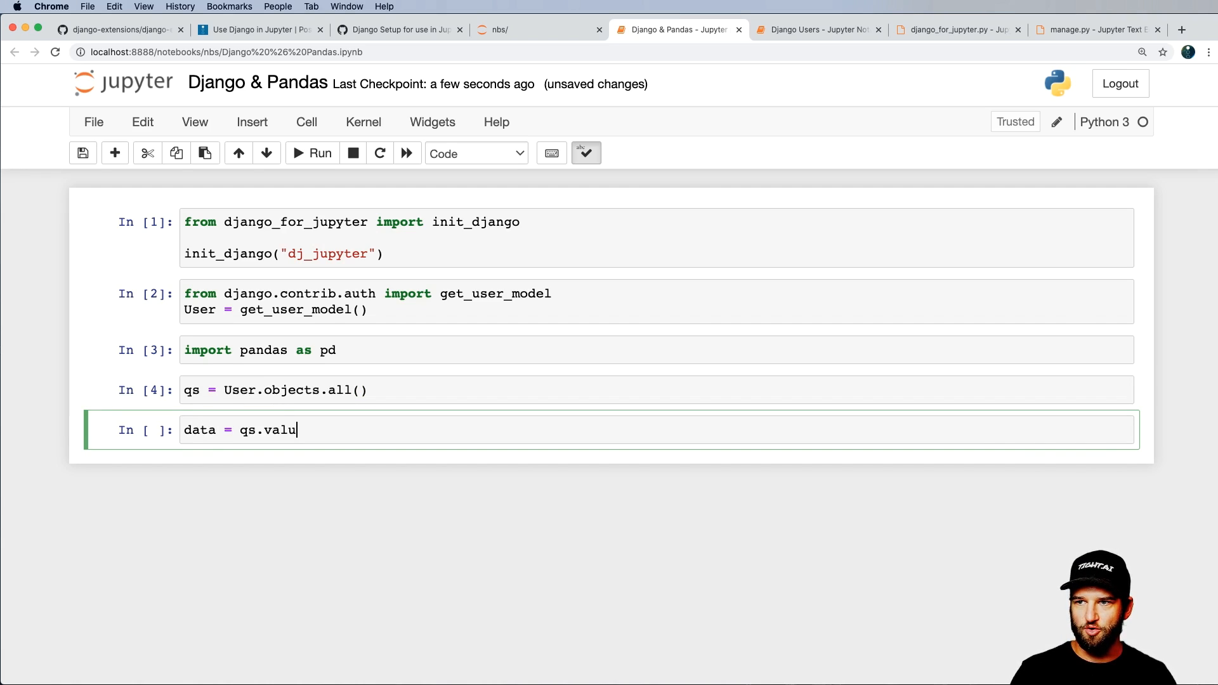
pyautogui.write('es_list("')
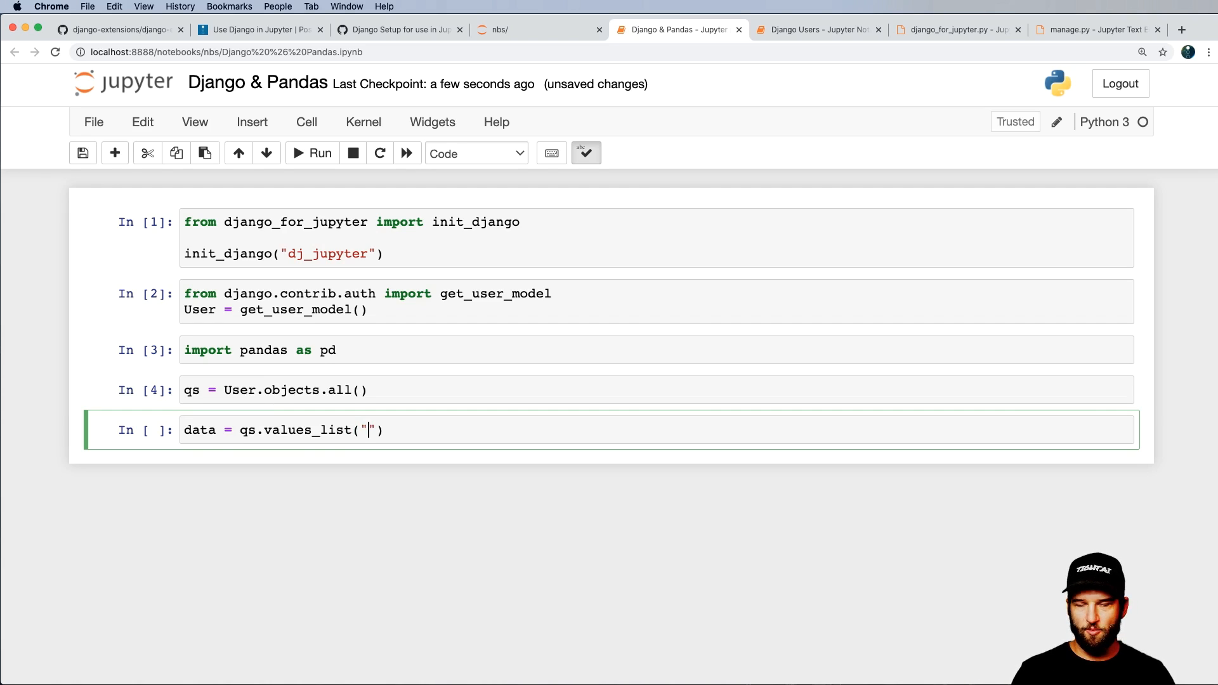
pyautogui.write('username", "emai')
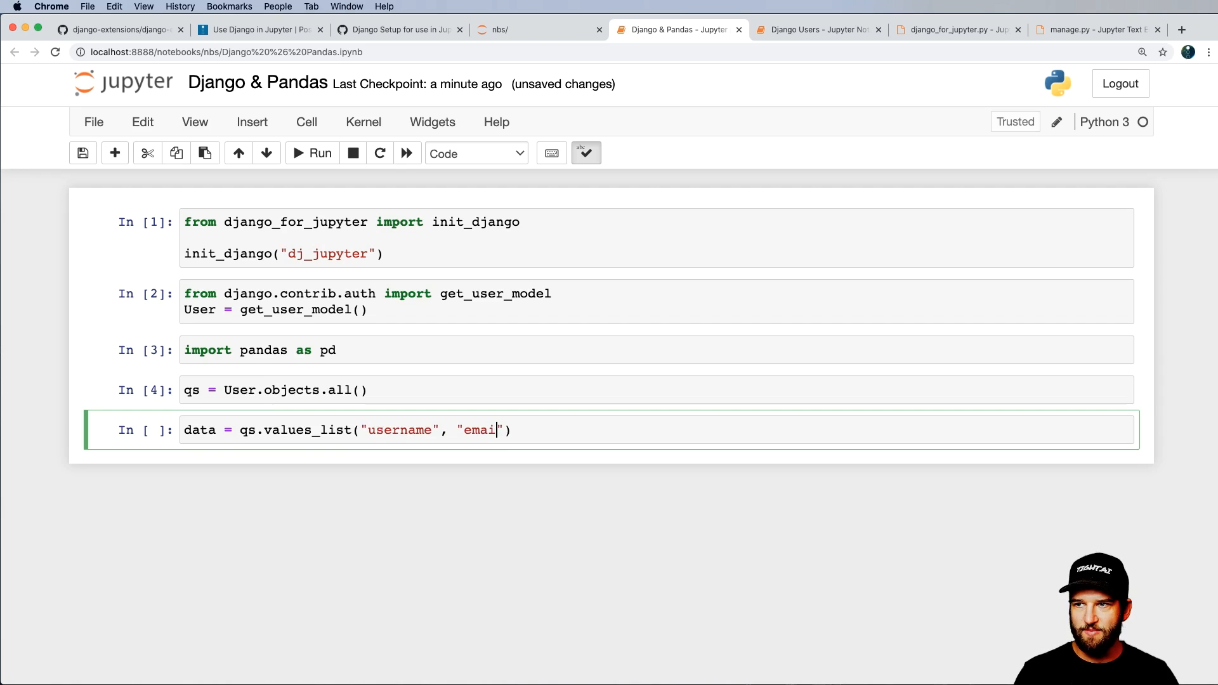
pyautogui.write(', "id"')
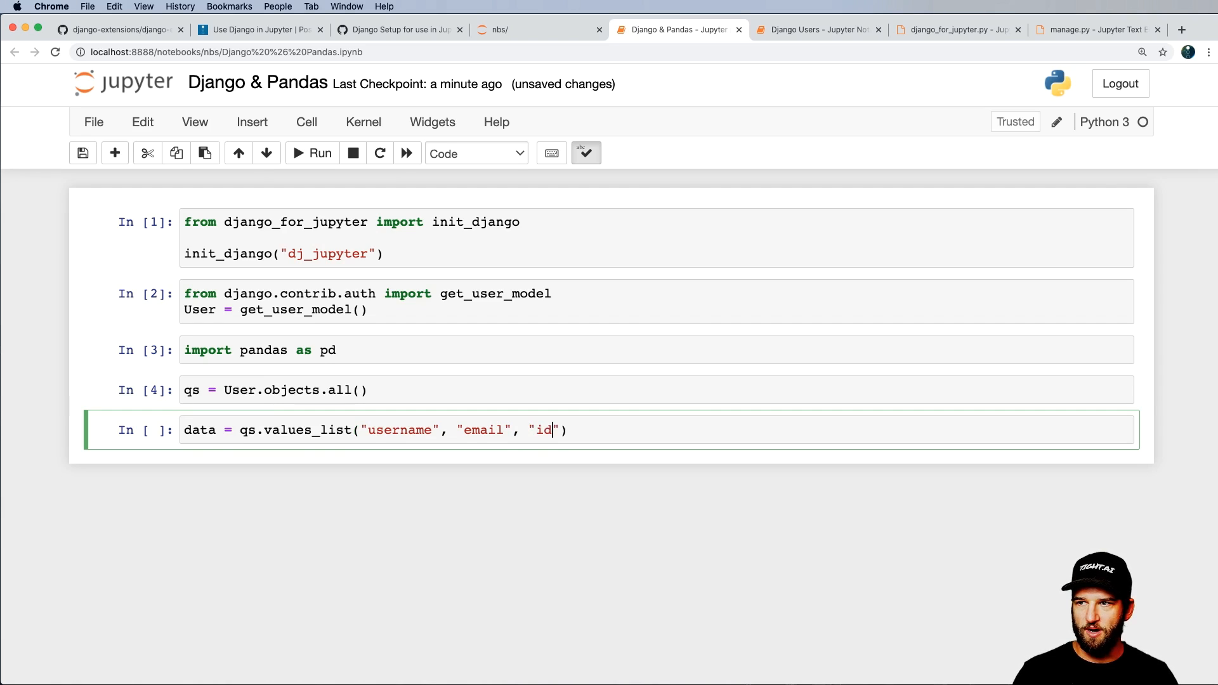
pyautogui.write('data')
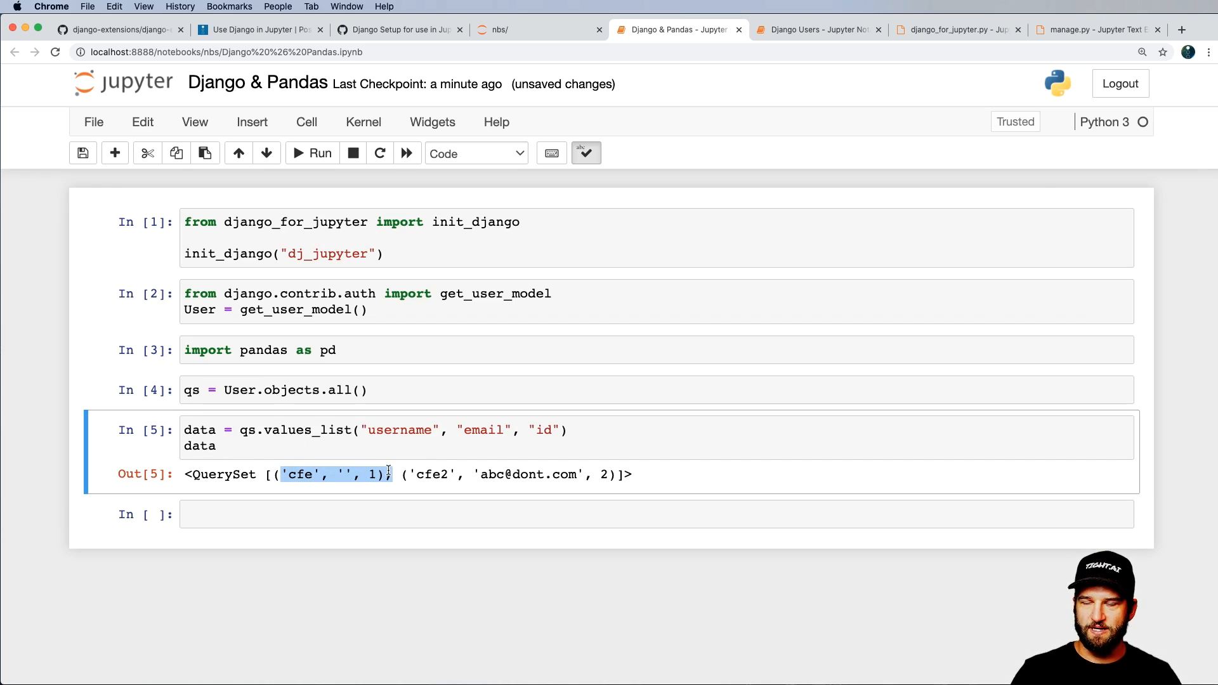
pyautogui.moveTo(311, 407)
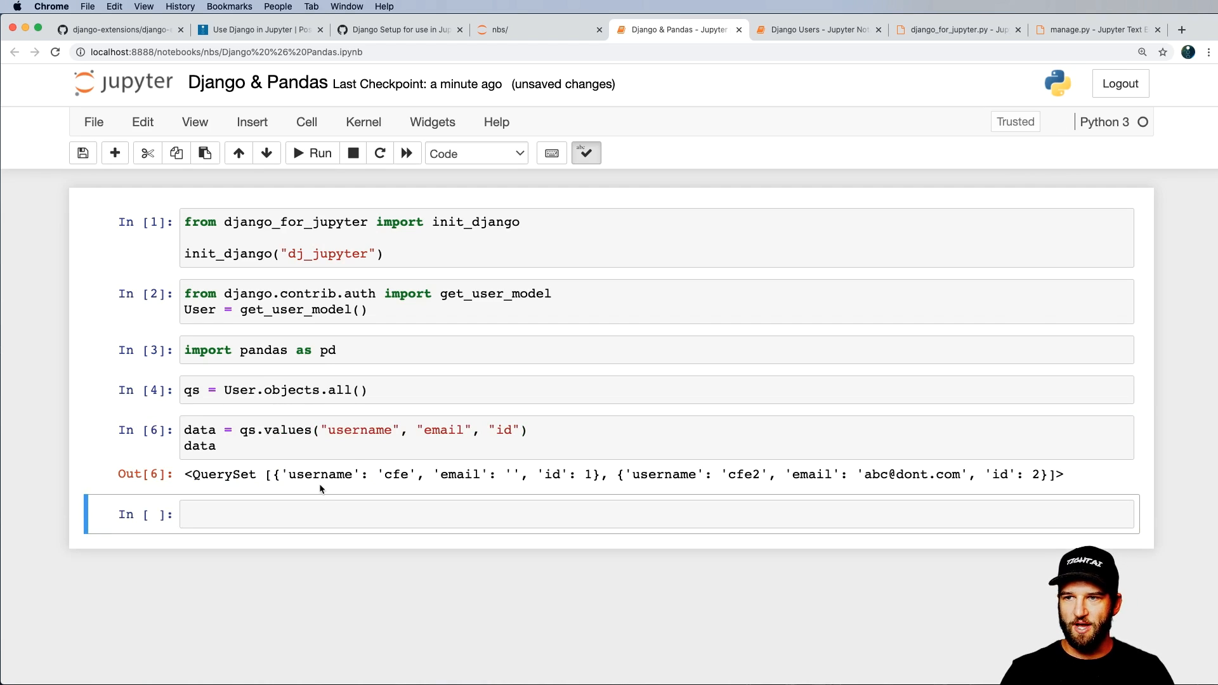
pyautogui.click(433, 514)
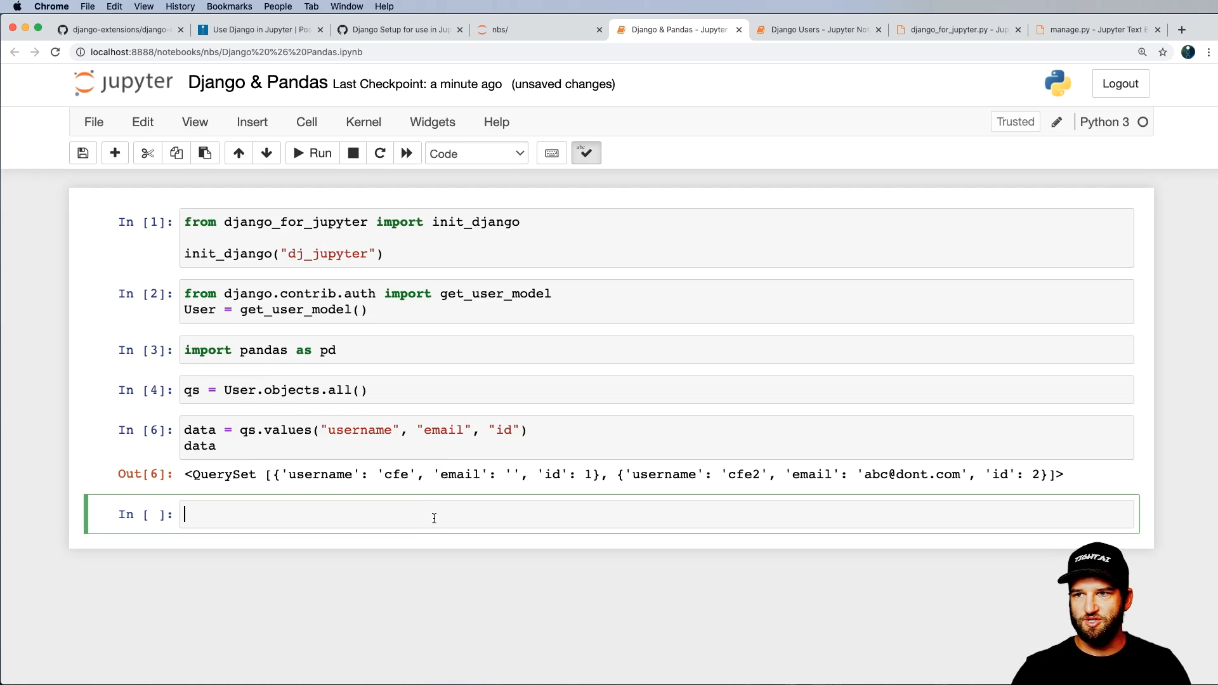
# Step: Build df = pd.DataFrame(data) from the users' values and run it
pyautogui.write('pd')
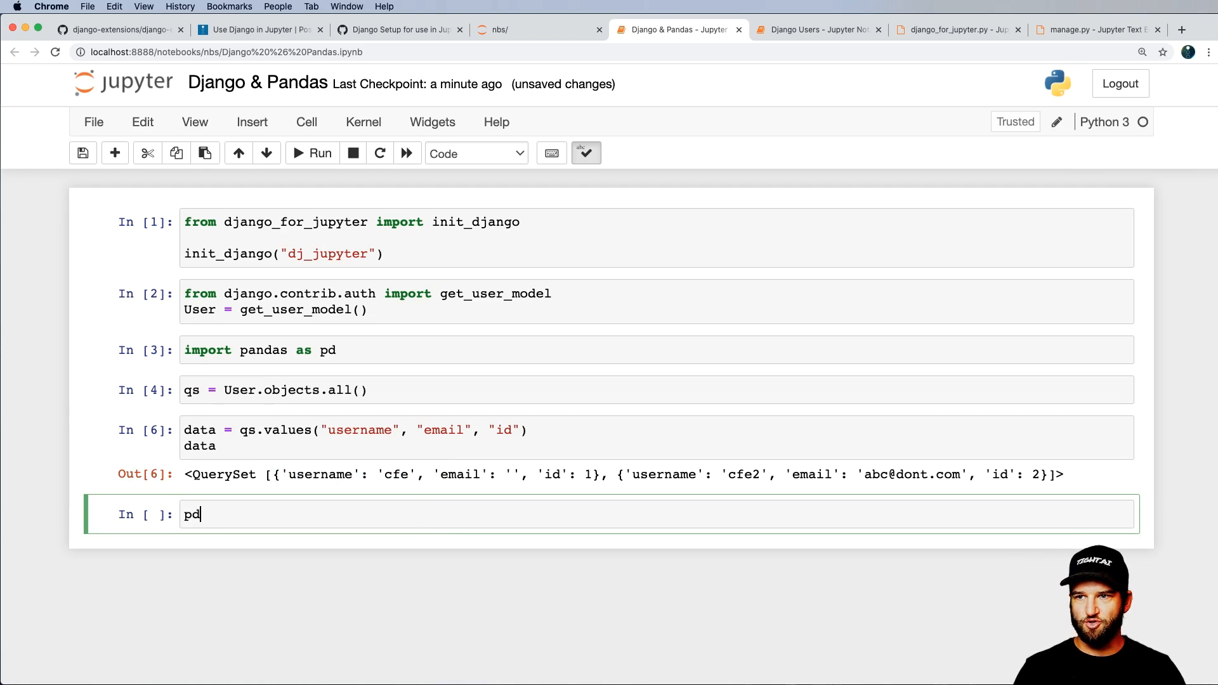
pyautogui.write('df = pd.')
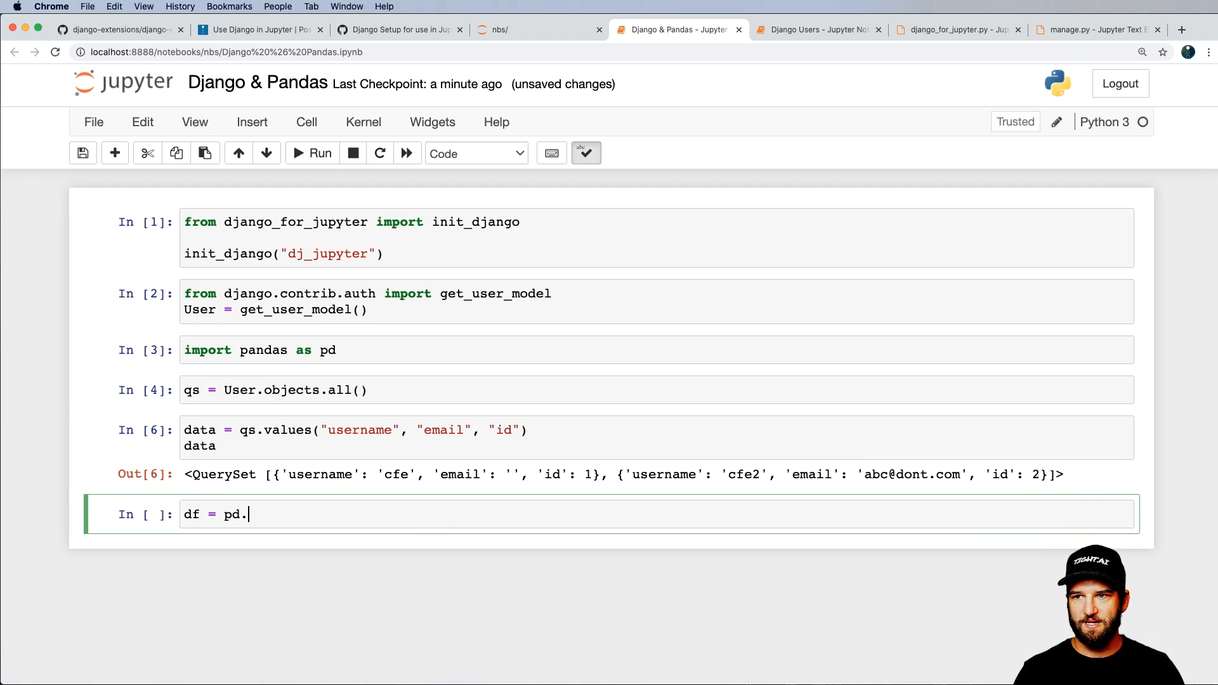
pyautogui.write('DataFrame(data')
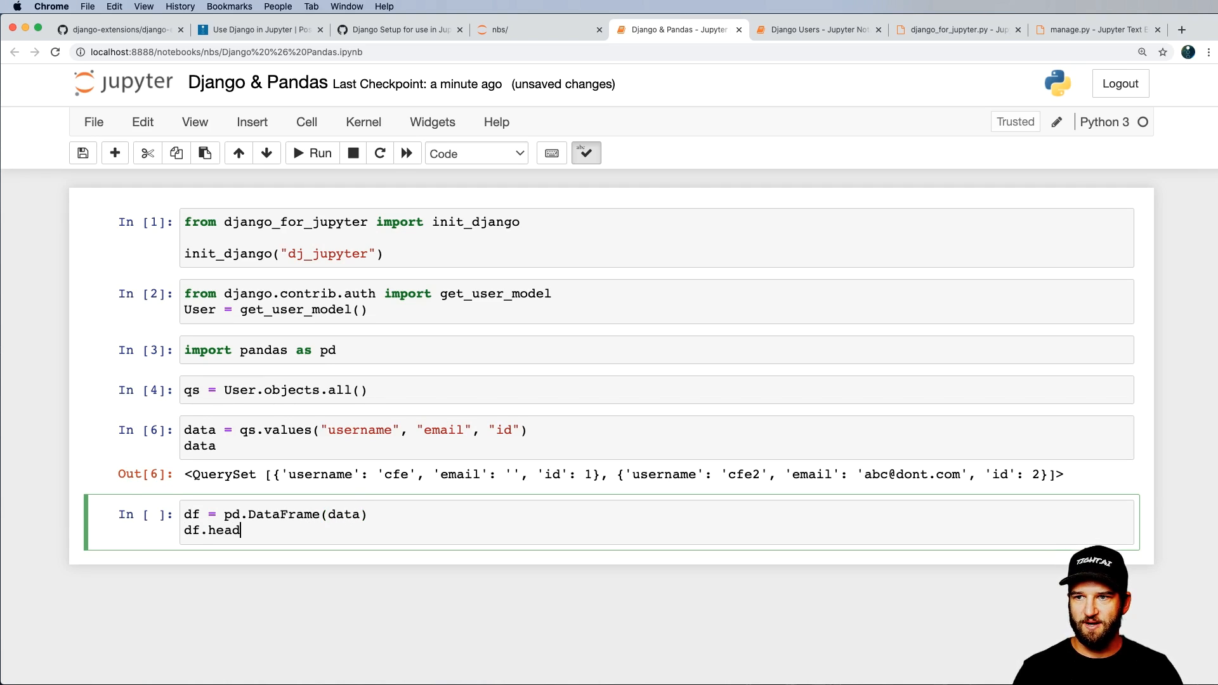
pyautogui.click(311, 153)
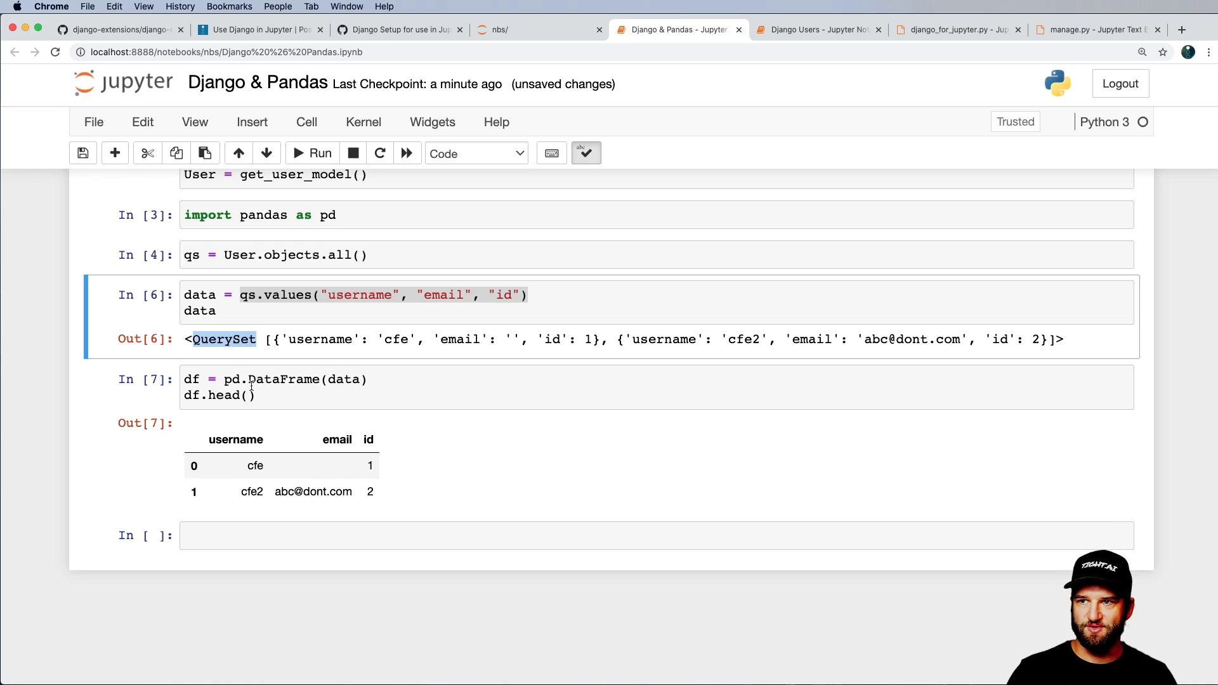
# Step: Add df.set_index('id', inplace=True) to the DataFrame cell and rerun
pyautogui.click(311, 387)
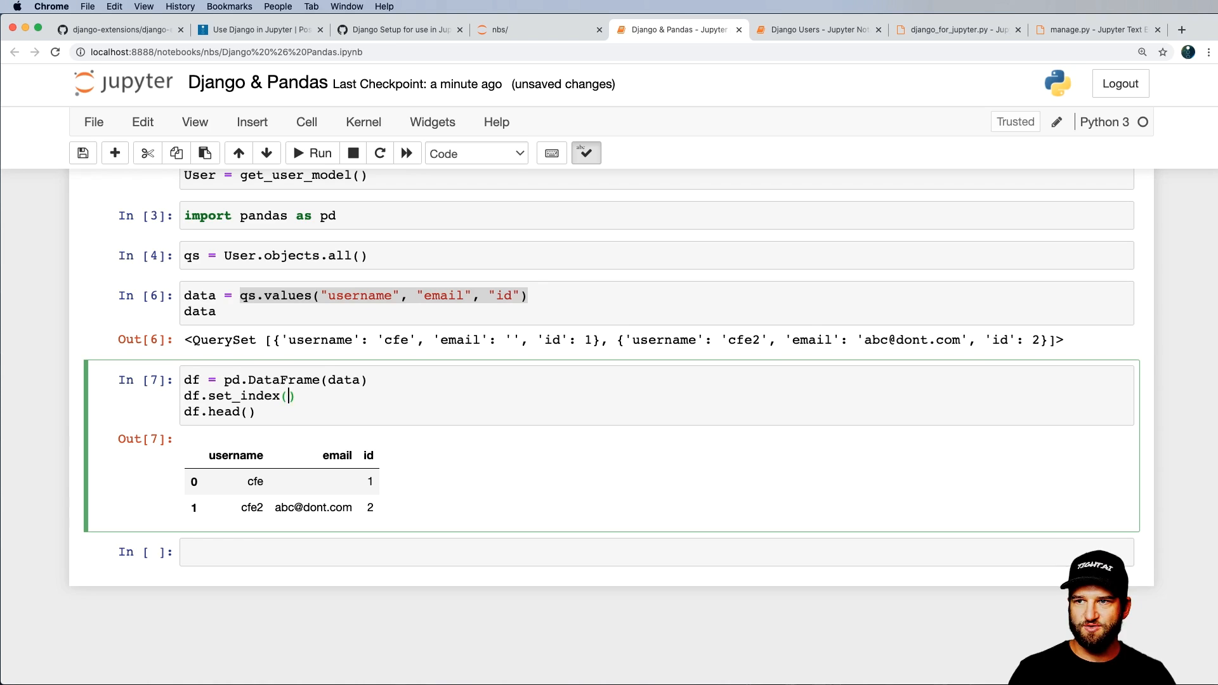
pyautogui.write("'id'")
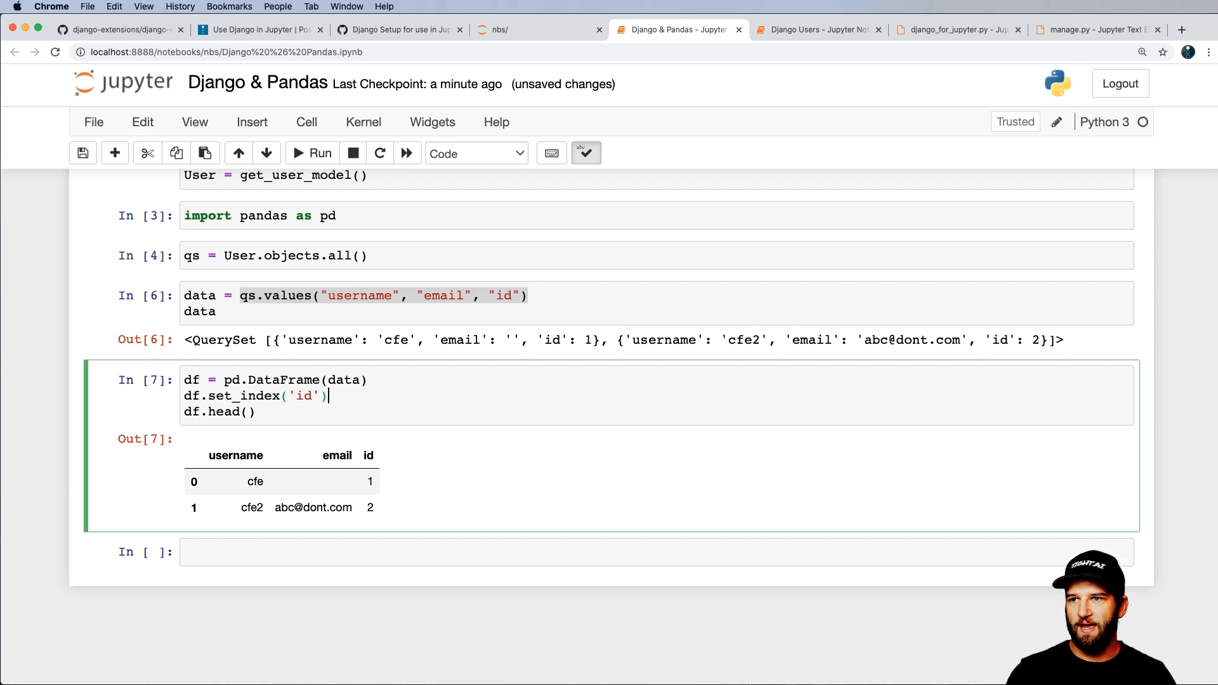
pyautogui.write(', inplace=Tr')
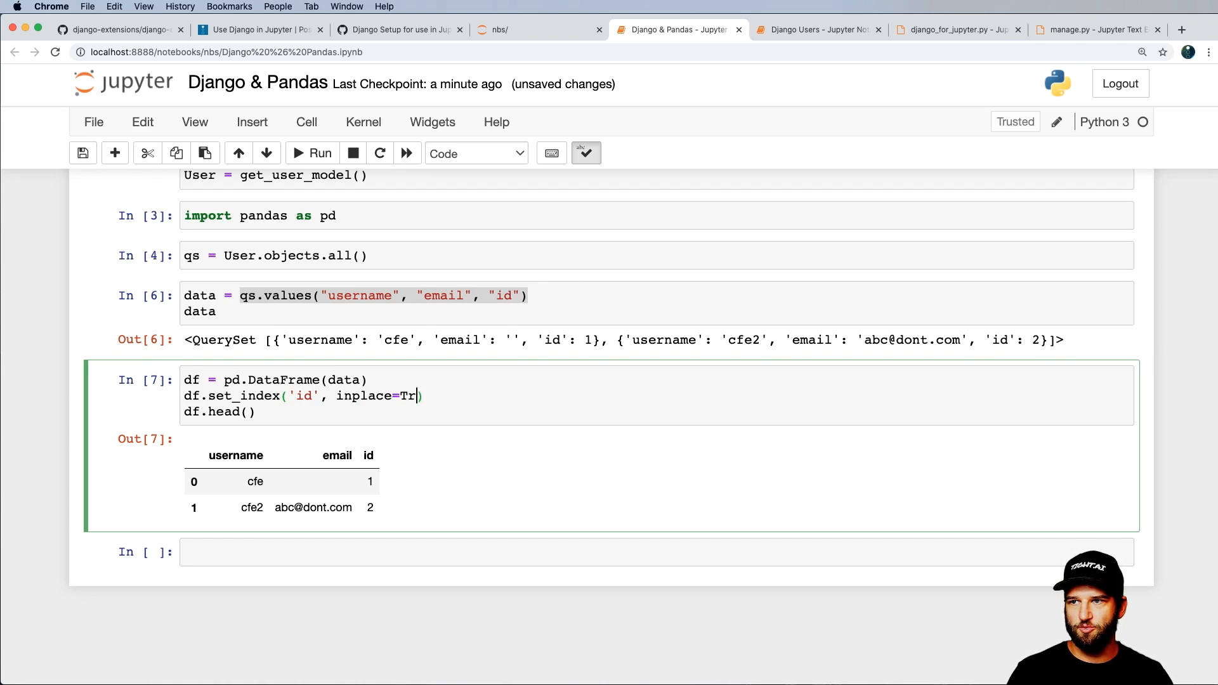
pyautogui.click(319, 153)
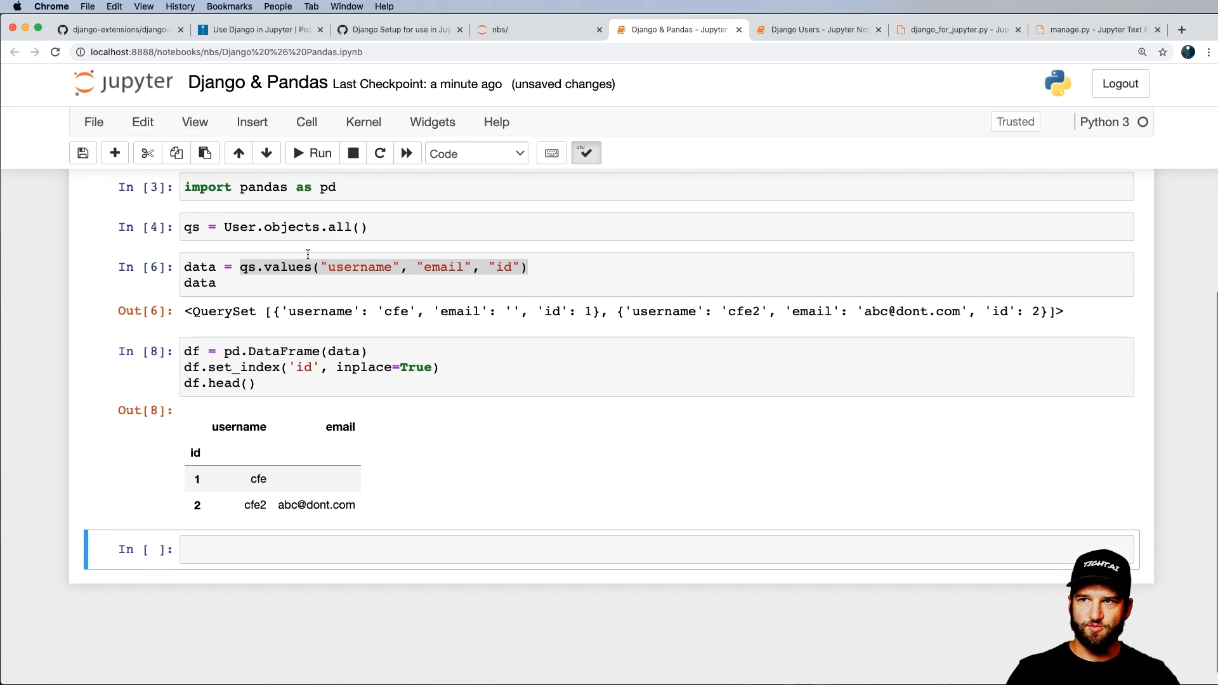
pyautogui.scroll(3)
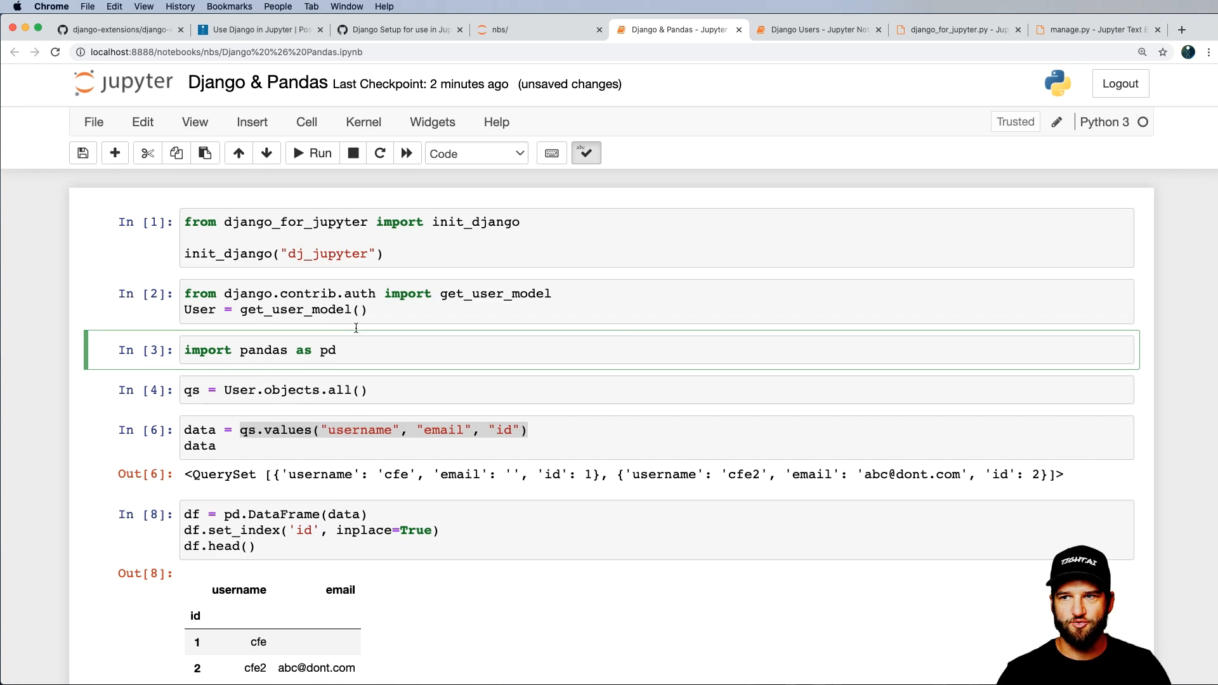
pyautogui.moveTo(259, 415)
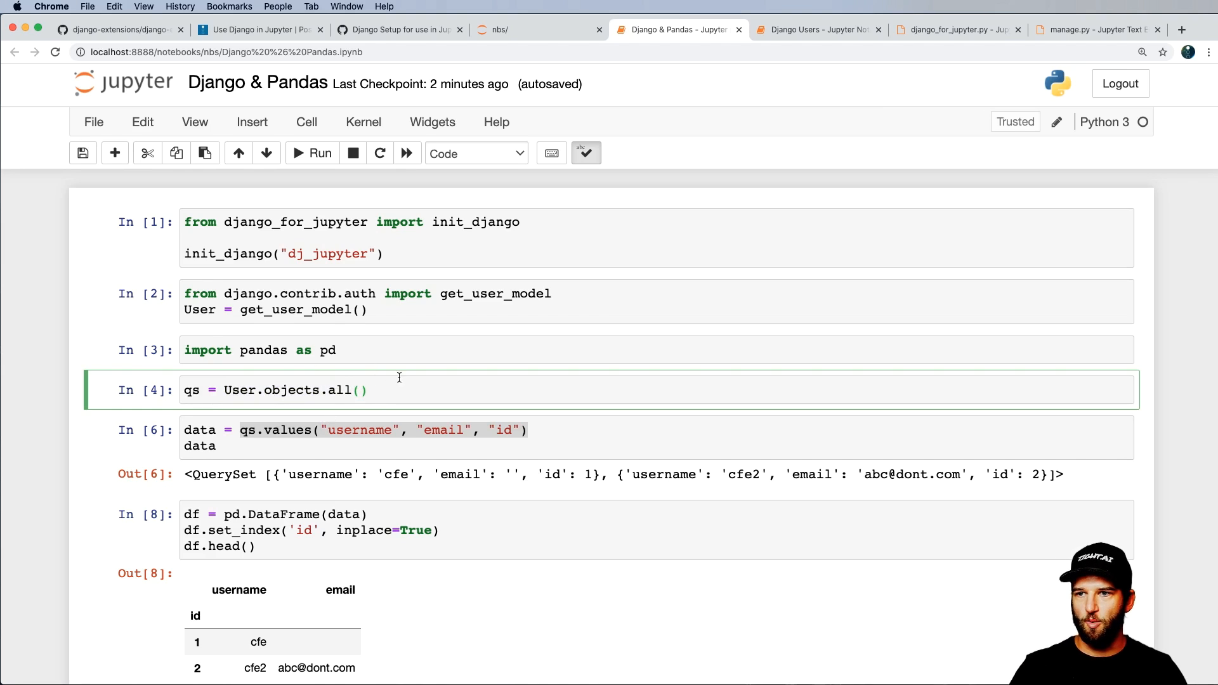
pyautogui.moveTo(249, 449)
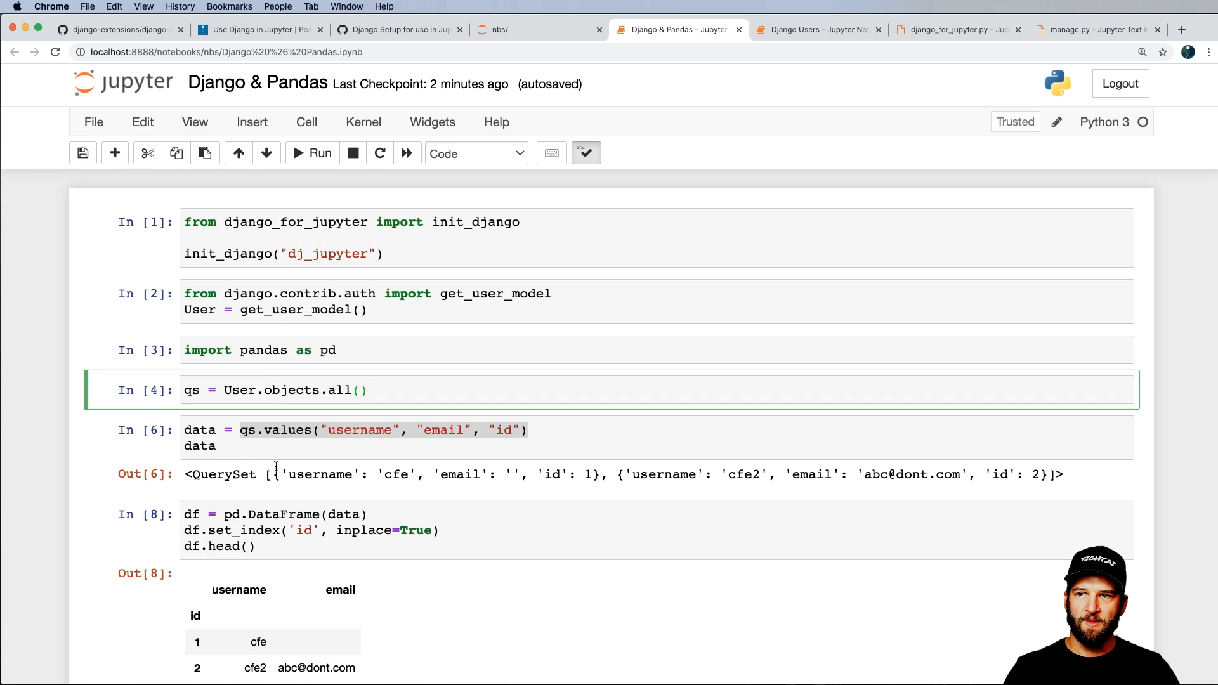
# Step: Insert a cell below the qs = User.objects.all() line containing print(qs.query)
pyautogui.scroll(-3)
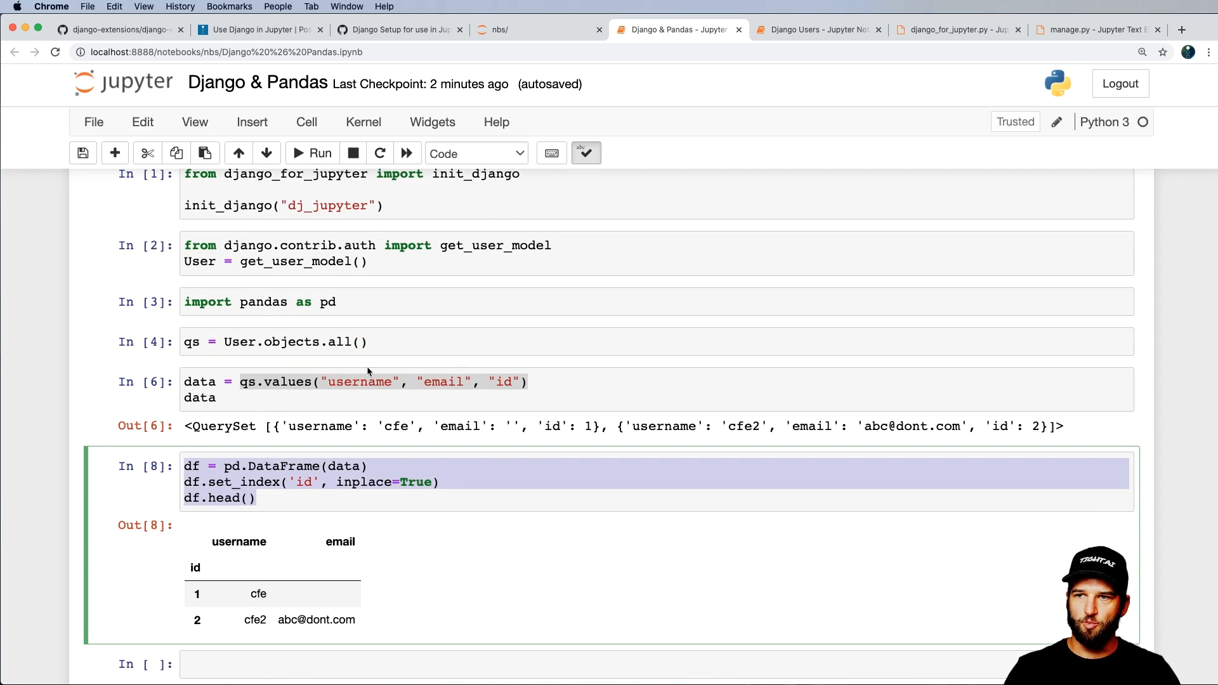
pyautogui.moveTo(392, 311)
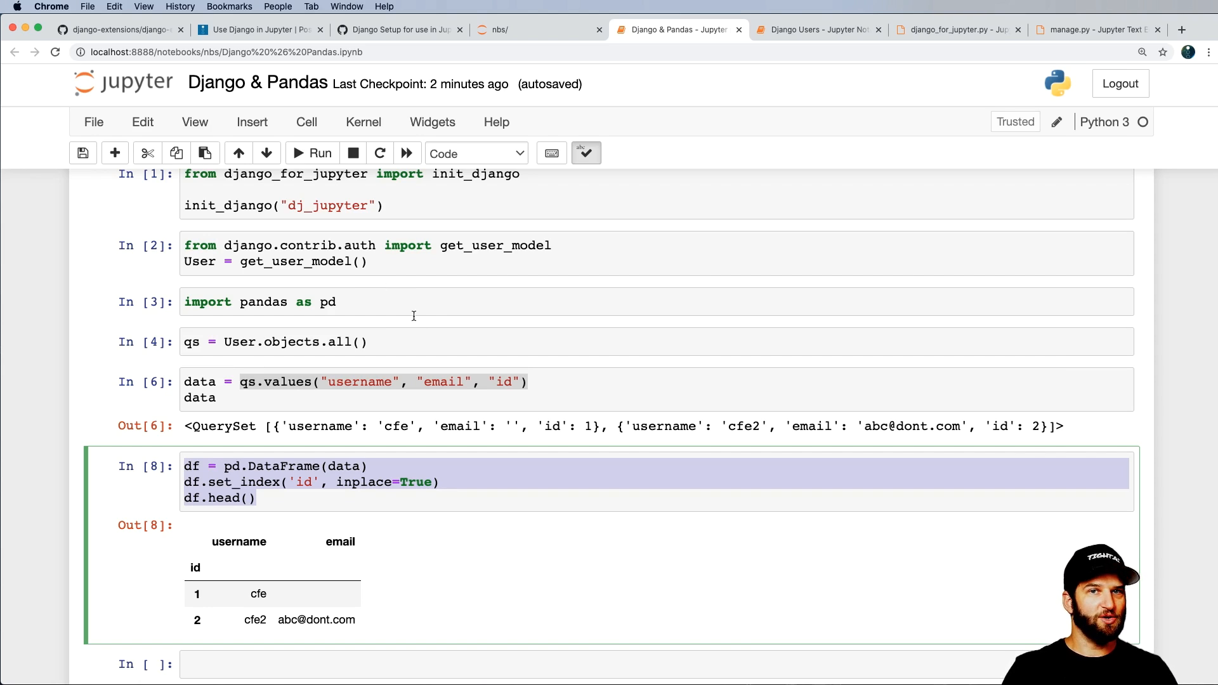
pyautogui.moveTo(360, 312)
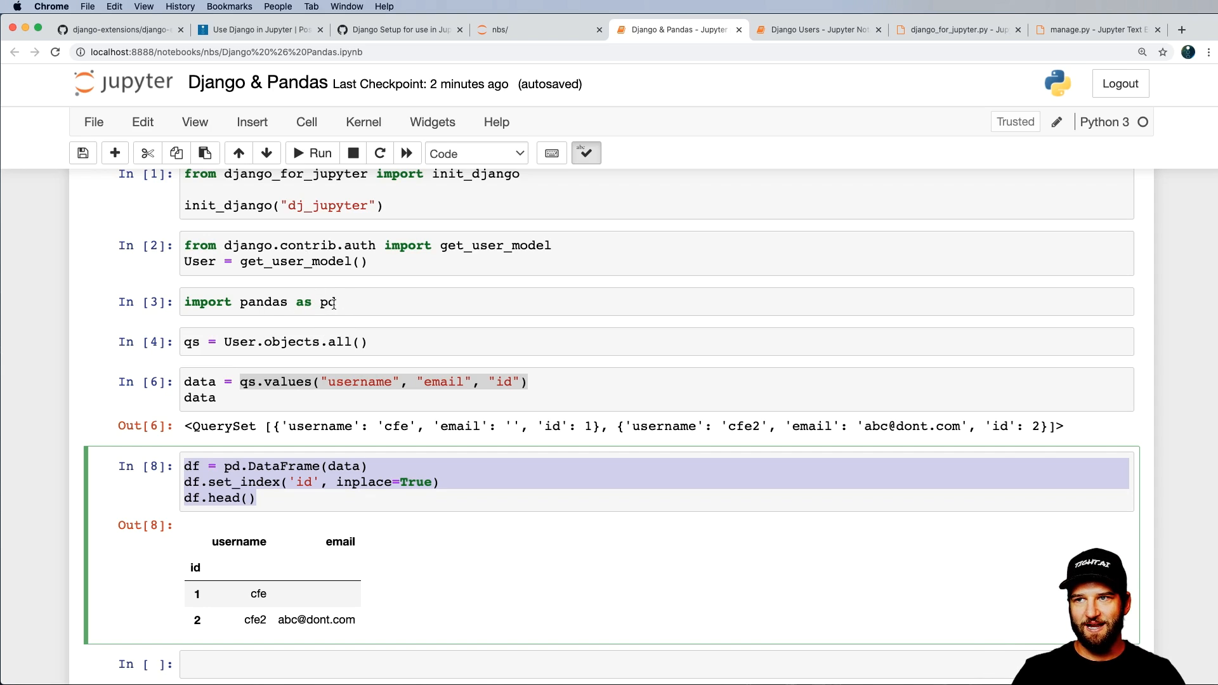
pyautogui.click(291, 342)
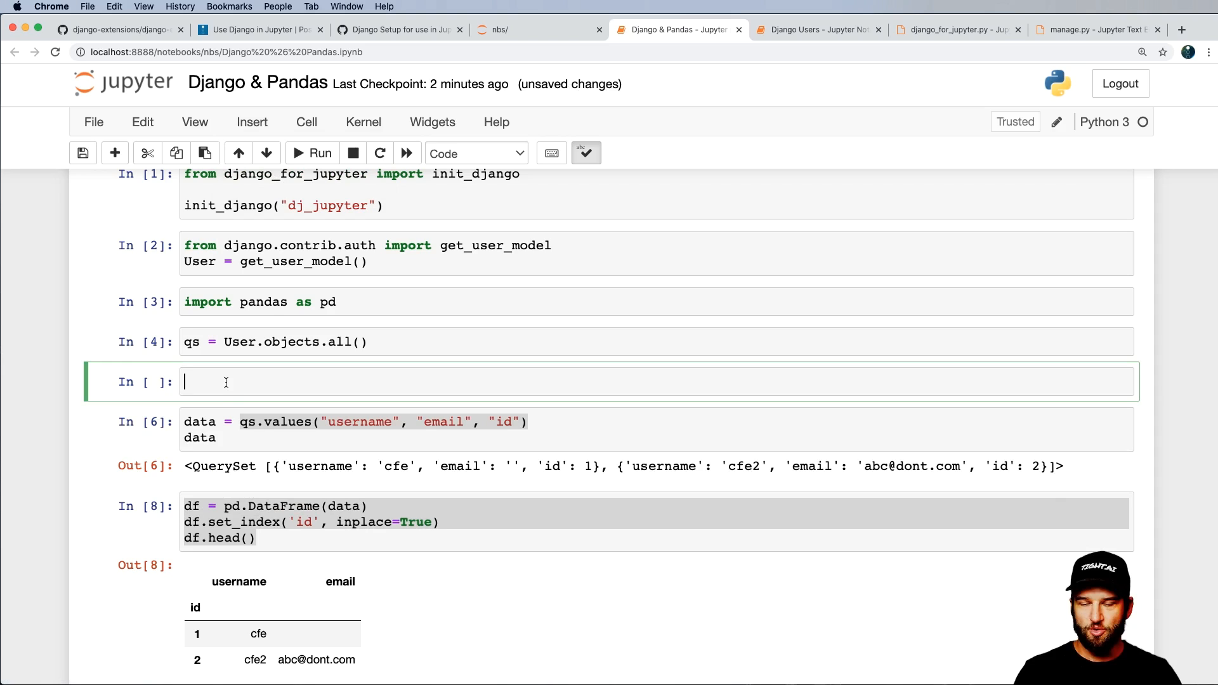
pyautogui.write('print(qs.query)')
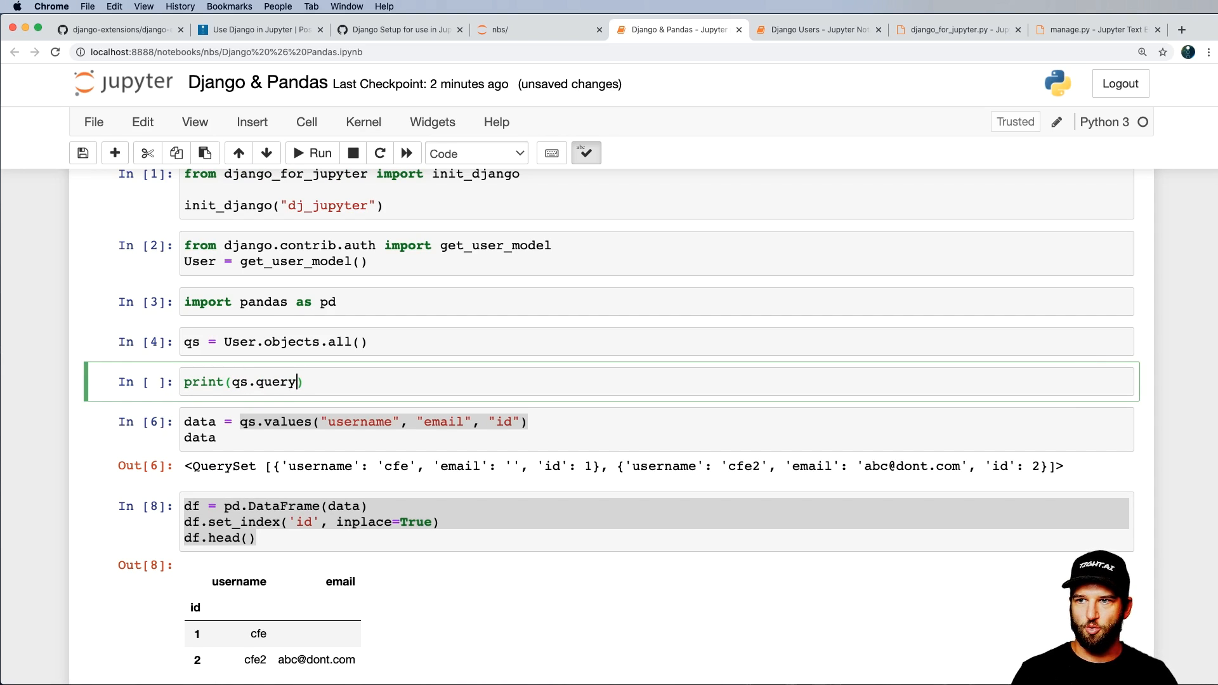
# Step: Run print(qs.query) to show the SELECT statement on auth_user
pyautogui.click(312, 152)
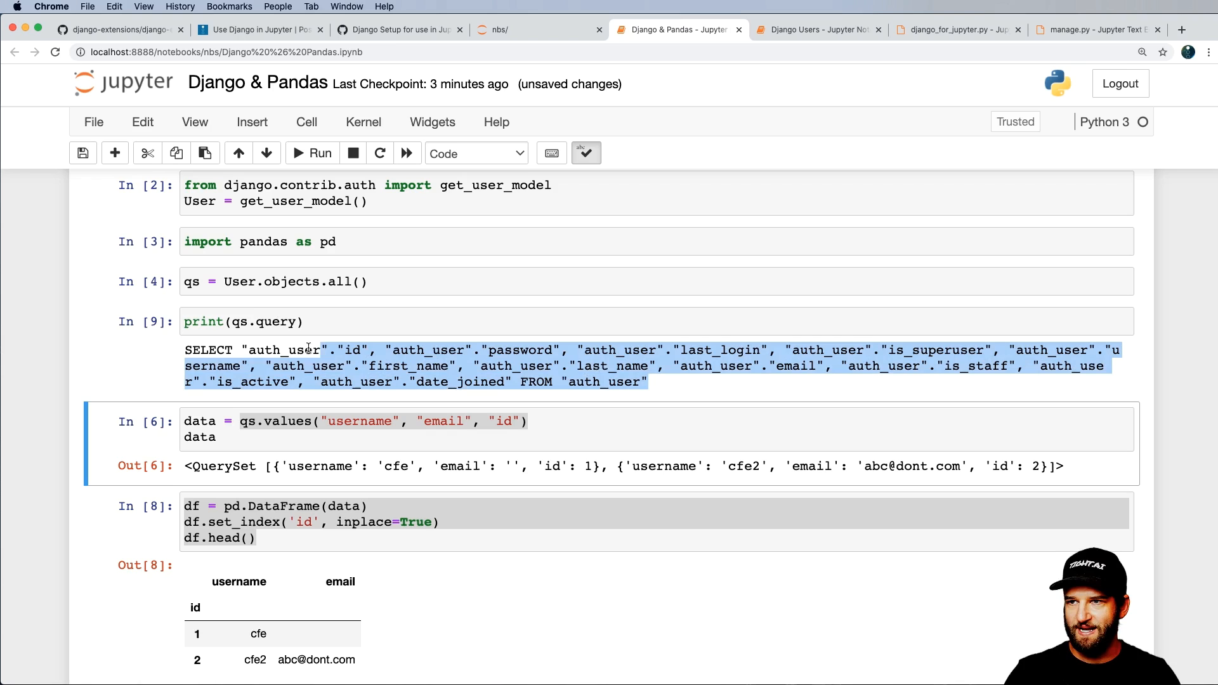
pyautogui.click(378, 321)
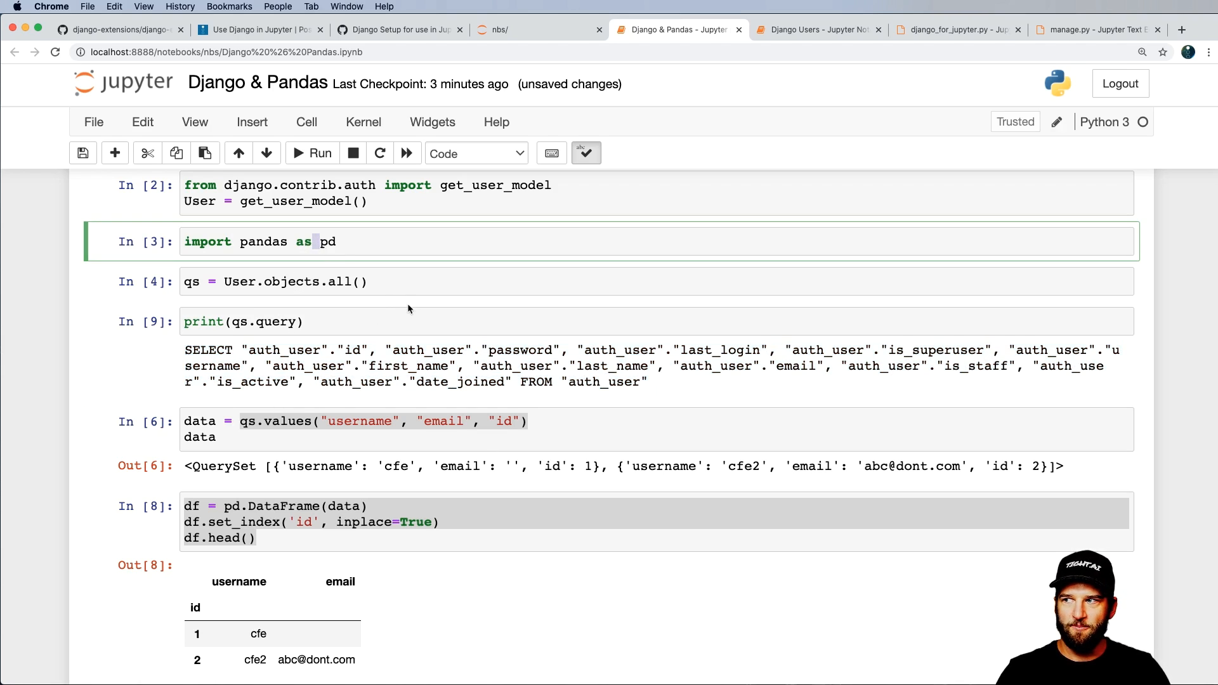
pyautogui.click(415, 321)
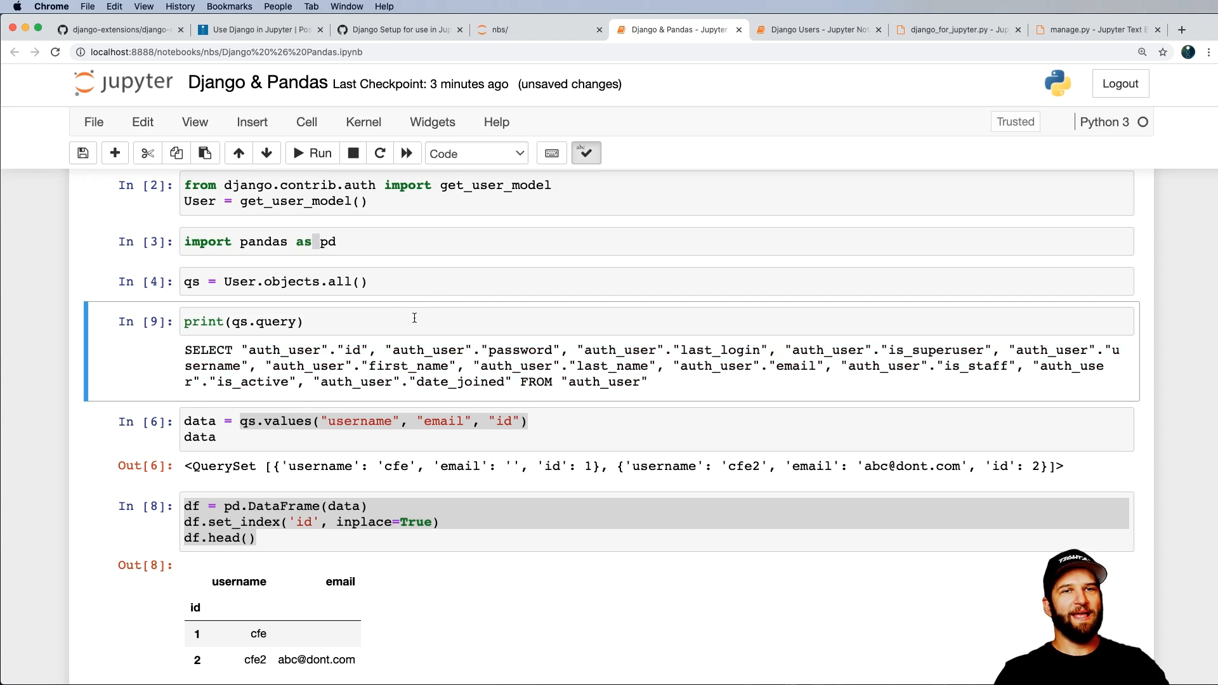
pyautogui.moveTo(381, 315)
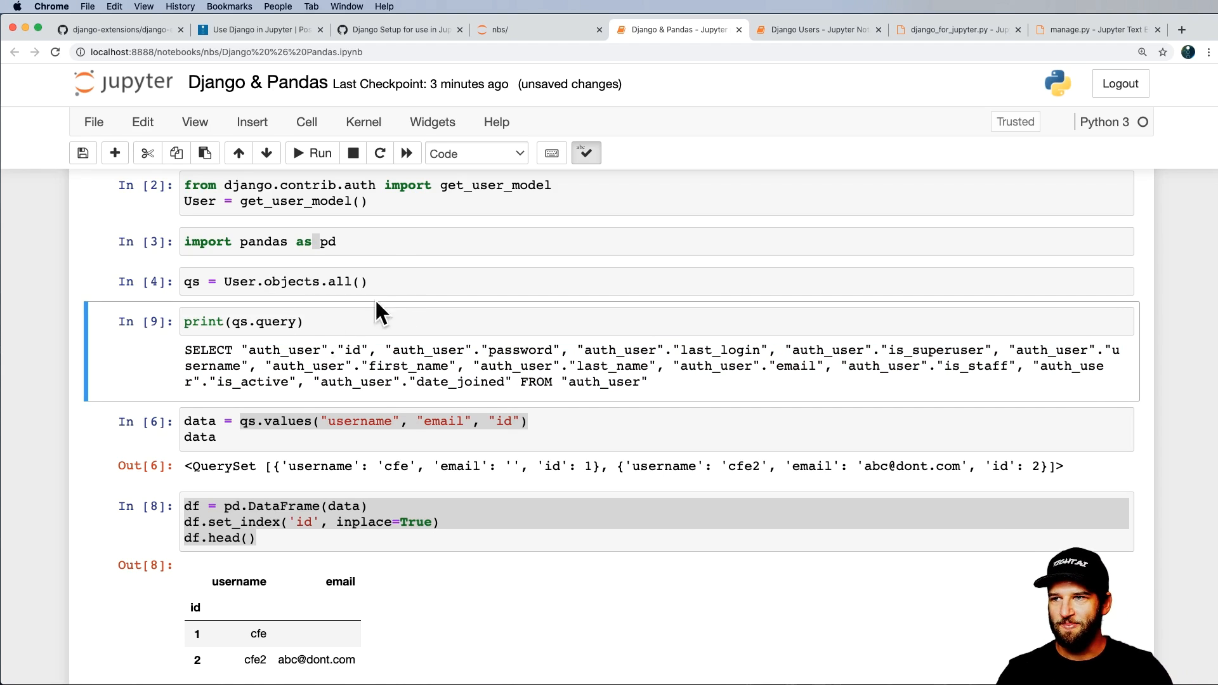
pyautogui.moveTo(334, 281)
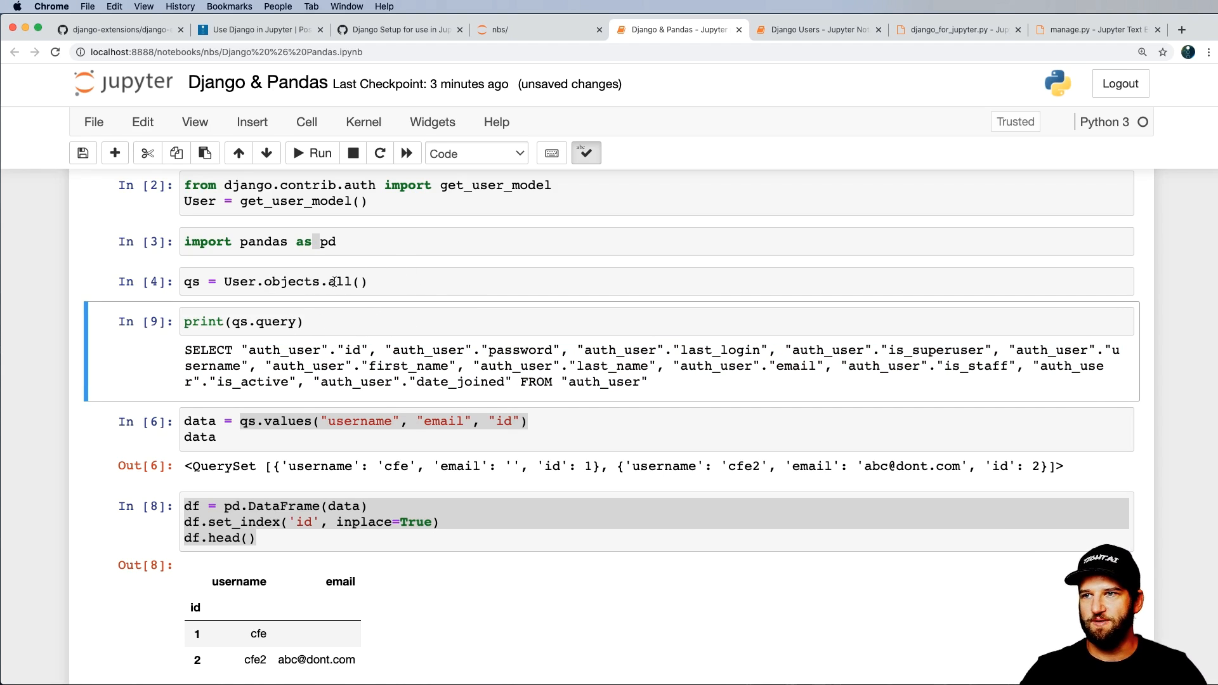
# Step: Change the queryset to User.objects.filter(username__icontains='cfe') and rerun the cells below
pyautogui.write('filter')
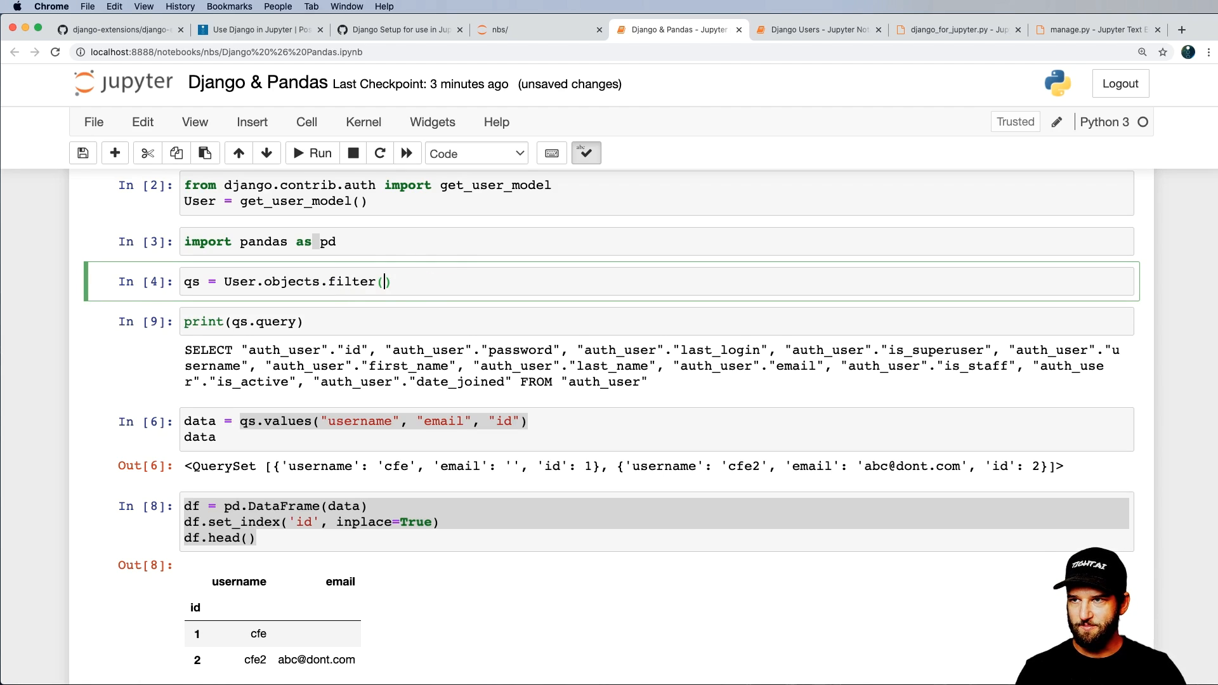
pyautogui.write("username__icontains='cfe")
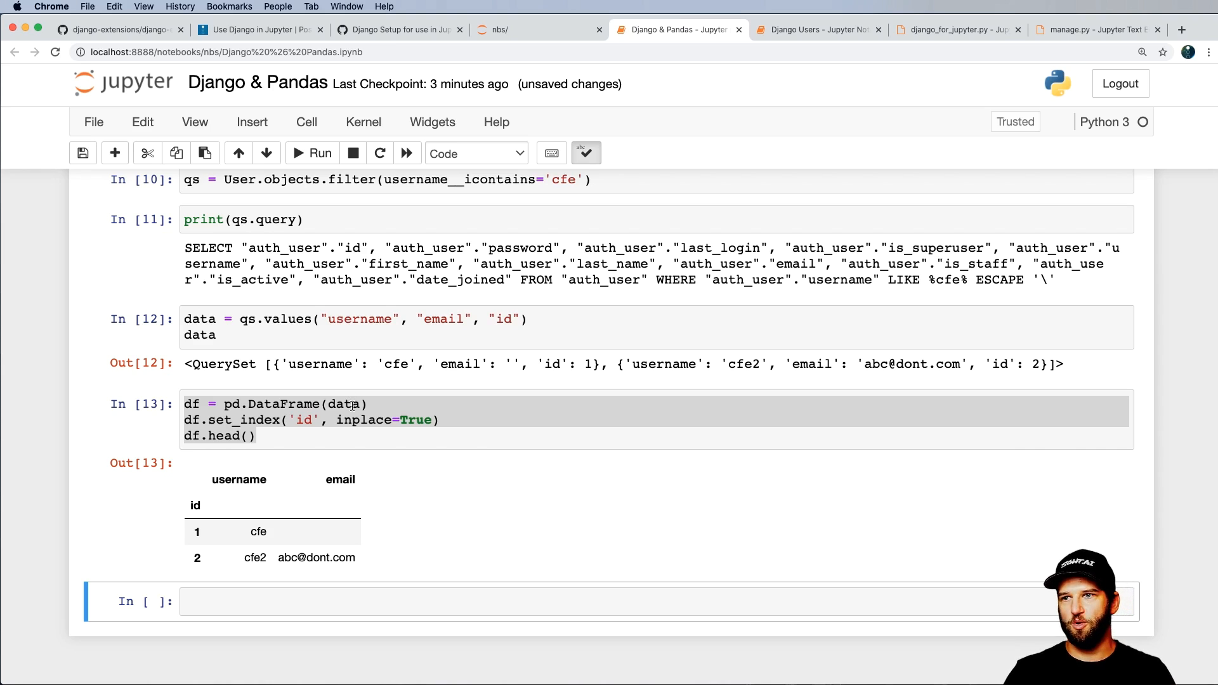
pyautogui.scroll(-3)
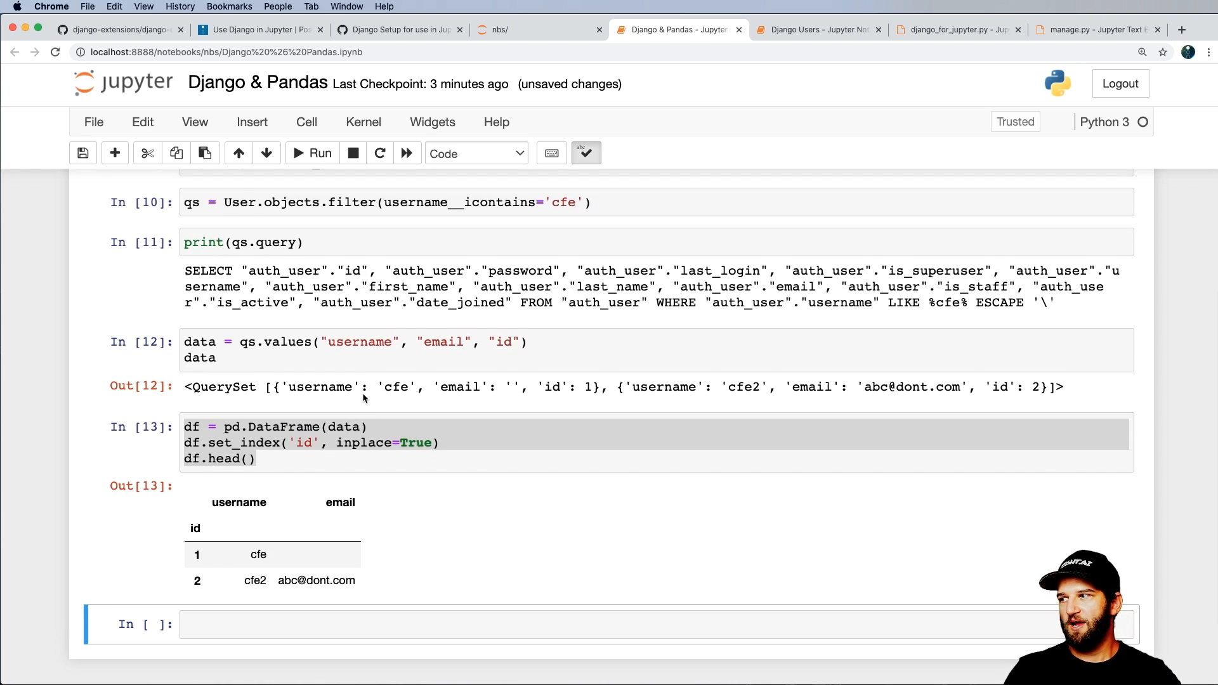
pyautogui.moveTo(382, 404)
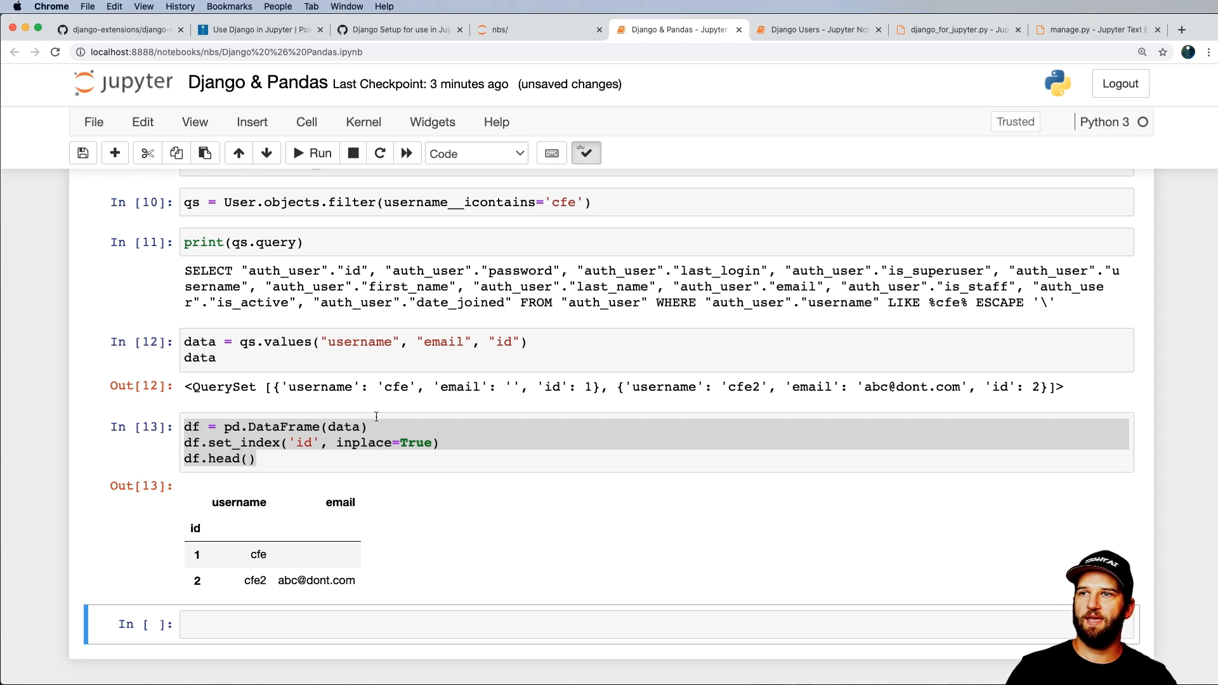
pyautogui.scroll(3)
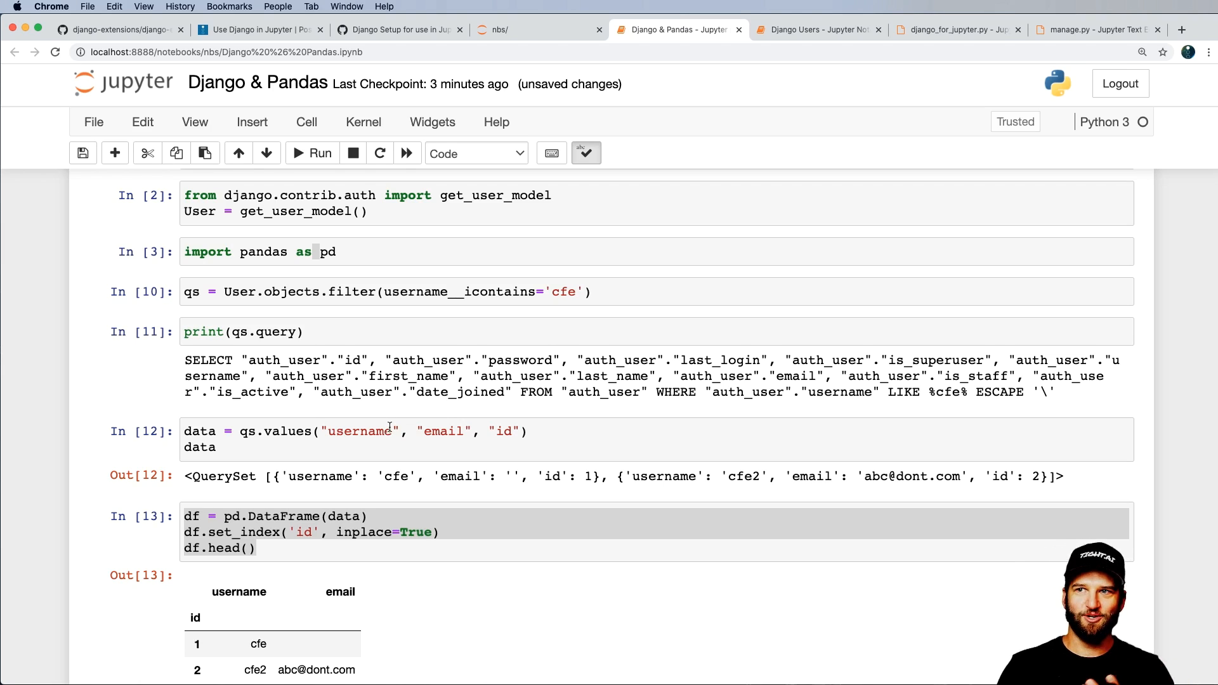
pyautogui.scroll(3)
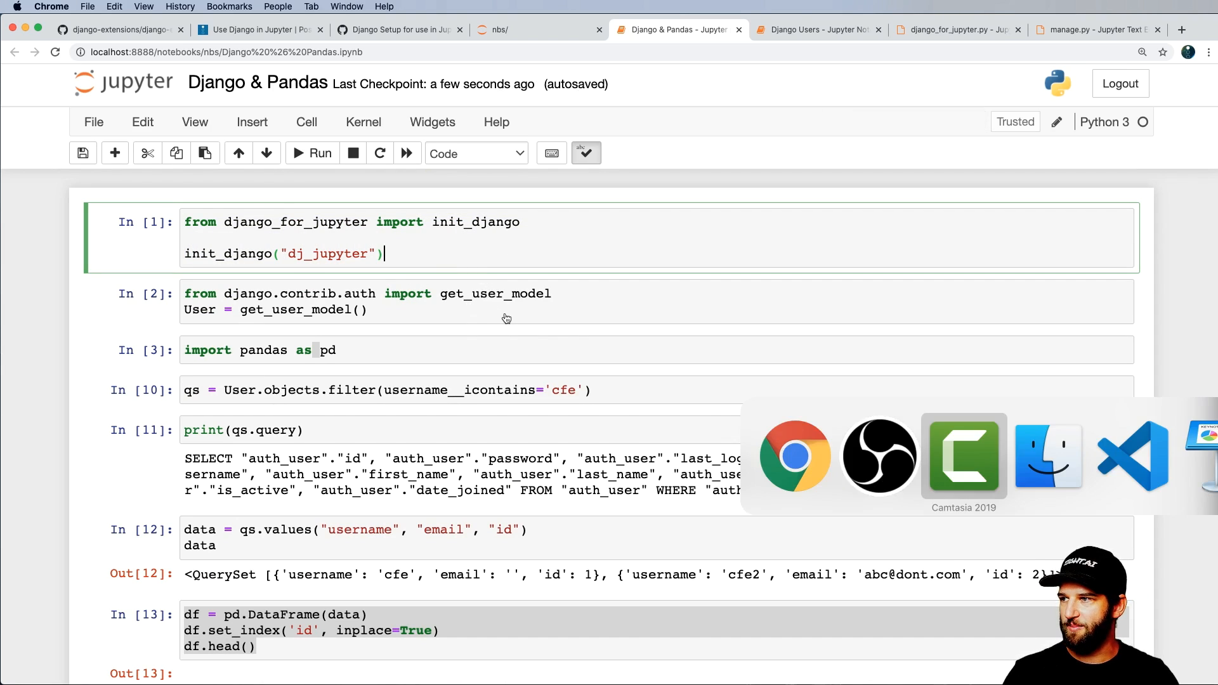
# Step: Switch to Visual Studio Code to view the terminal with the stopped notebook server
pyautogui.click(1132, 454)
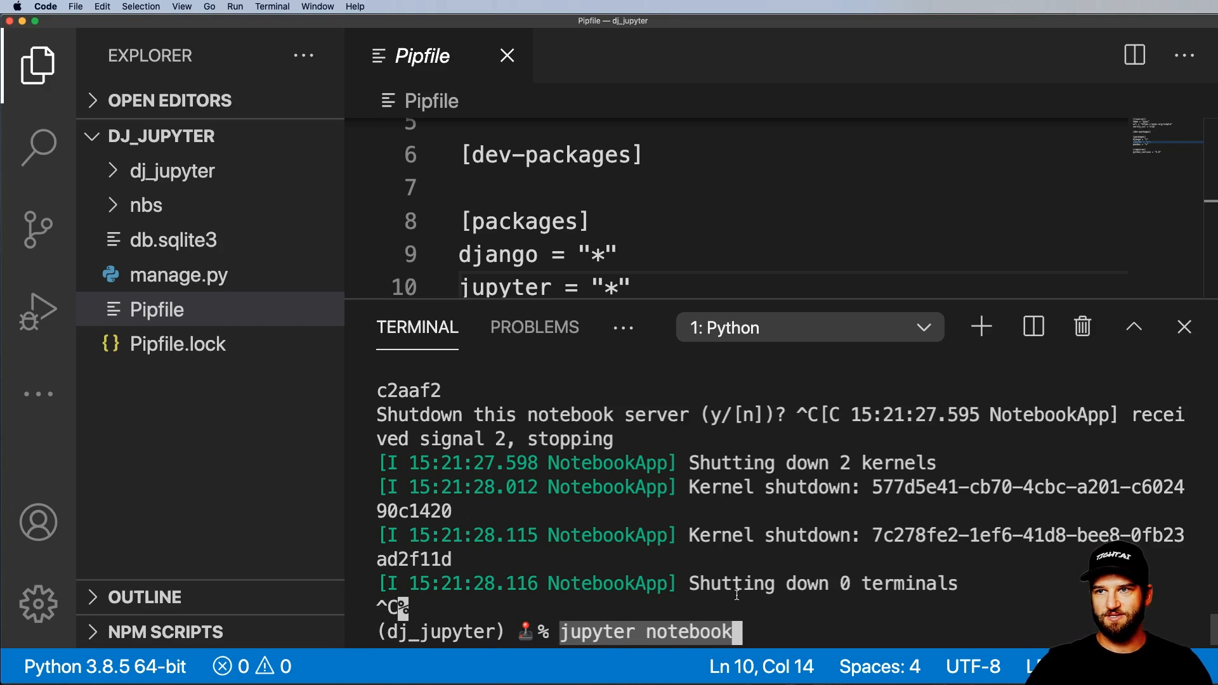
pyautogui.moveTo(648, 519)
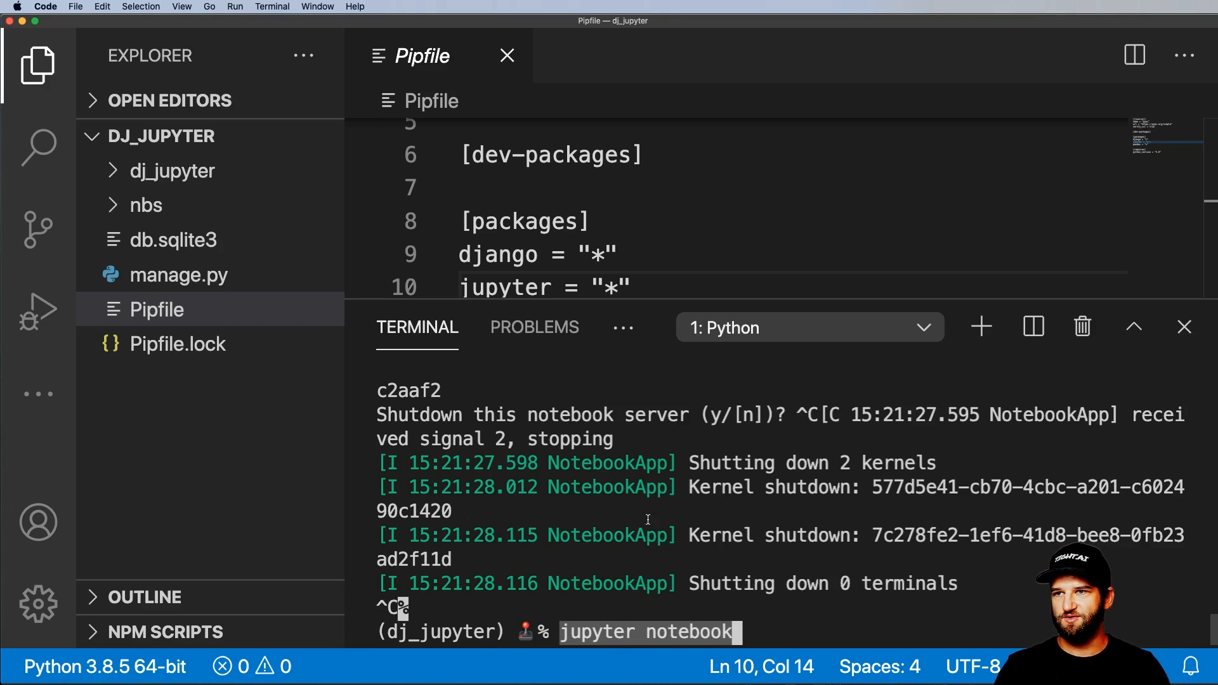